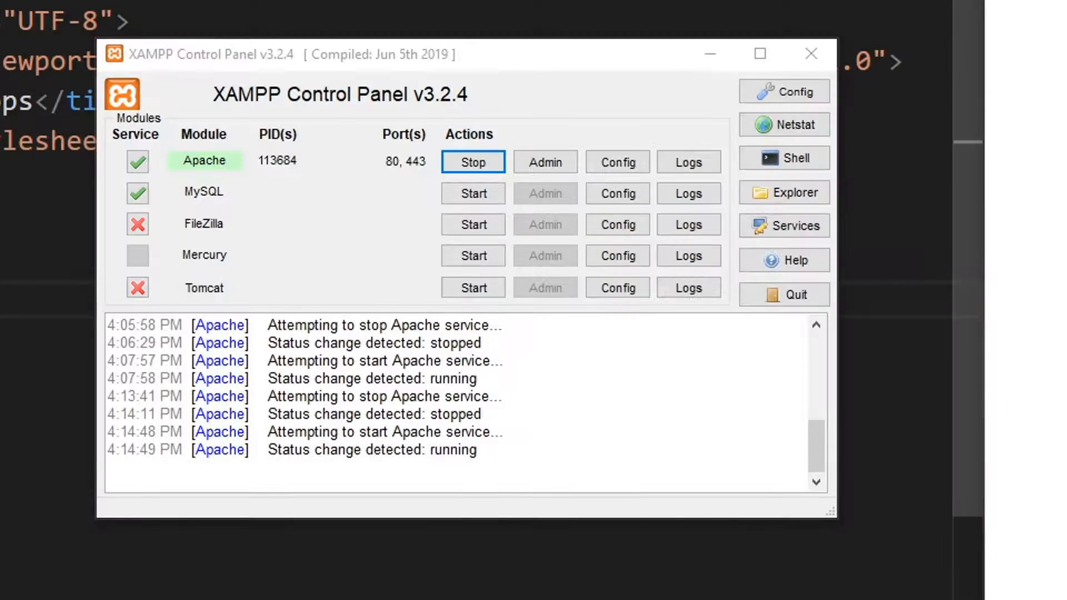
{"action": "mouse_move", "coordinate": [349, 275]}
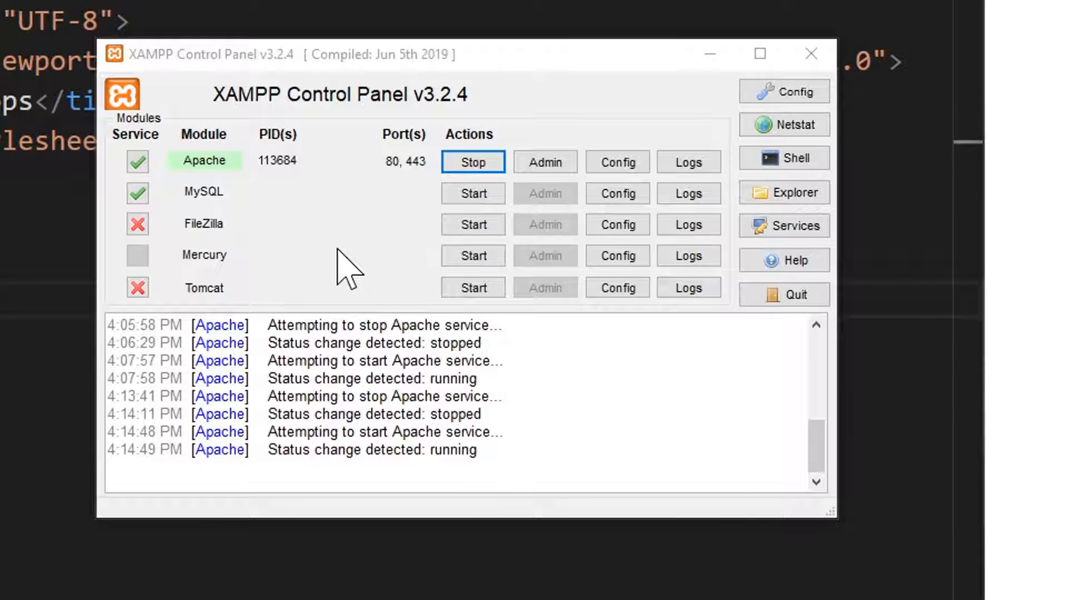
{"action": "mouse_move", "coordinate": [264, 132]}
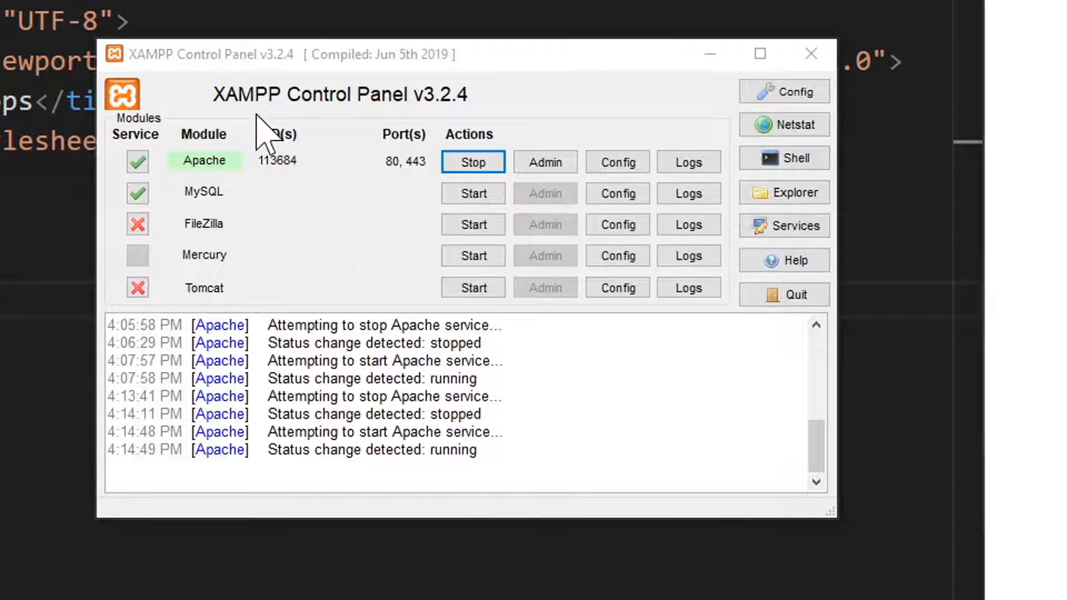
{"action": "mouse_move", "coordinate": [241, 190]}
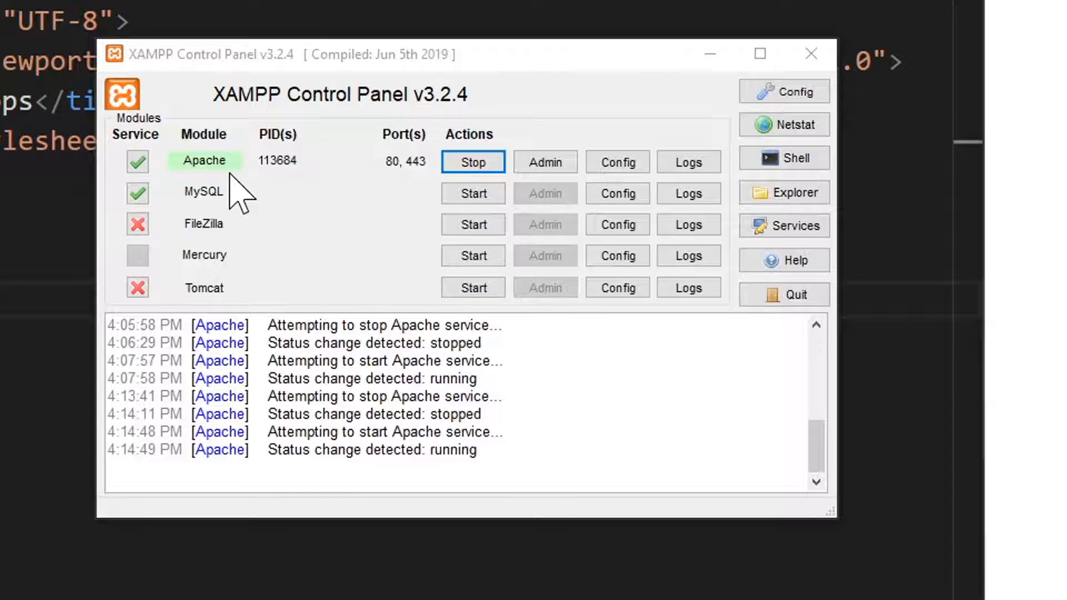
{"action": "mouse_move", "coordinate": [241, 193]}
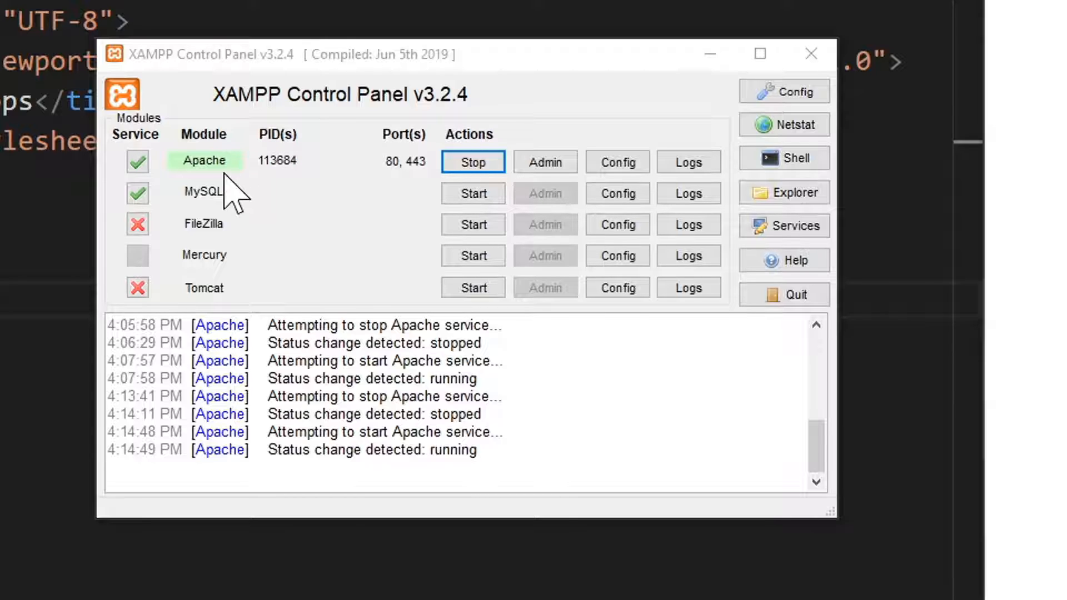
{"action": "mouse_move", "coordinate": [302, 208]}
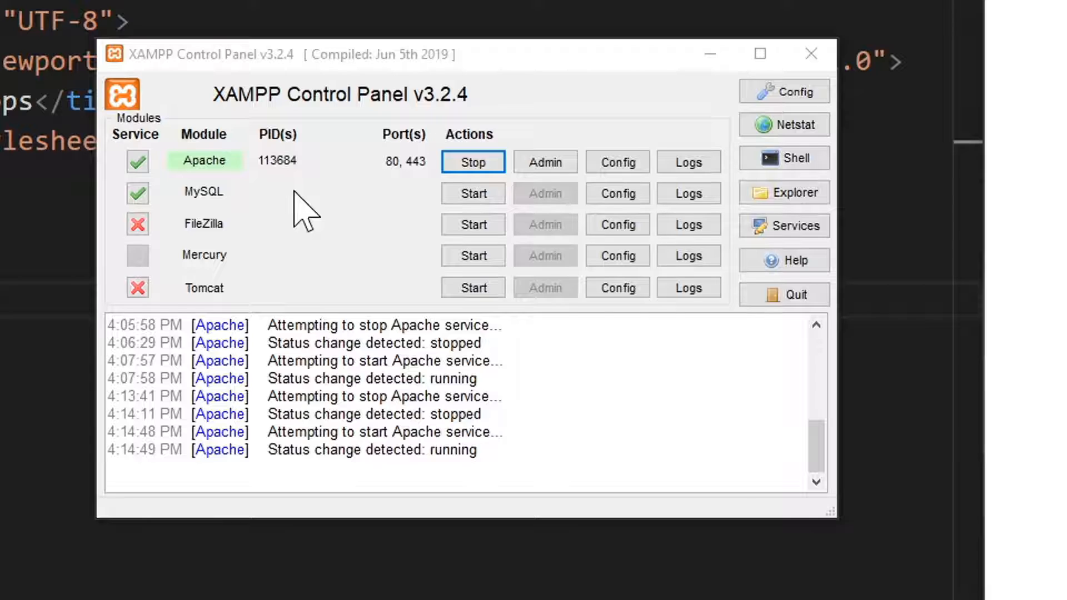
{"action": "mouse_move", "coordinate": [317, 217]}
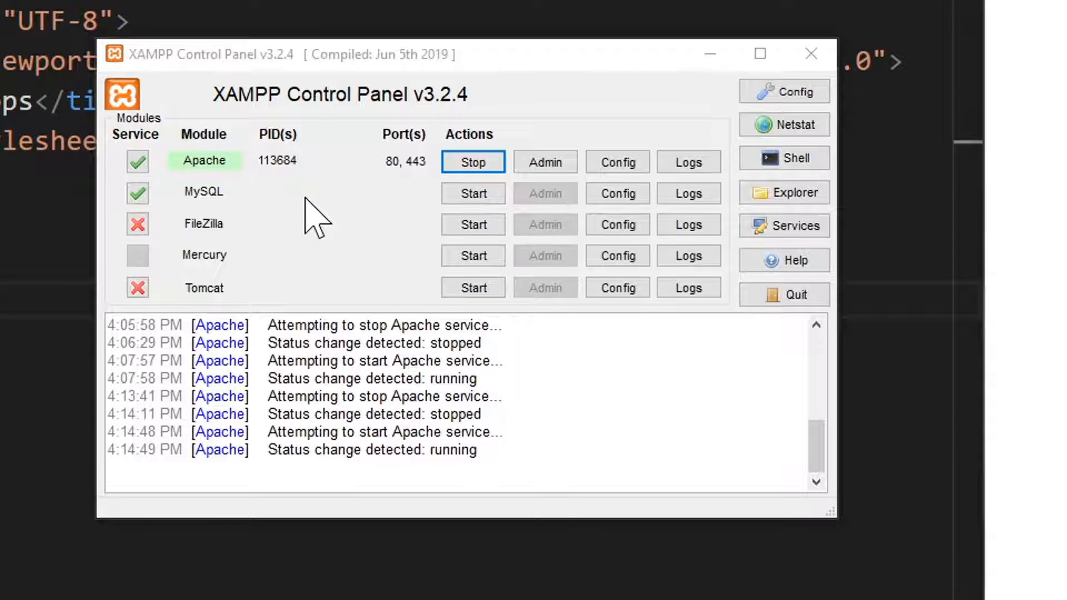
{"action": "mouse_move", "coordinate": [334, 224]}
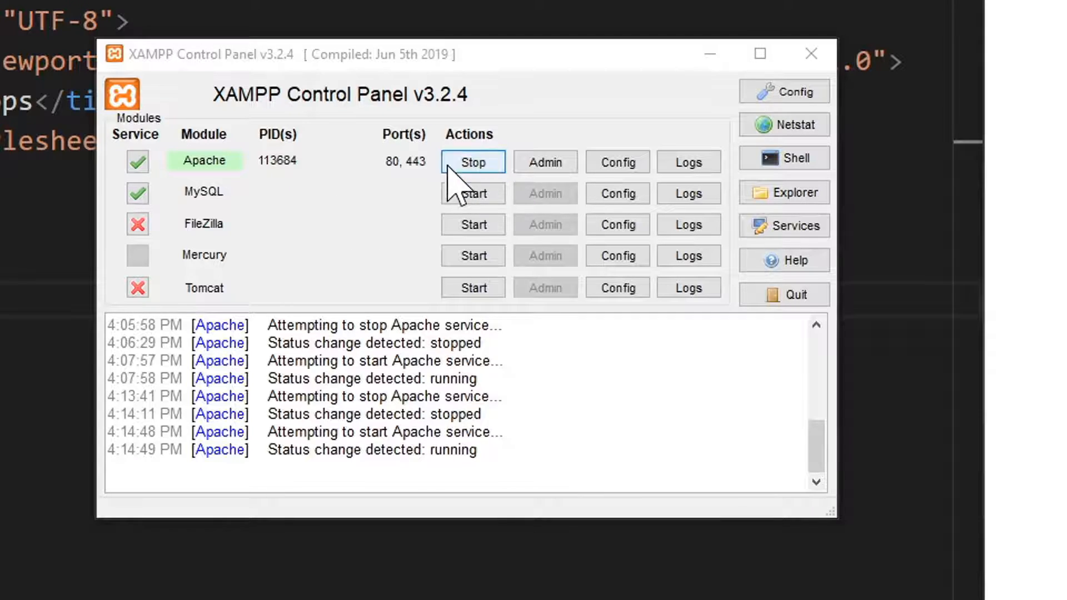
- Stop Apache in XAMPP and start it again under a new process on ports 80 and 443
{"action": "left_click", "coordinate": [472, 162]}
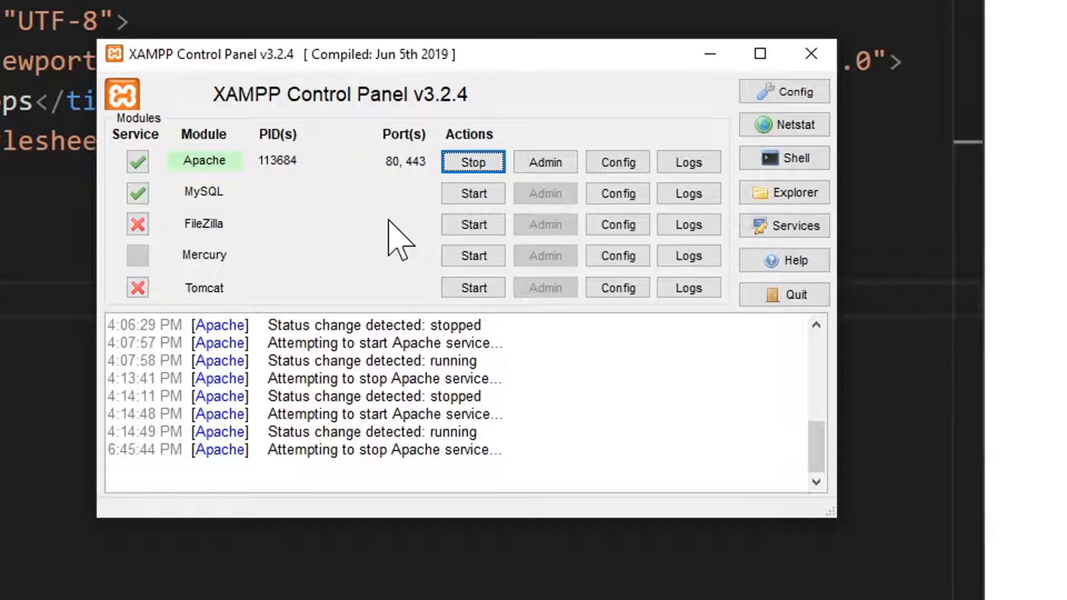
{"action": "mouse_move", "coordinate": [442, 224]}
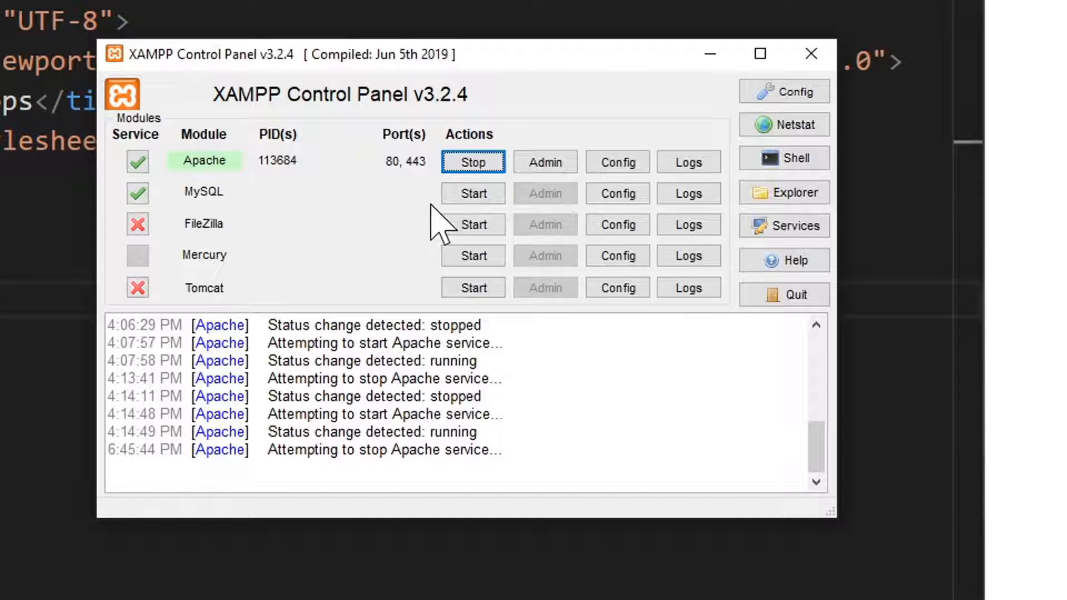
{"action": "mouse_move", "coordinate": [462, 198]}
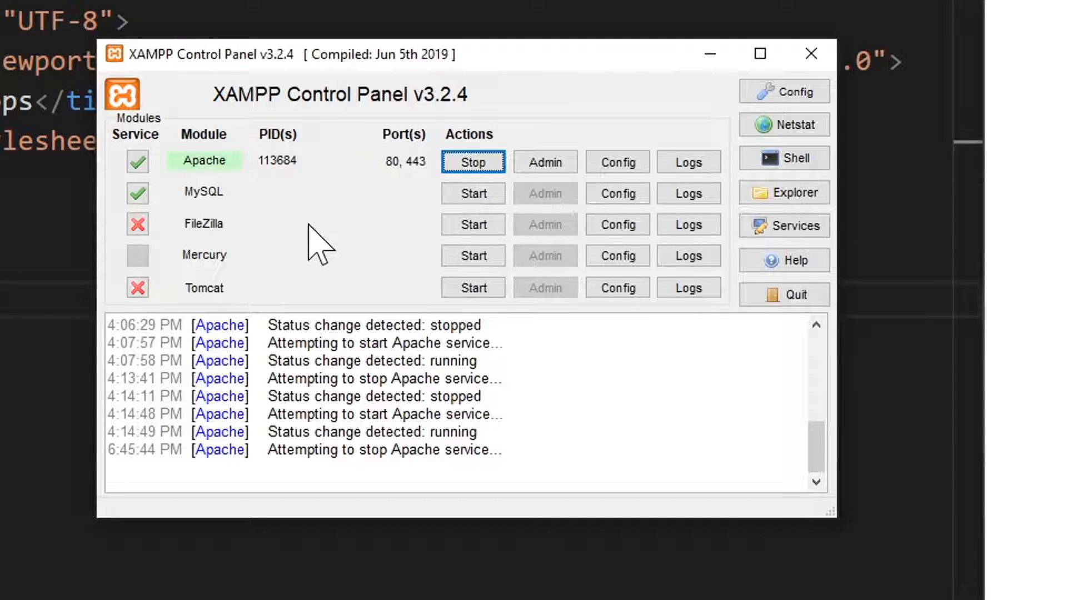
{"action": "mouse_move", "coordinate": [346, 244]}
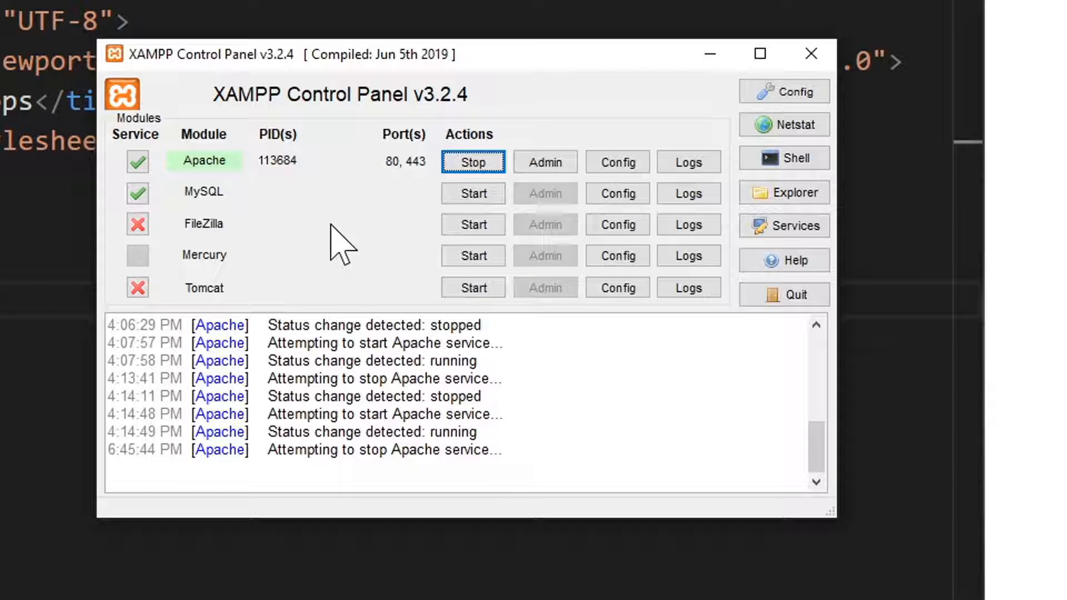
{"action": "left_click", "coordinate": [472, 162]}
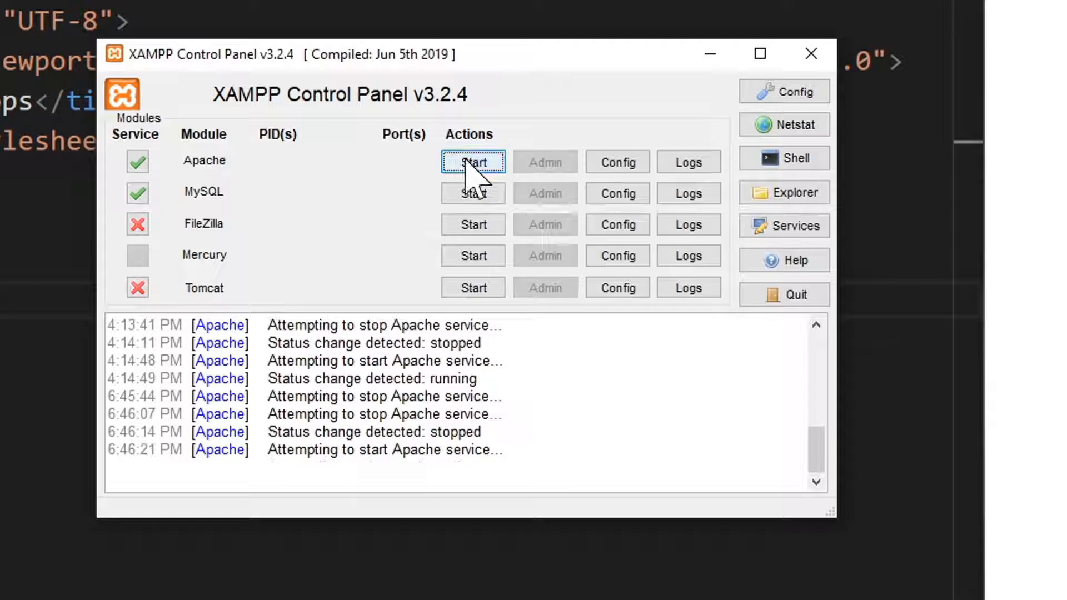
{"action": "left_click", "coordinate": [472, 162]}
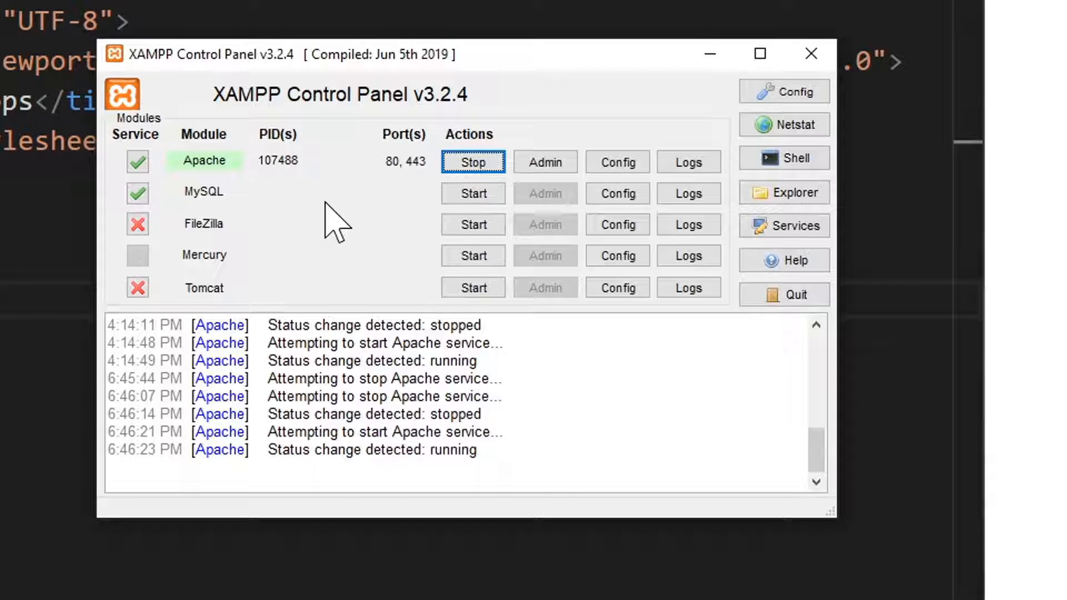
{"action": "mouse_move", "coordinate": [360, 330]}
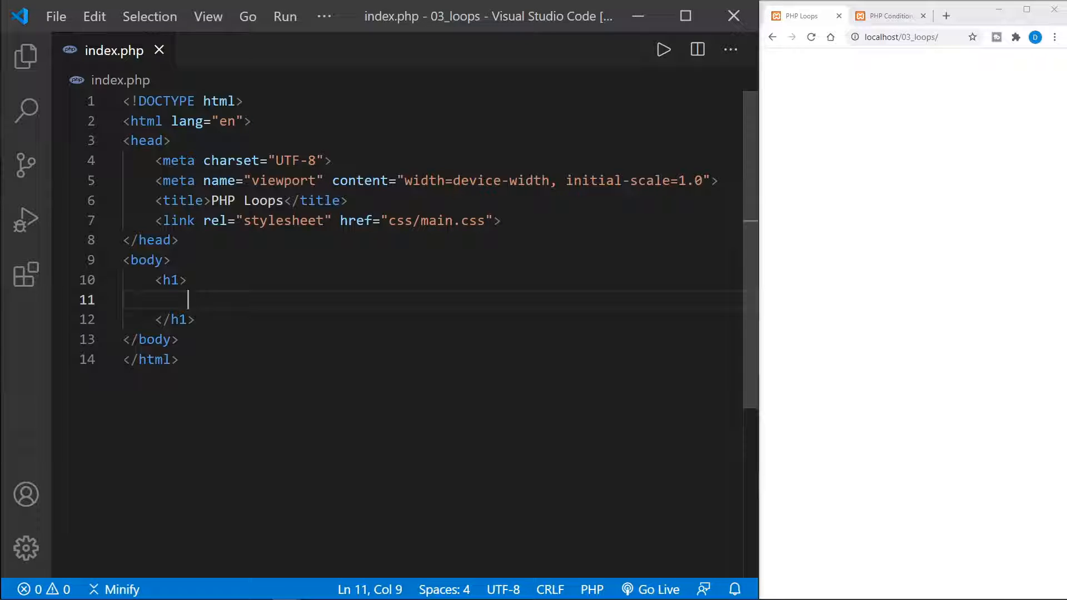
- Insert an empty <?php ?> block inside the h1 heading of index.php
{"action": "type", "text": "<?ph"}
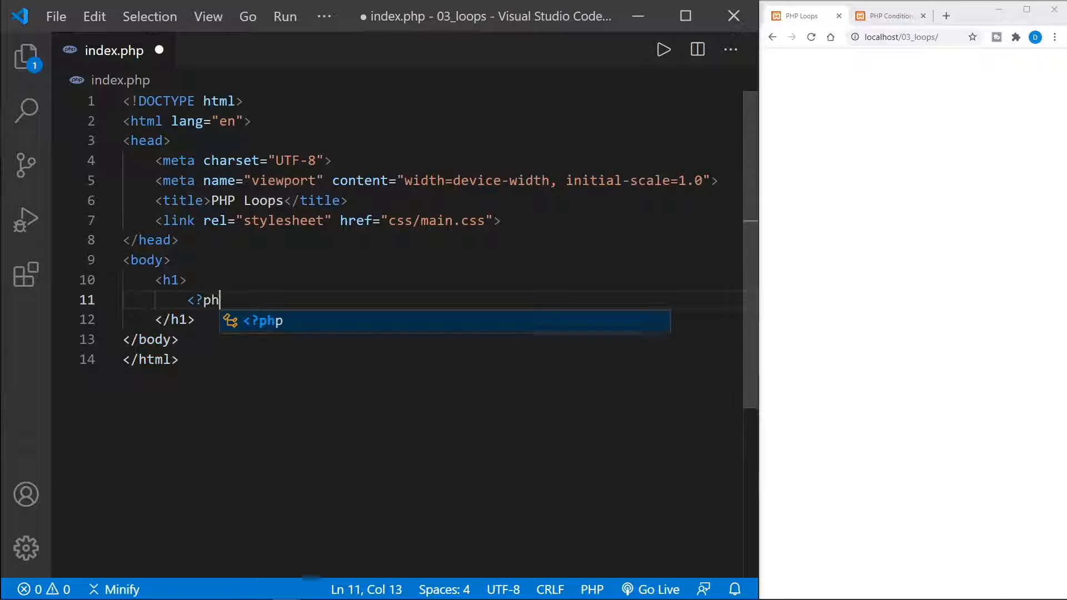
{"action": "key", "text": "Enter"}
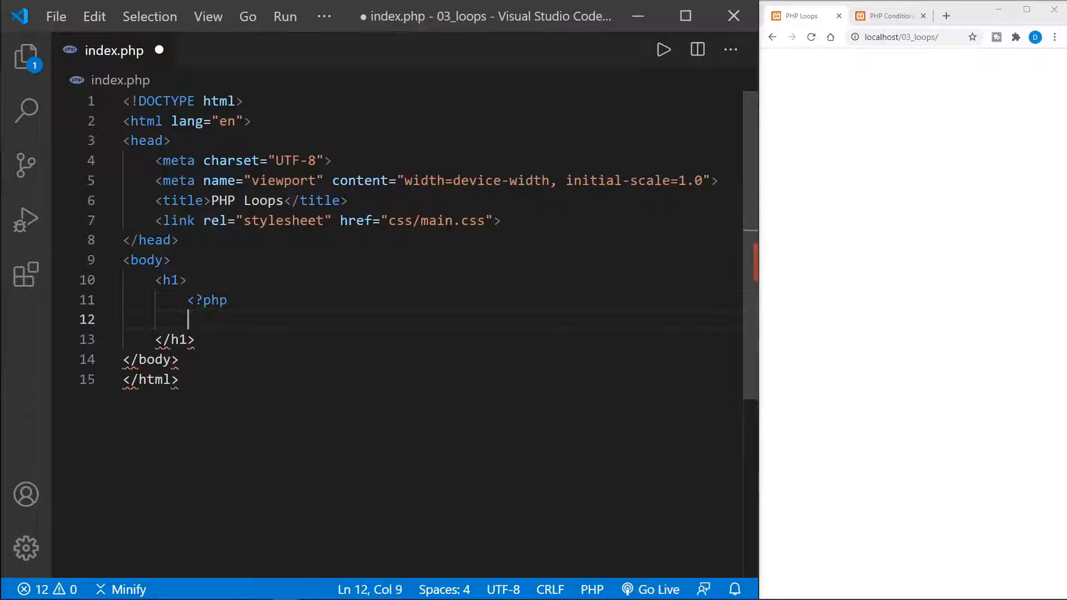
{"action": "type", "text": "?>"}
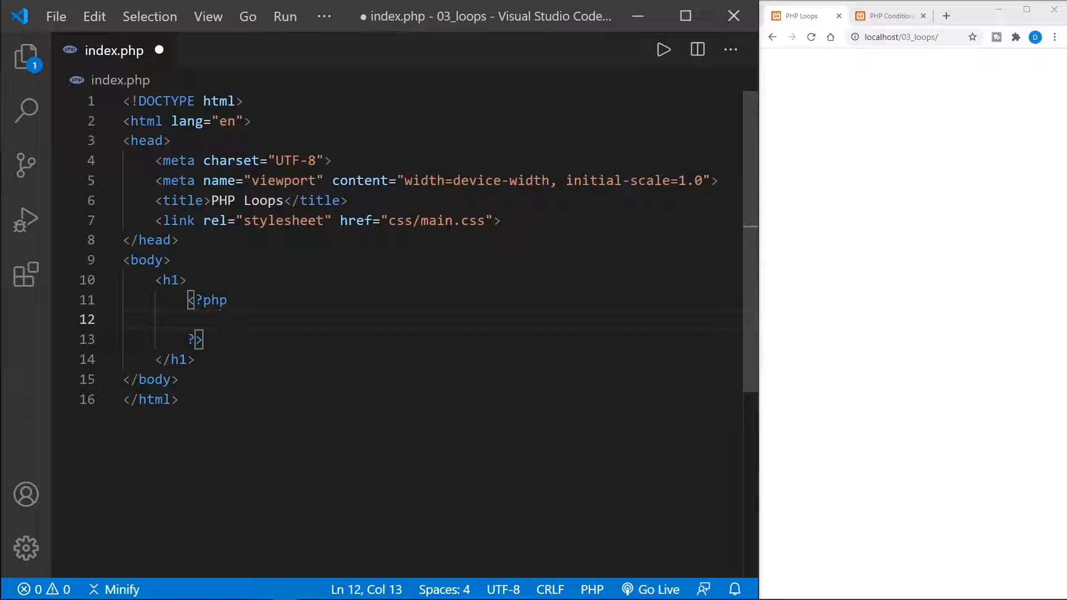
- Declare $counter = 0 and begin a while ($counter <= 5) { loop
{"action": "type", "text": "$"}
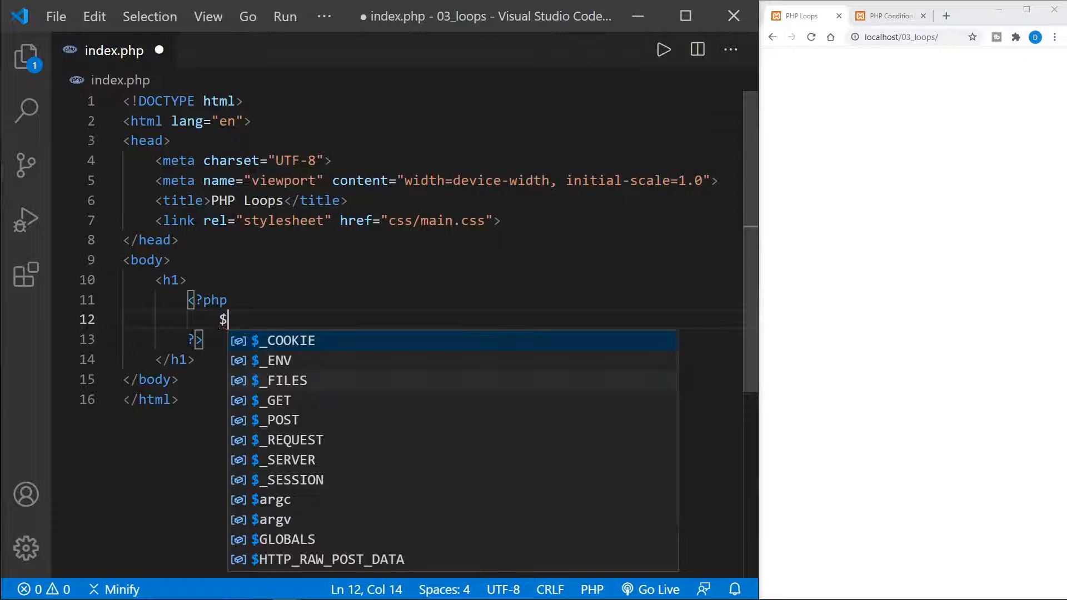
{"action": "type", "text": "counte"}
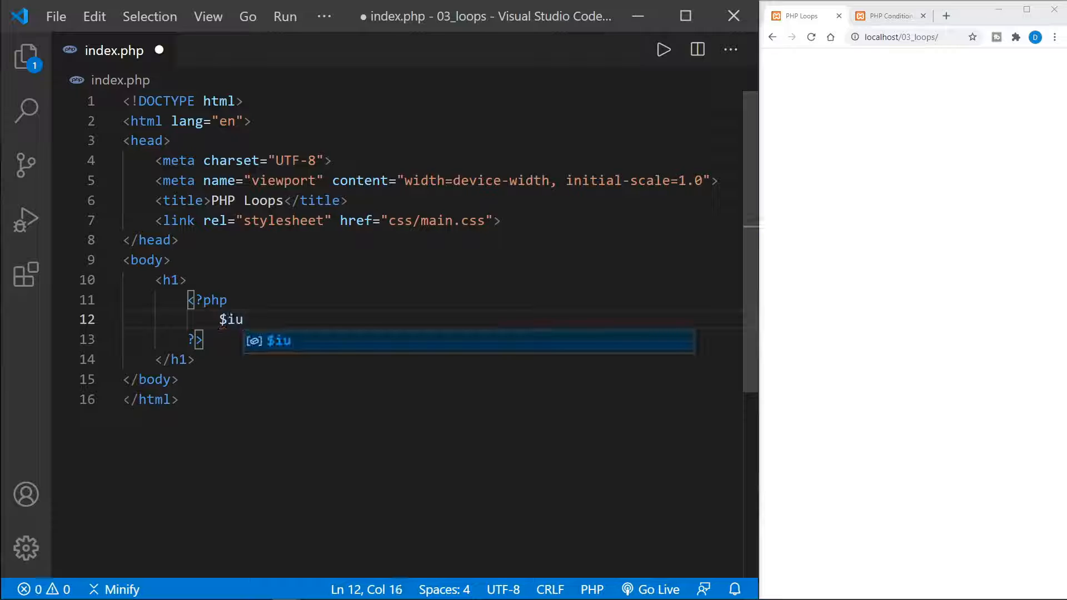
{"action": "key", "text": "Backspace"}
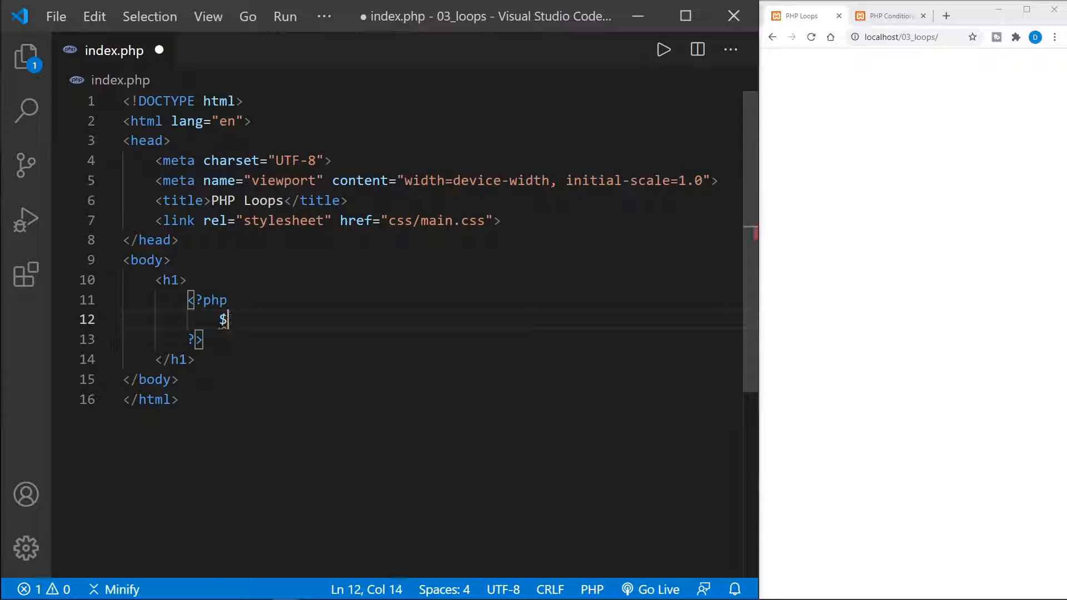
{"action": "type", "text": "counter ="}
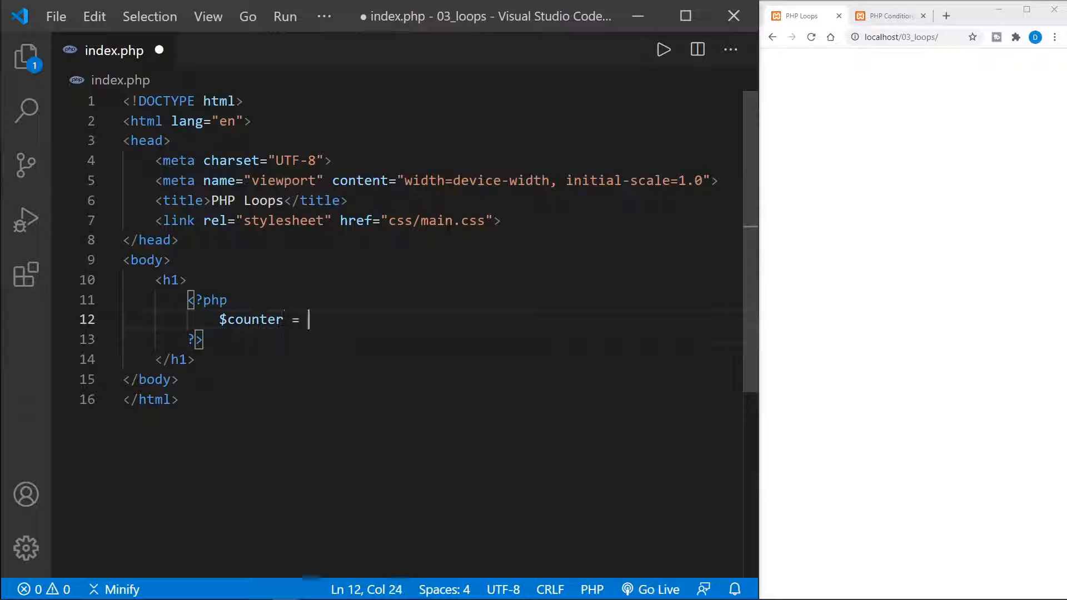
{"action": "type", "text": "0;"}
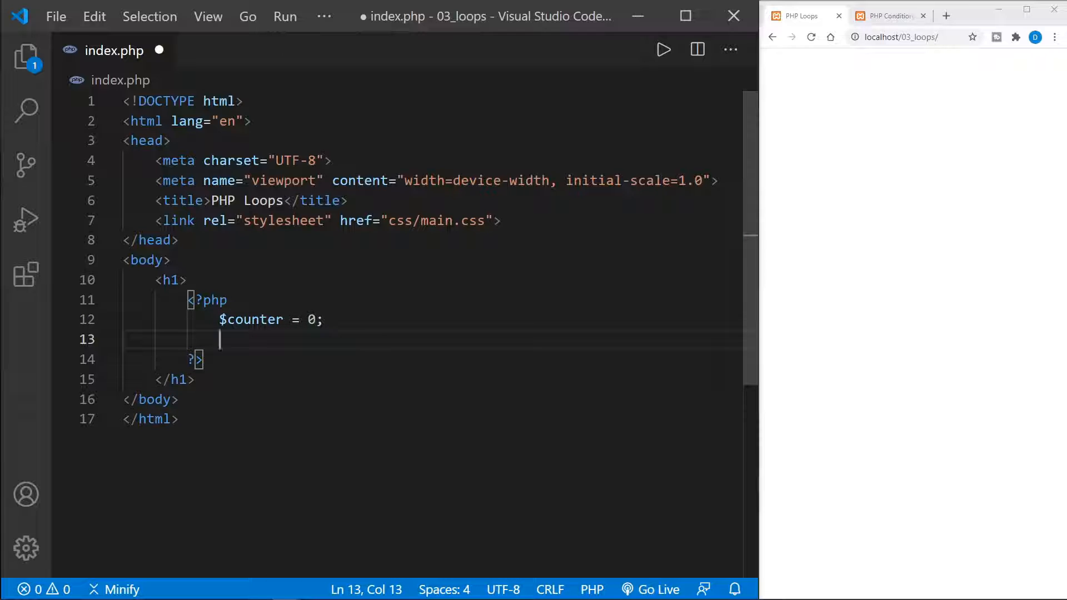
{"action": "type", "text": "while"}
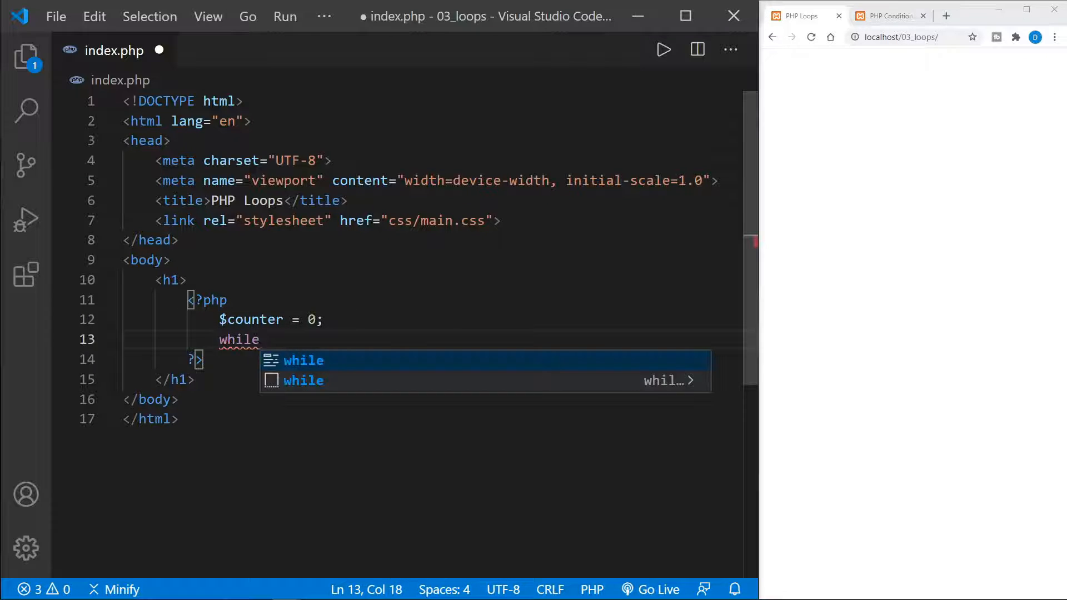
{"action": "type", "text": "($counter <= 5"}
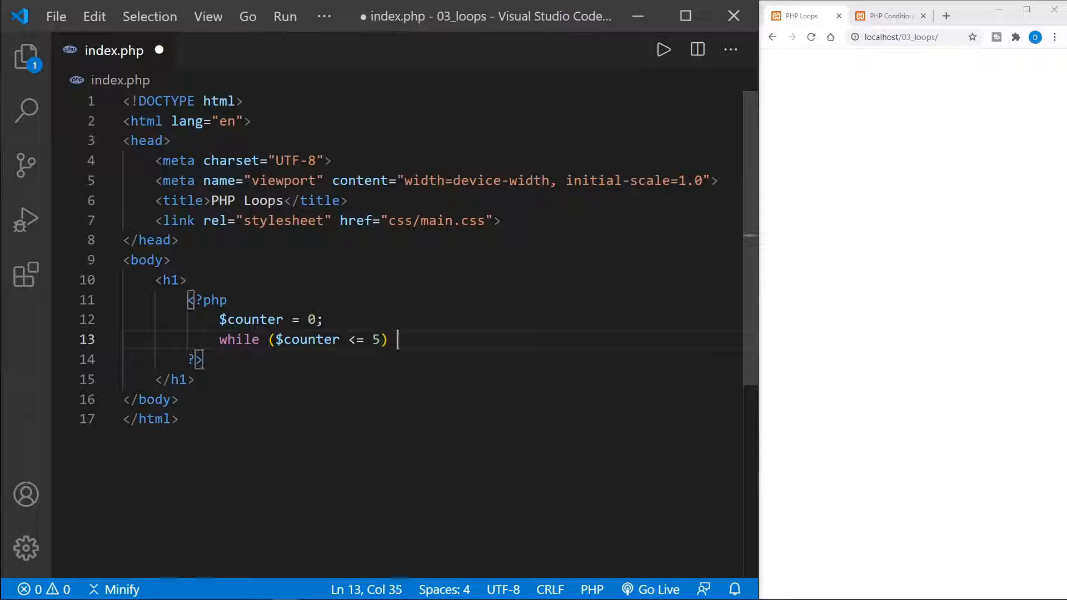
{"action": "type", "text": "{"}
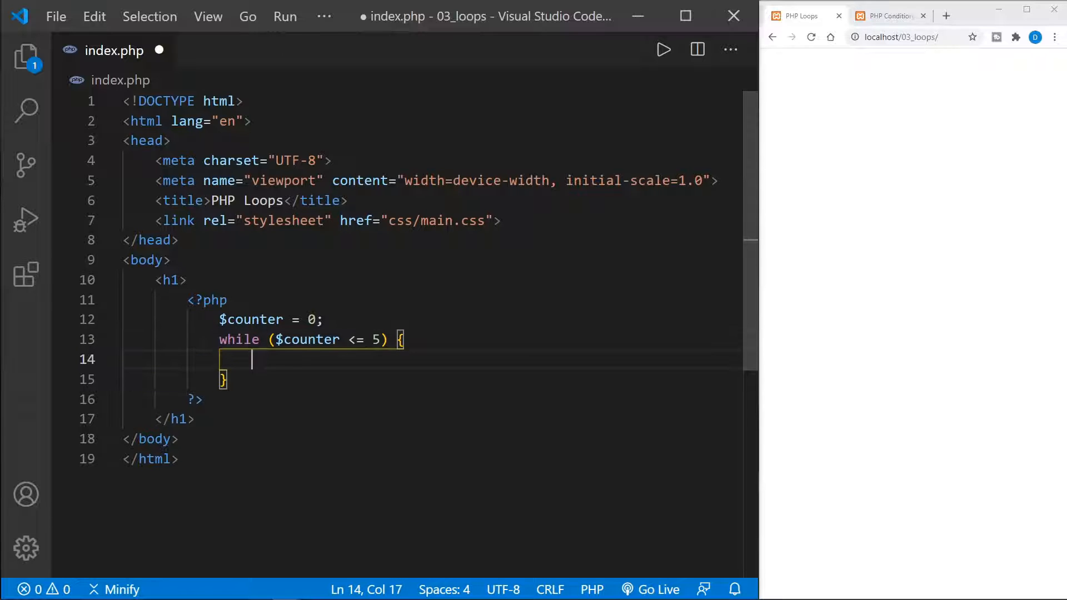
- Make the loop body echo $counter . "<br>";
{"action": "type", "text": "echo"}
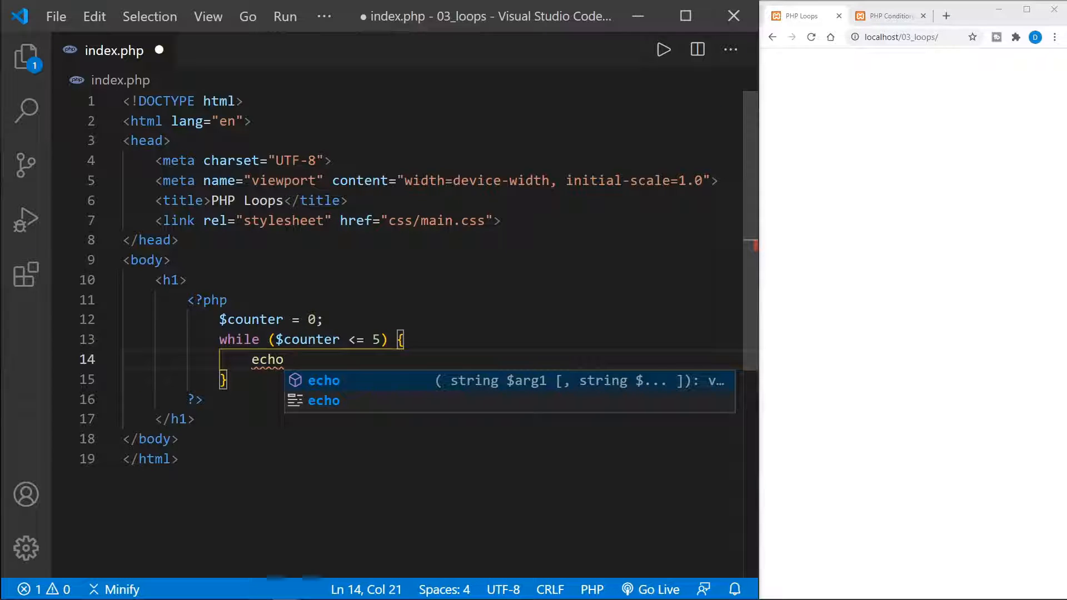
{"action": "type", "text": "$counter"}
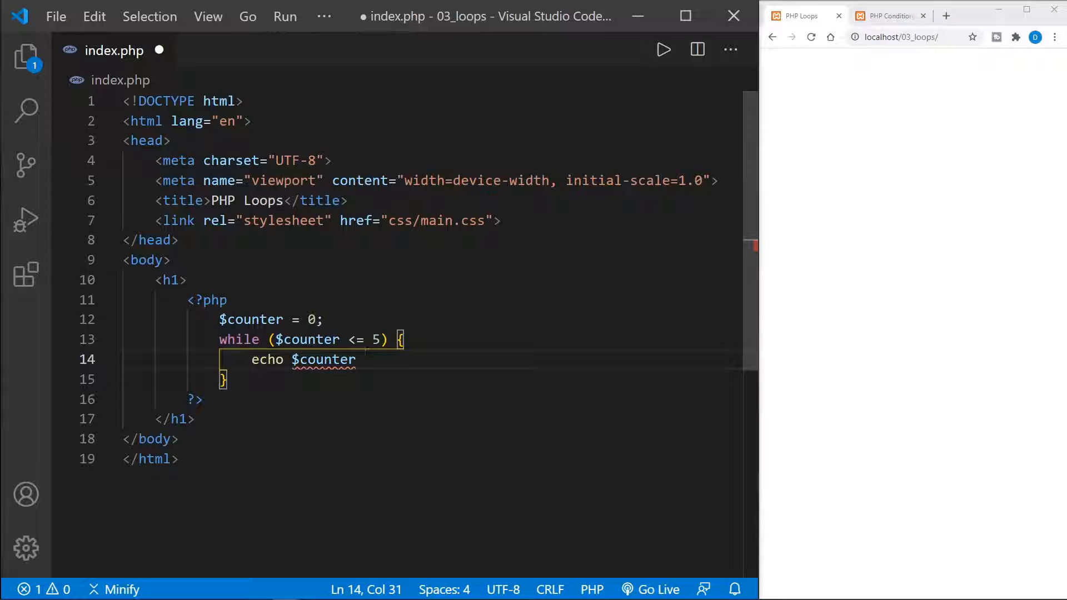
{"action": "double_click", "coordinate": [171, 280]}
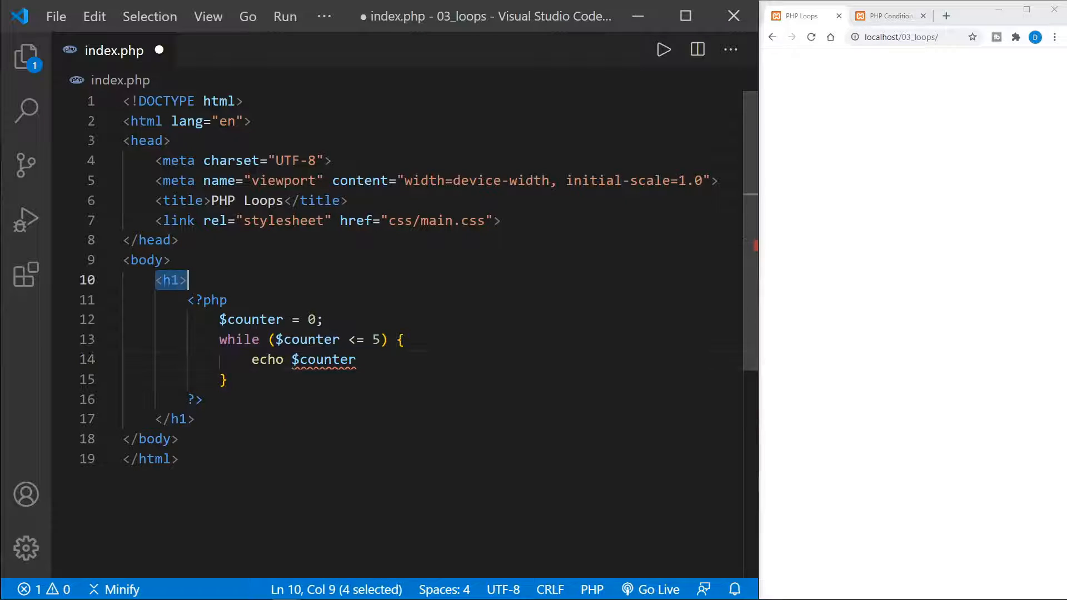
{"action": "left_click", "coordinate": [356, 358]}
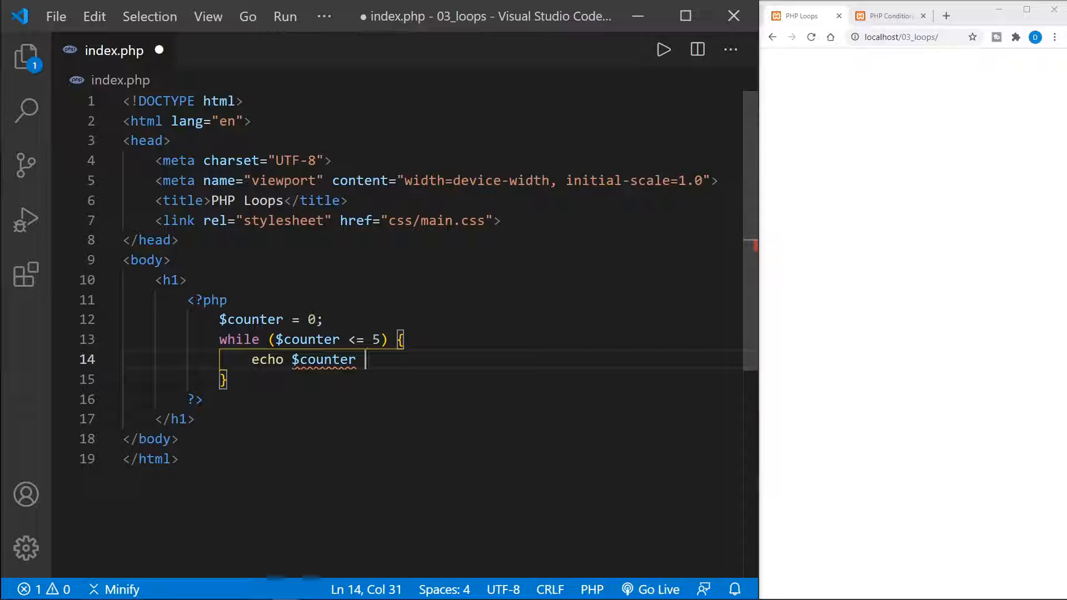
{"action": "type", "text": ". \"<br>"}
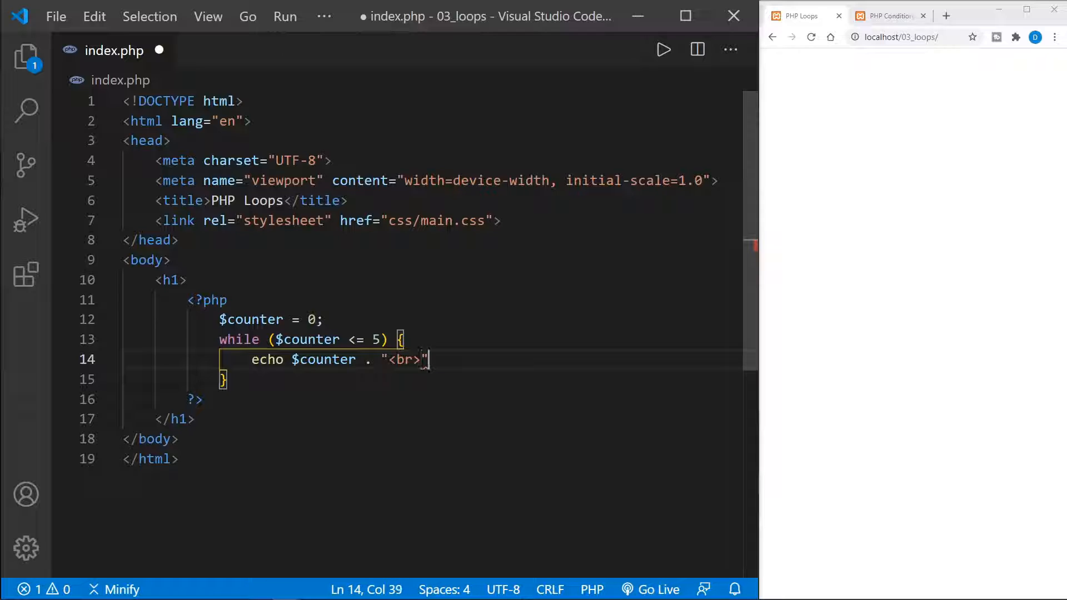
{"action": "type", "text": ";"}
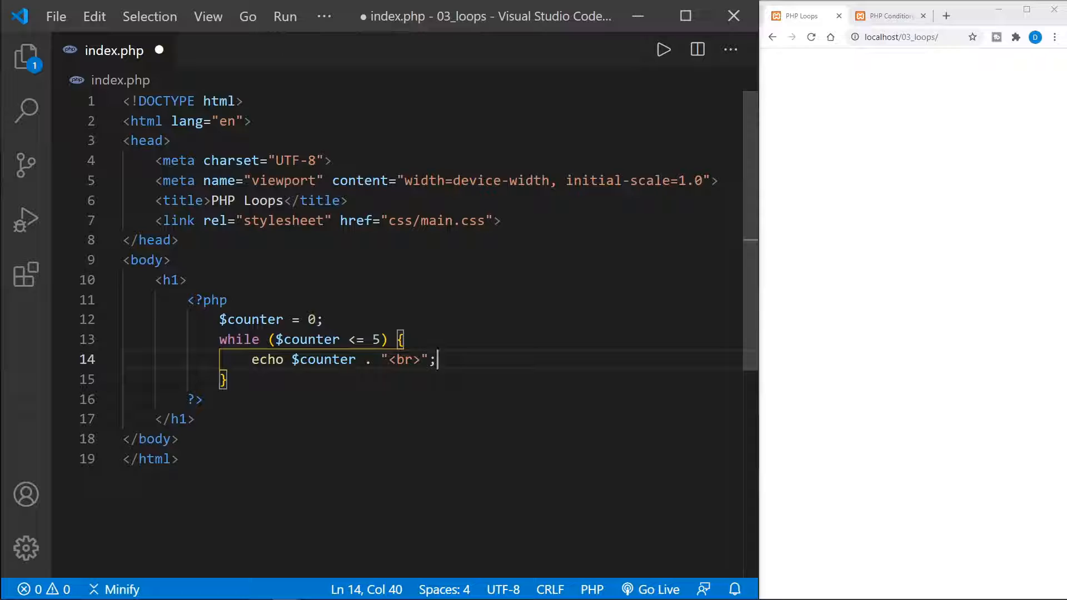
- Add $counter++; inside the while loop, save, and reload localhost to see 0 through 5
{"action": "key", "text": "Enter"}
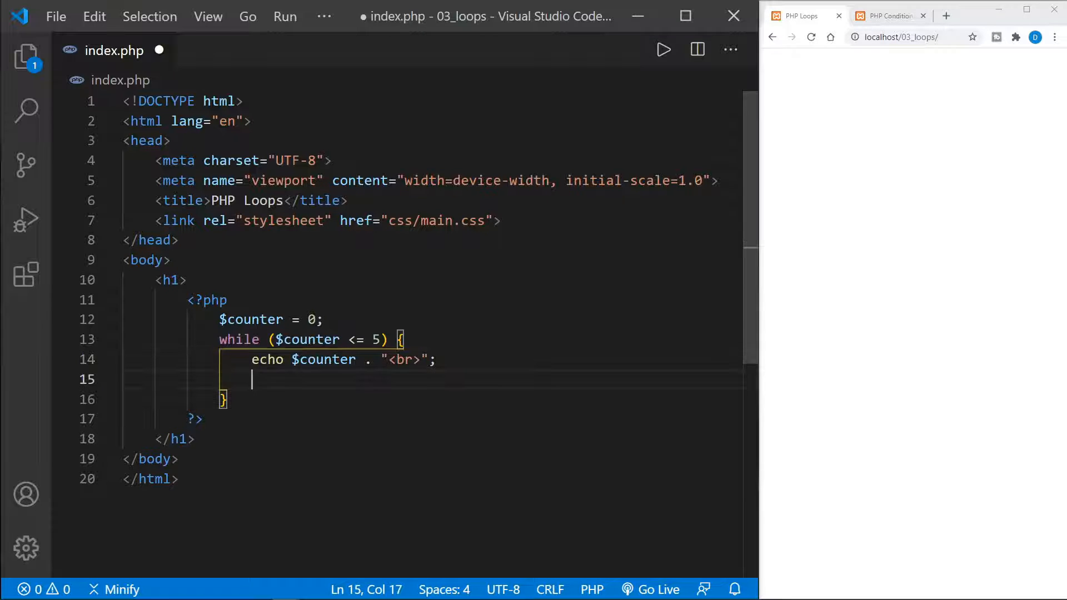
{"action": "type", "text": "$counter"}
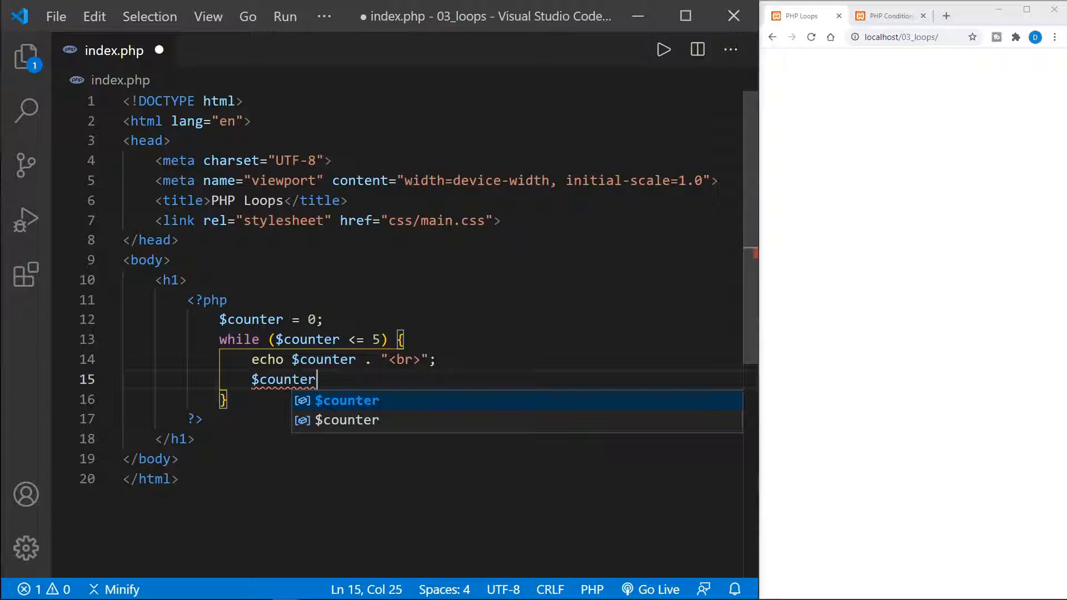
{"action": "type", "text": "++;"}
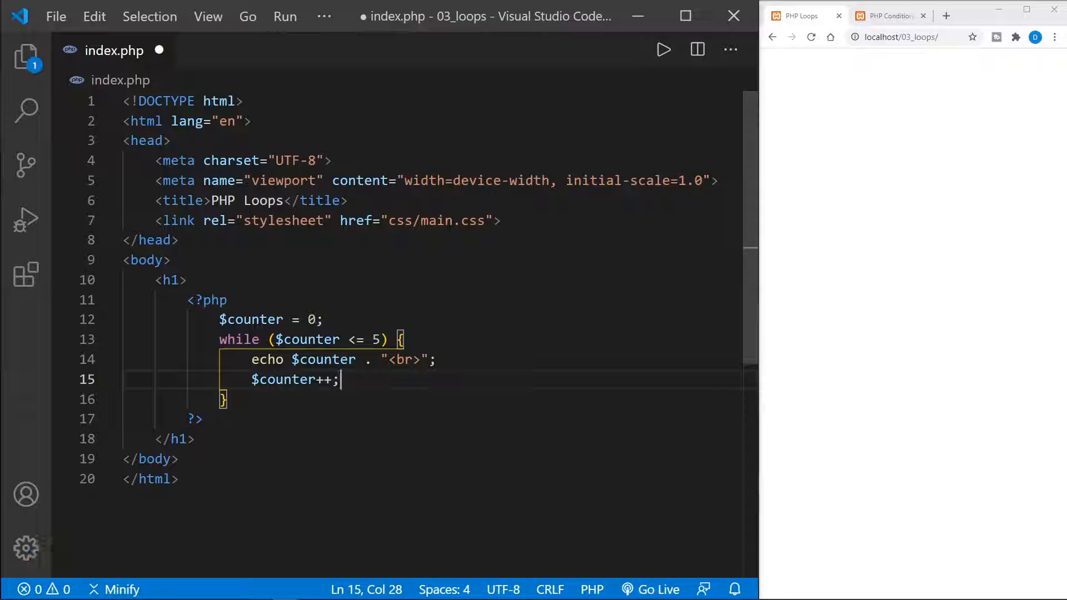
{"action": "key", "text": "ctrl+s"}
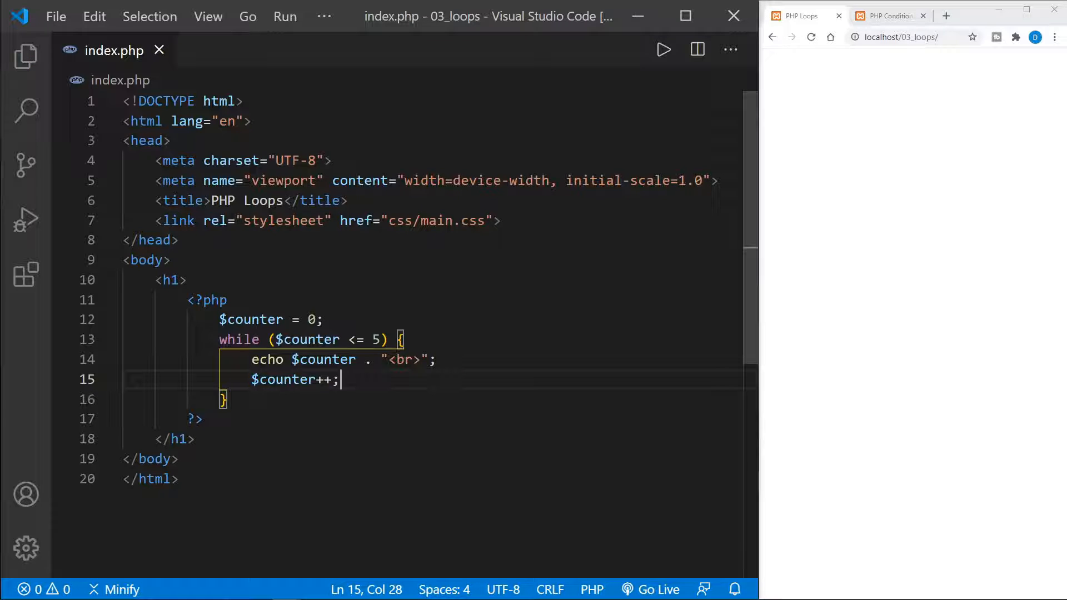
{"action": "left_click", "coordinate": [811, 37]}
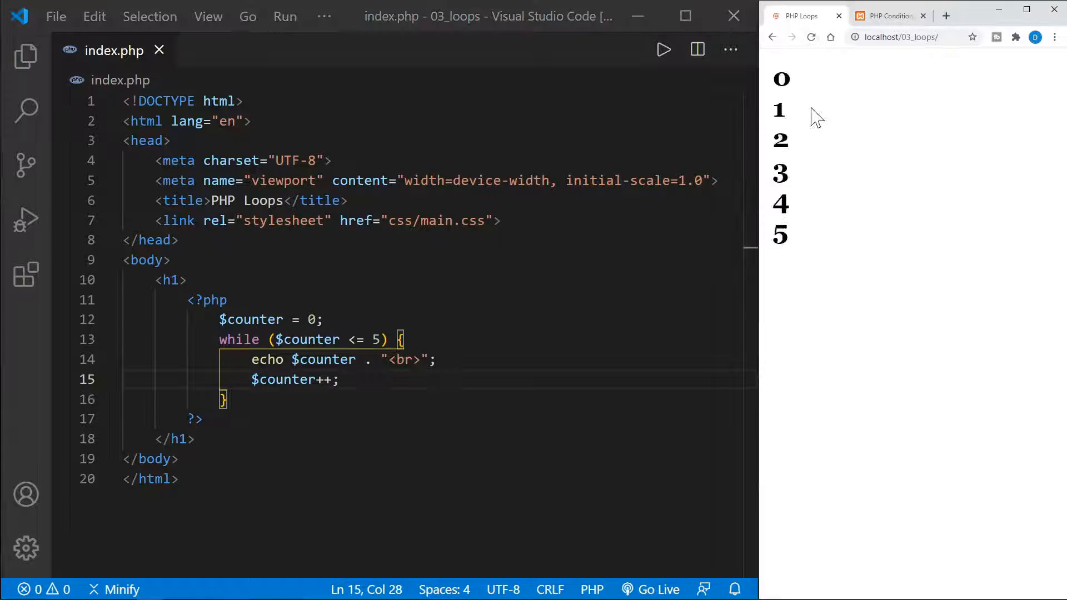
{"action": "mouse_move", "coordinate": [792, 92]}
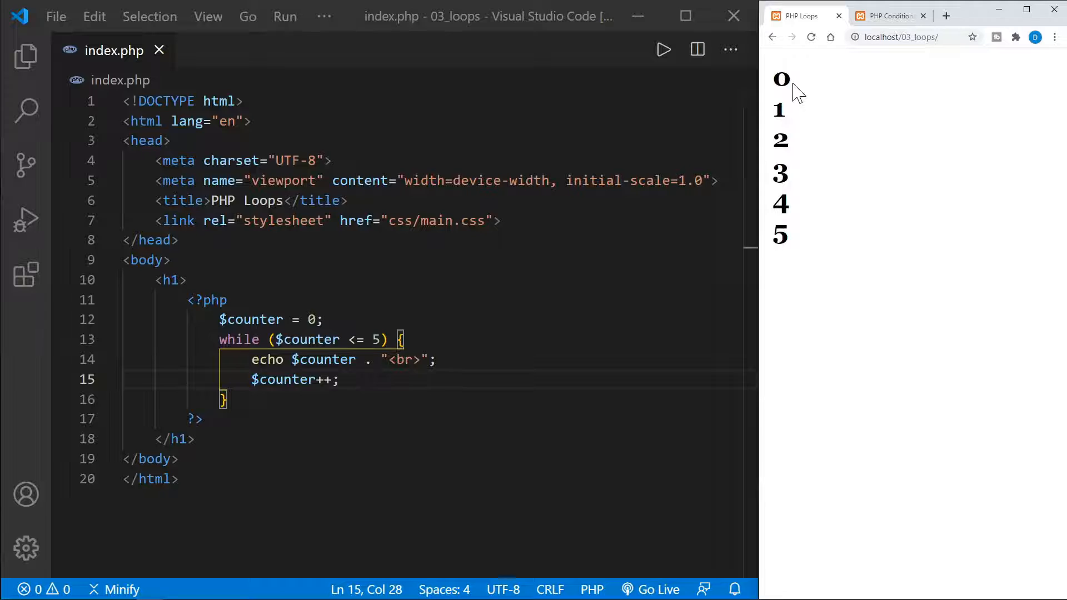
{"action": "mouse_move", "coordinate": [795, 241]}
{"action": "type", "text": " */"}
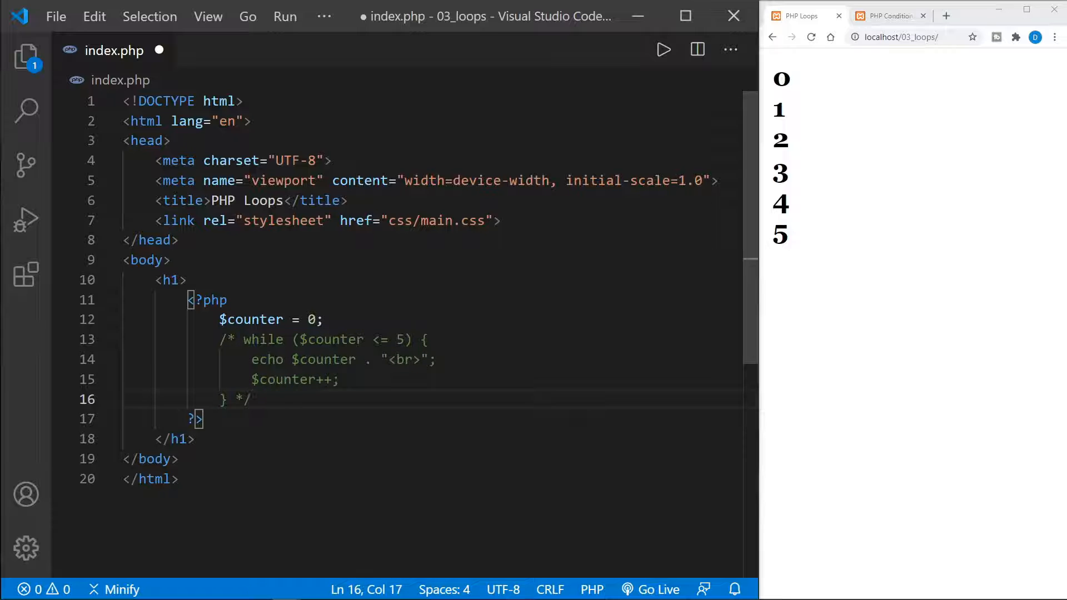
- Write for ($counter = 10; $counter > 0; $counter--) with an empty body below the commented while loop
{"action": "type", "text": "for ("}
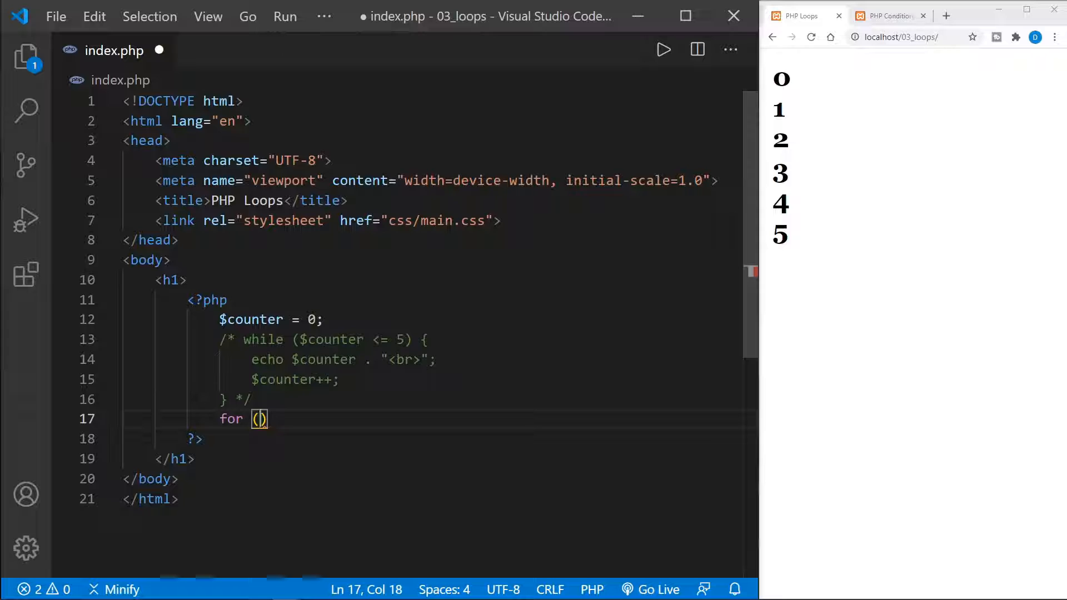
{"action": "type", "text": "$counter ="}
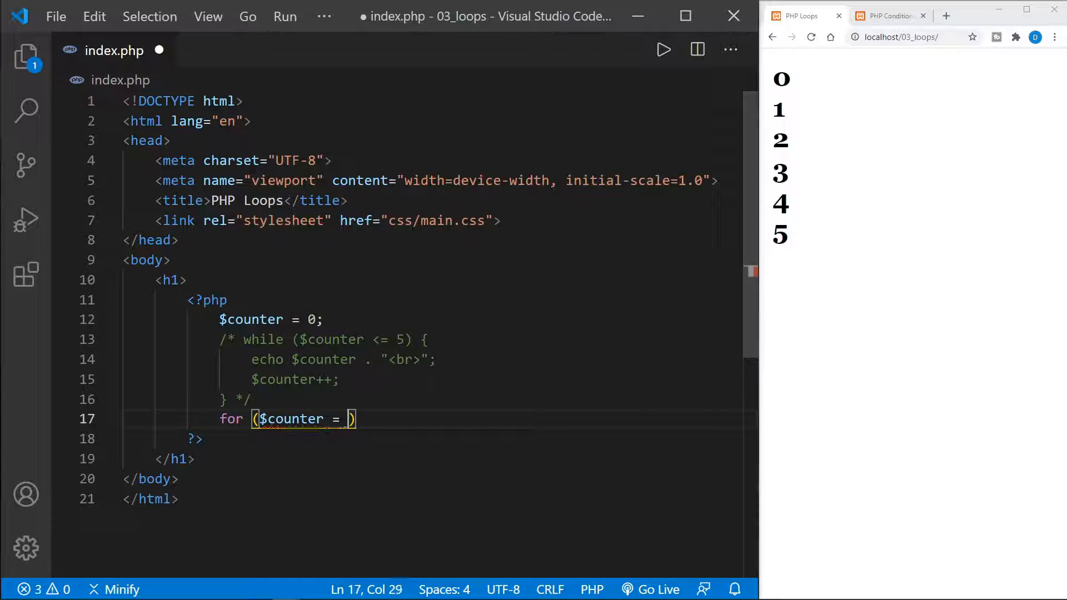
{"action": "type", "text": "10;"}
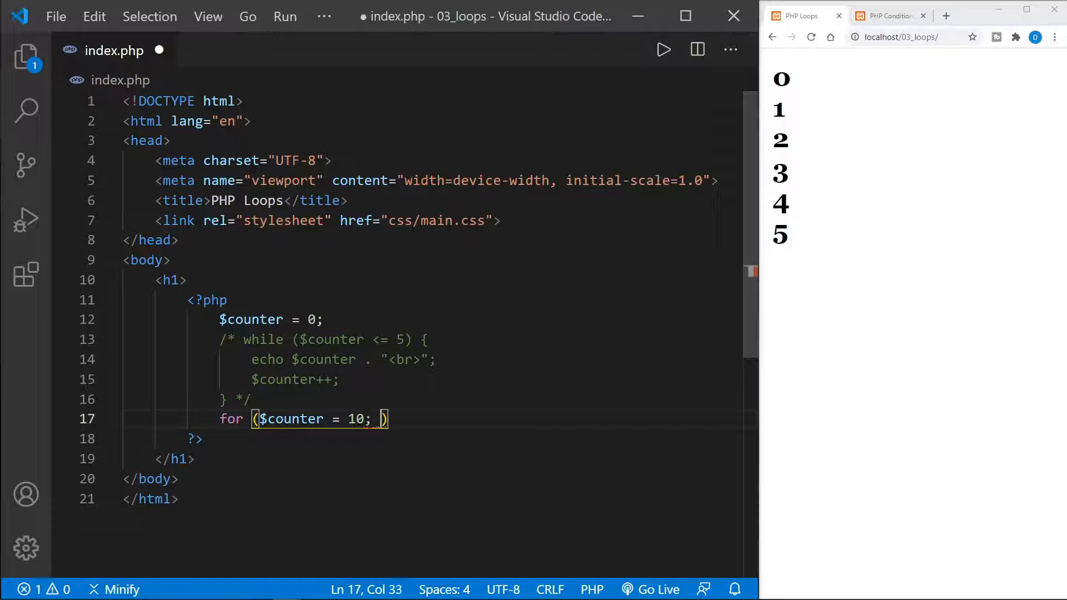
{"action": "type", "text": "$counter <"}
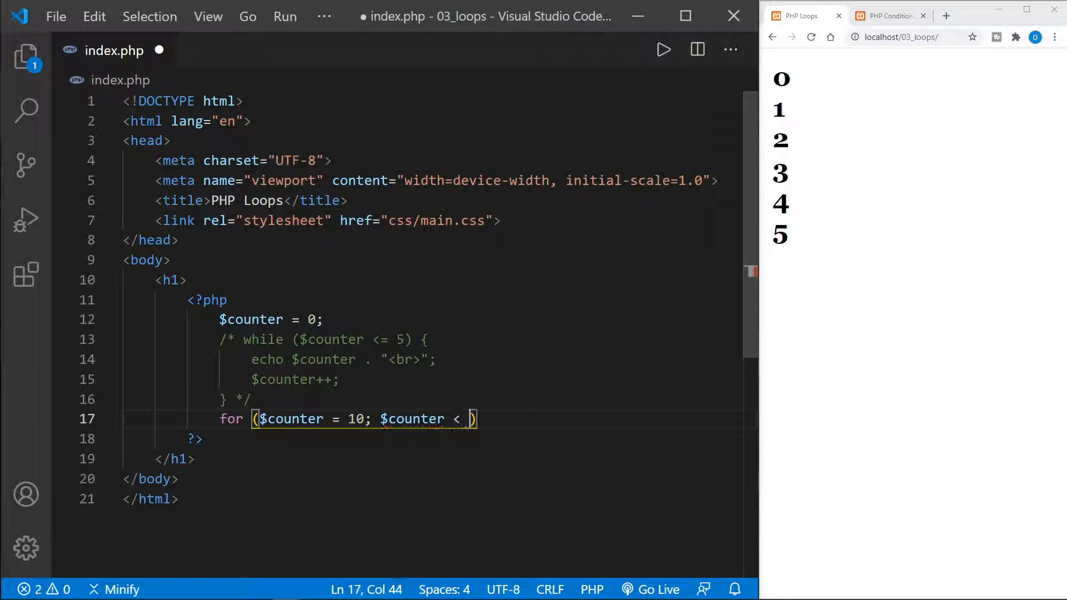
{"action": "key", "text": "BackSpace"}
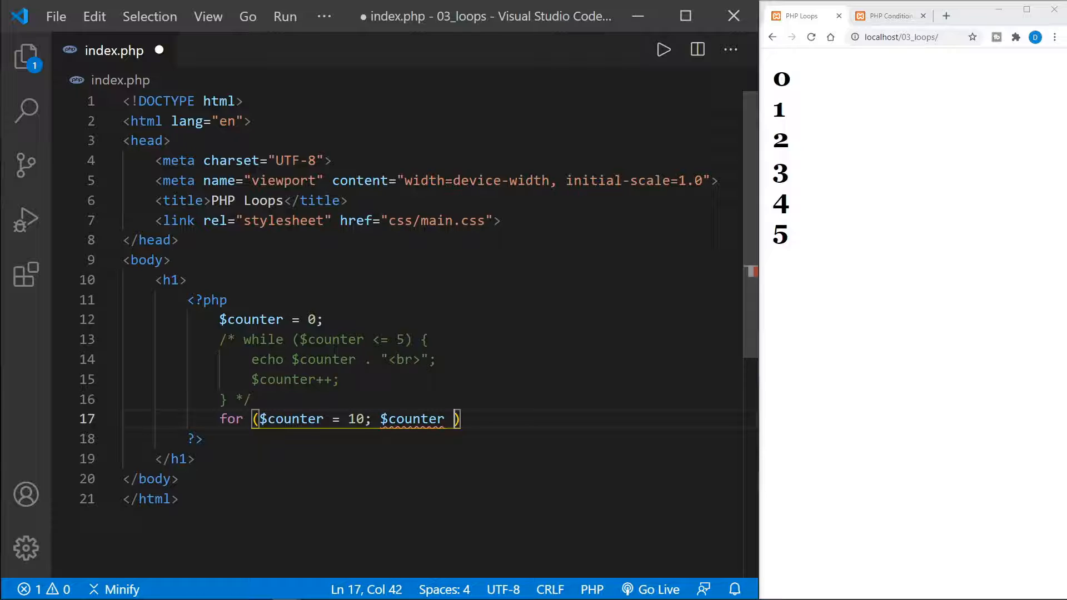
{"action": "type", "text": "> 0;"}
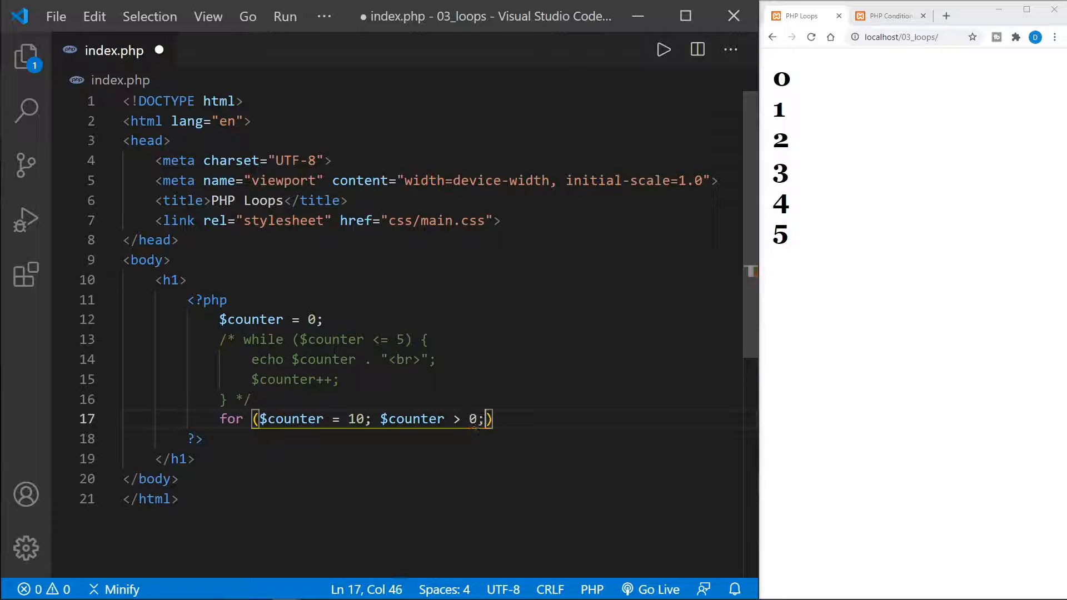
{"action": "type", "text": "$counter--"}
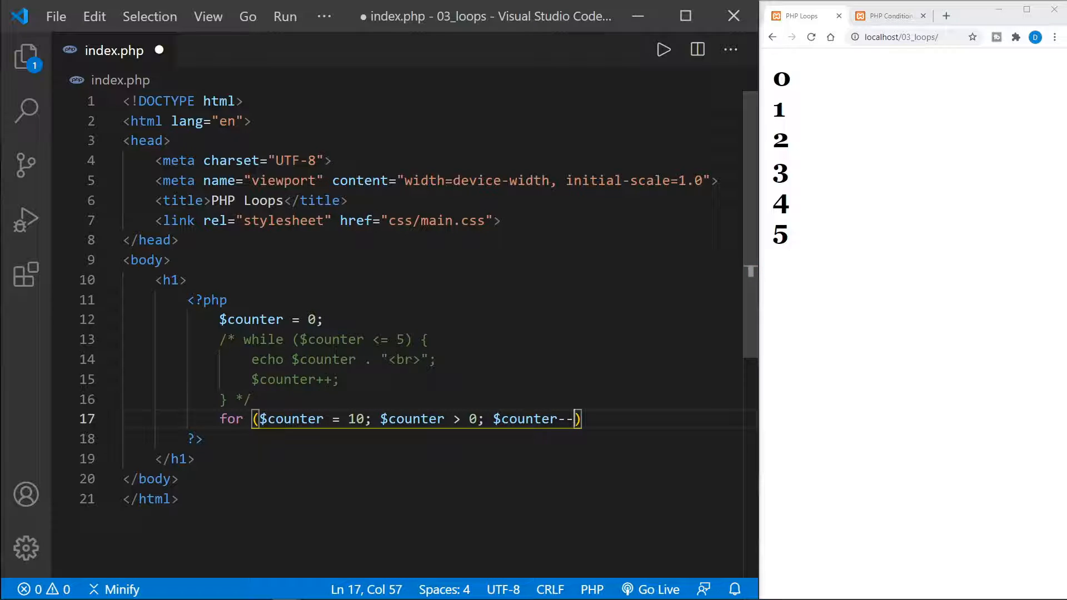
{"action": "type", "text": "{}"}
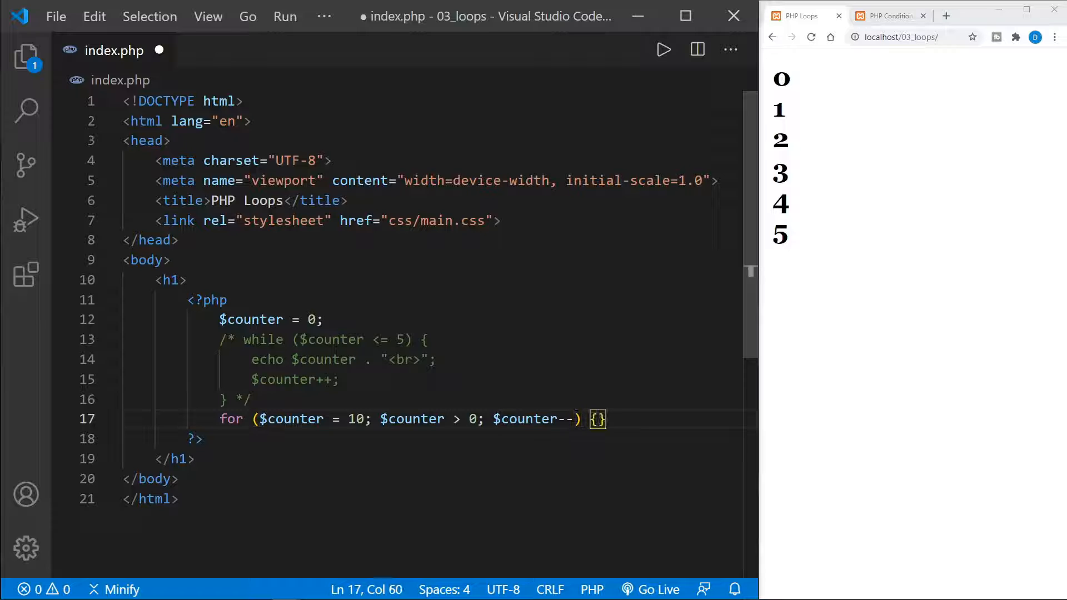
{"action": "key", "text": "Enter"}
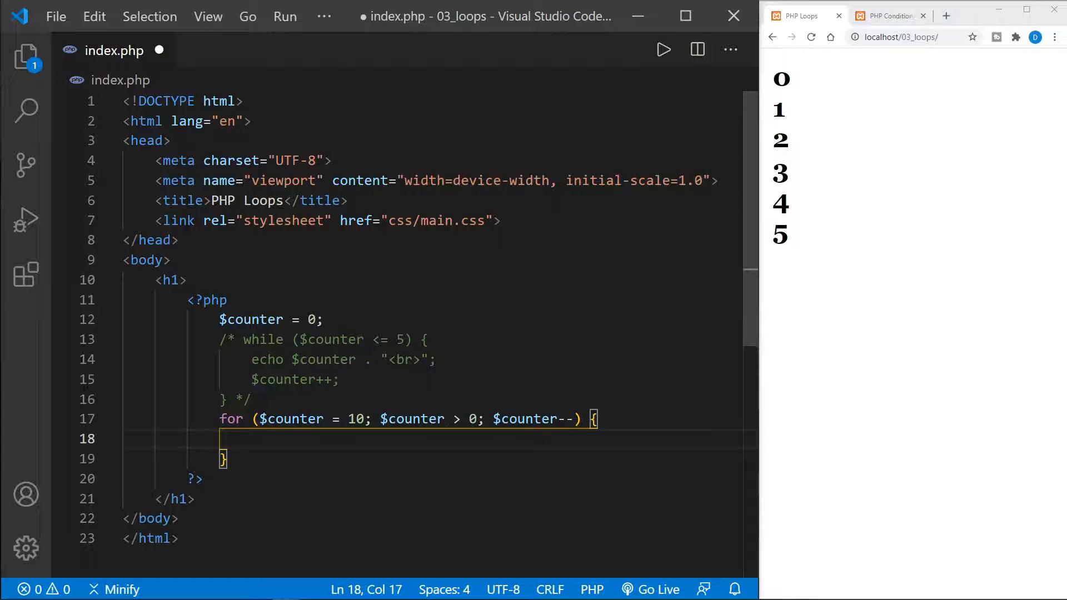
- Make the for loop body $message .= $counter . "<br>";
{"action": "type", "text": "$message"}
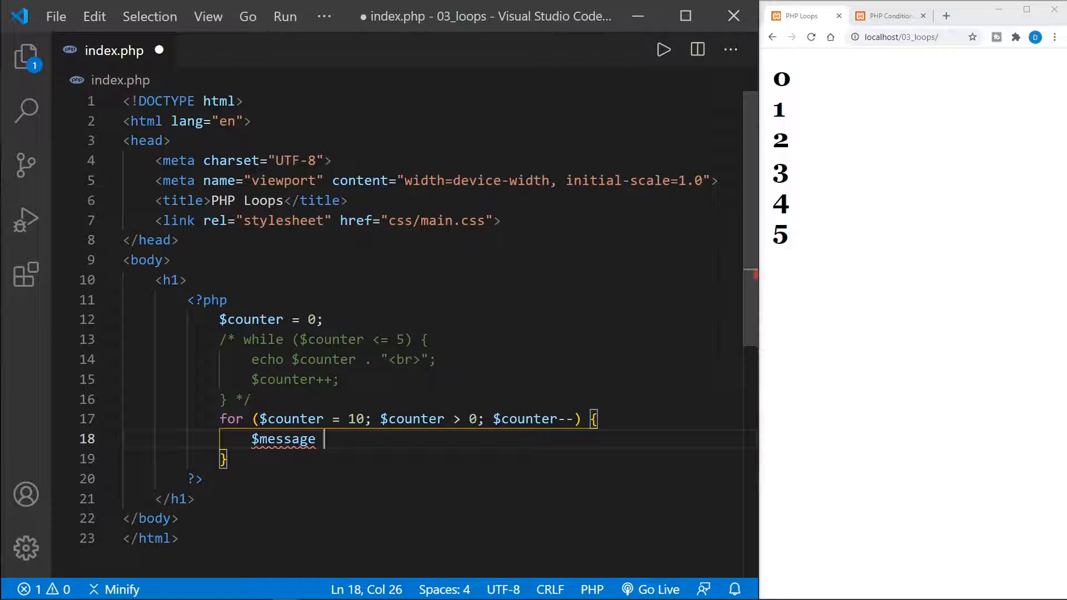
{"action": "type", "text": "="}
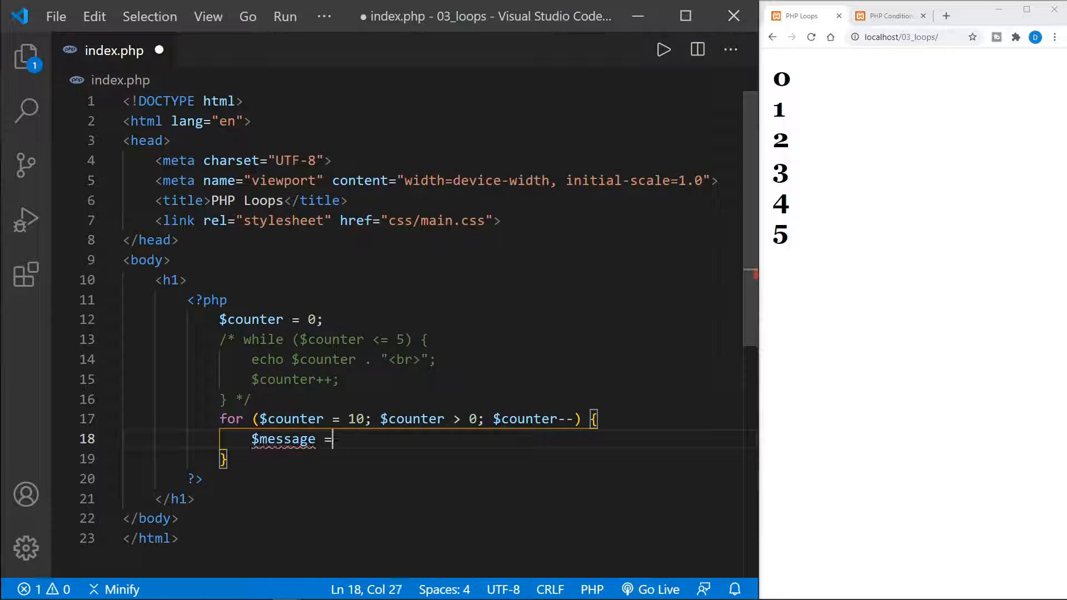
{"action": "type", "text": "$message"}
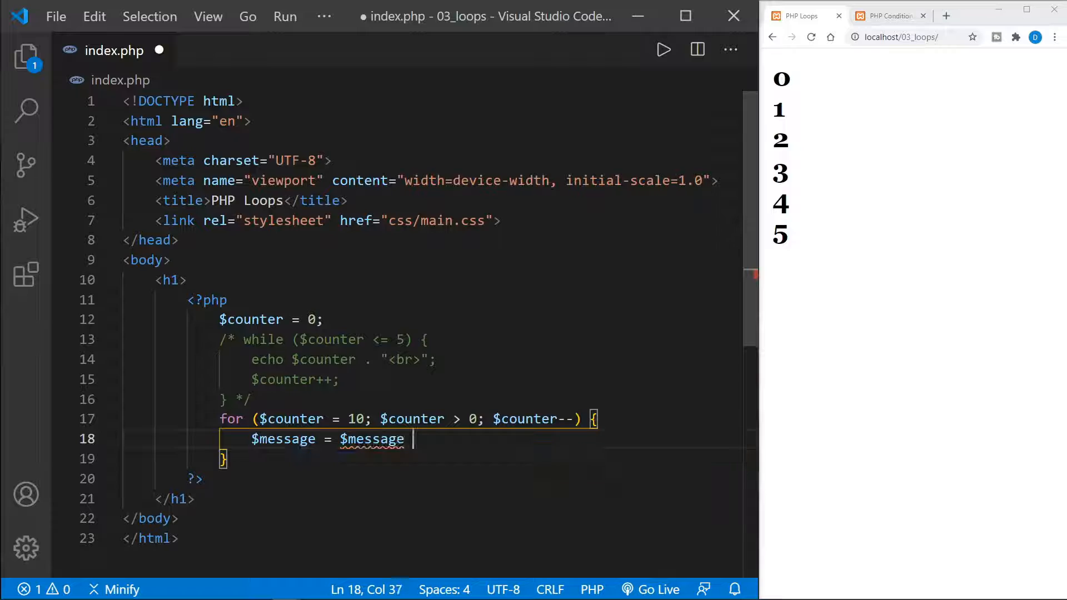
{"action": "key", "text": "Backspace"}
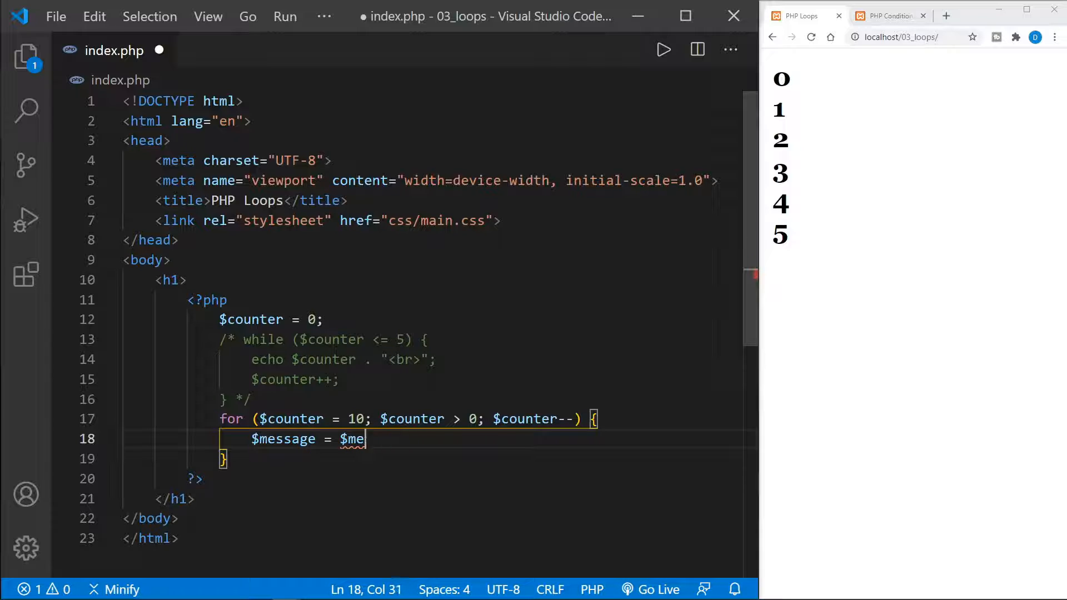
{"action": "key", "text": "BackSpace"}
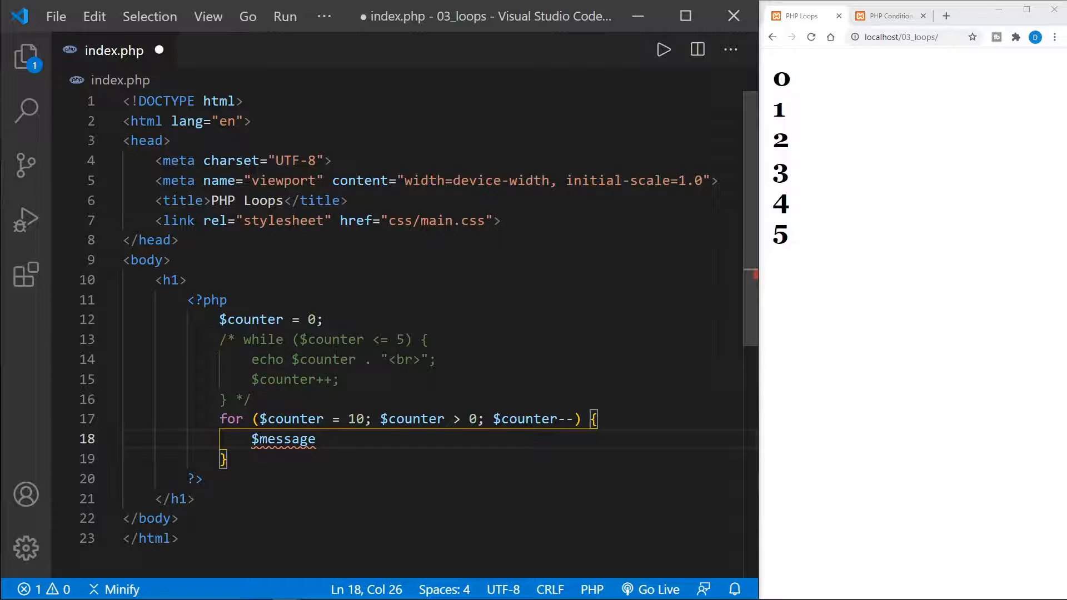
{"action": "type", "text": "."}
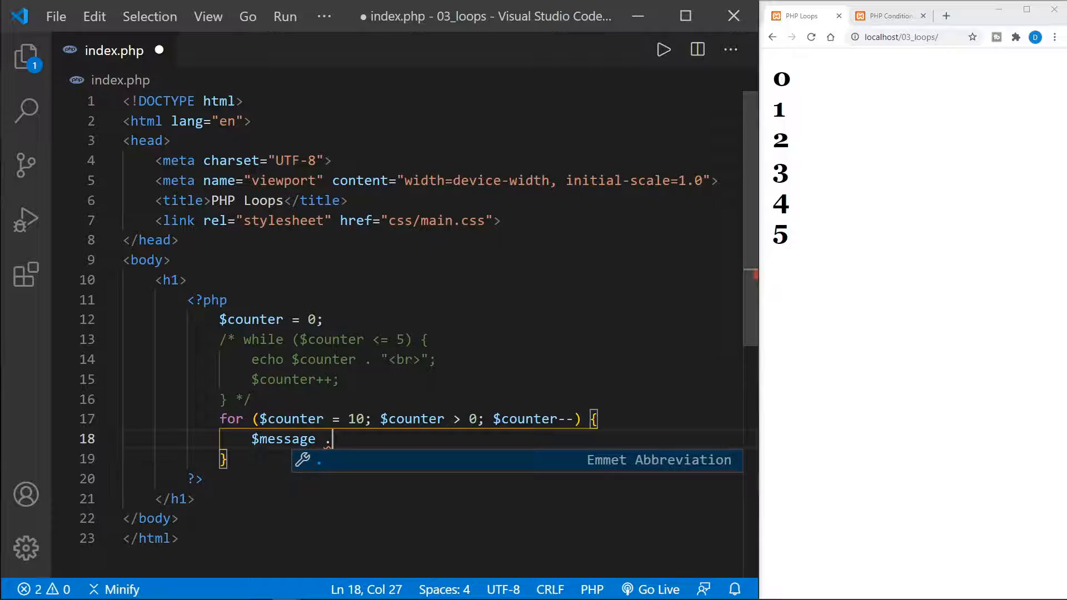
{"action": "type", "text": "="}
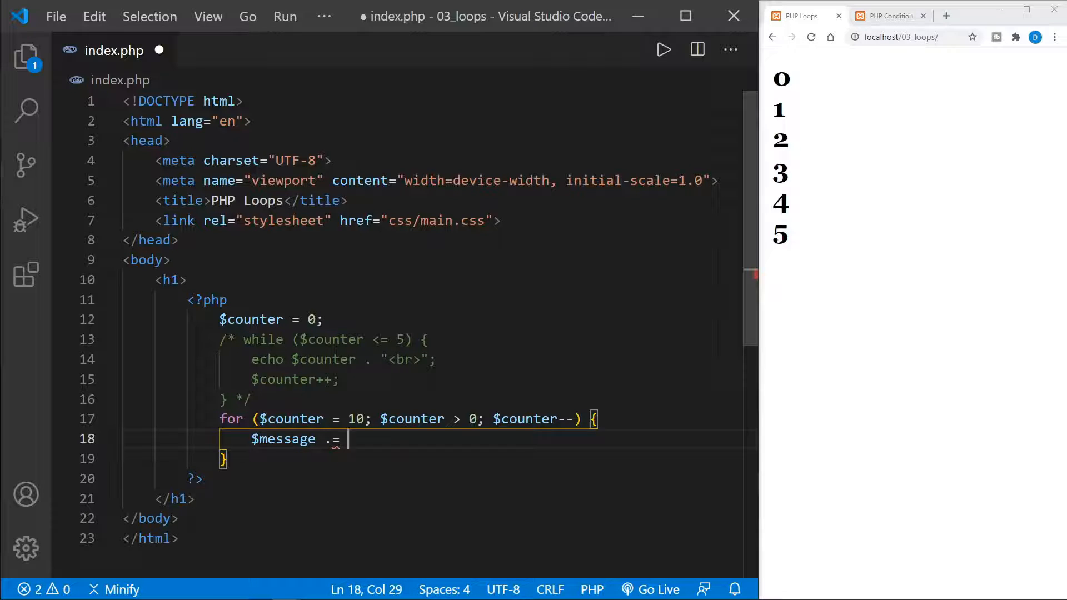
{"action": "type", "text": "$counter ."}
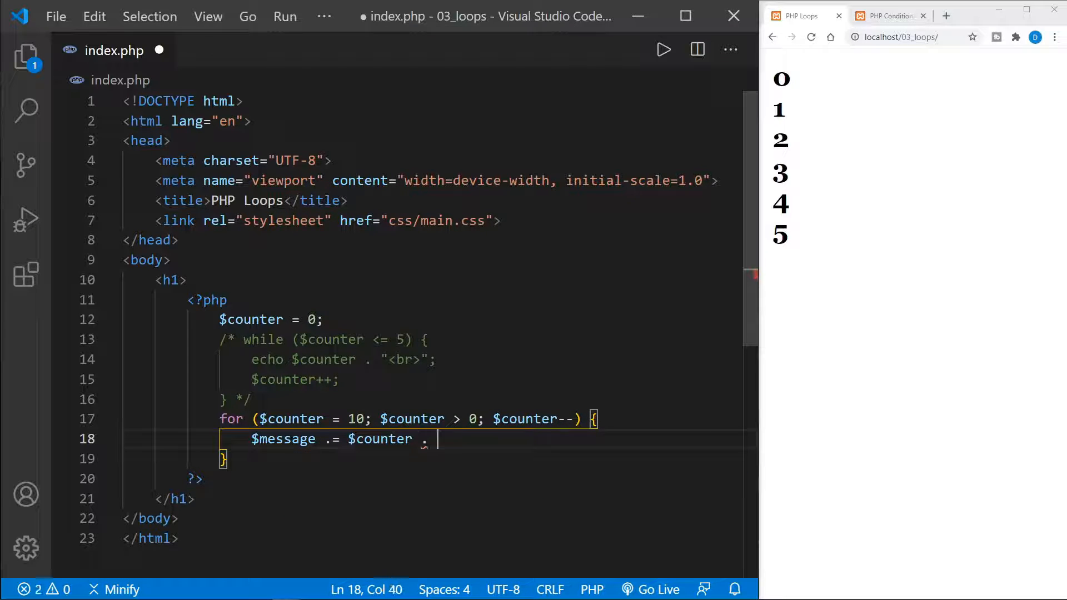
{"action": "type", "text": "\"<br"}
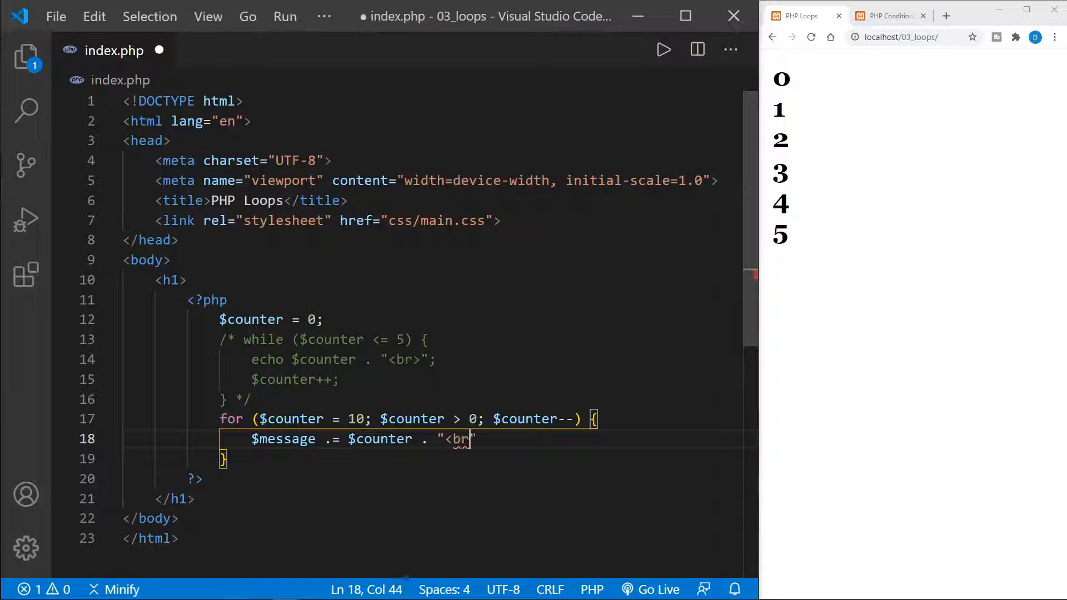
{"action": "type", "text": ">\";"}
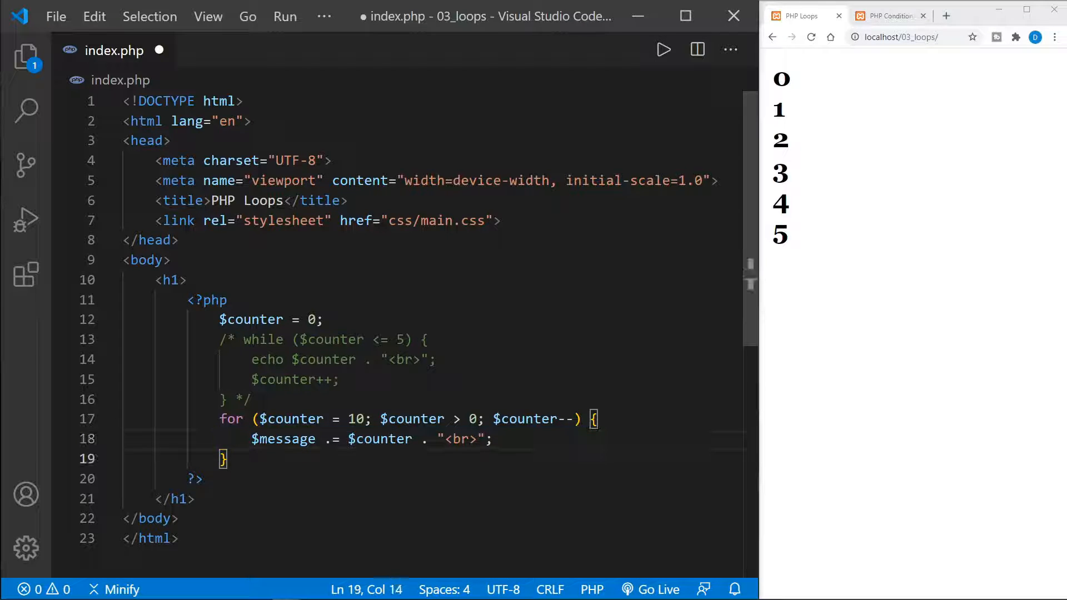
- Echo $message after the for loop
{"action": "type", "text": "ech"}
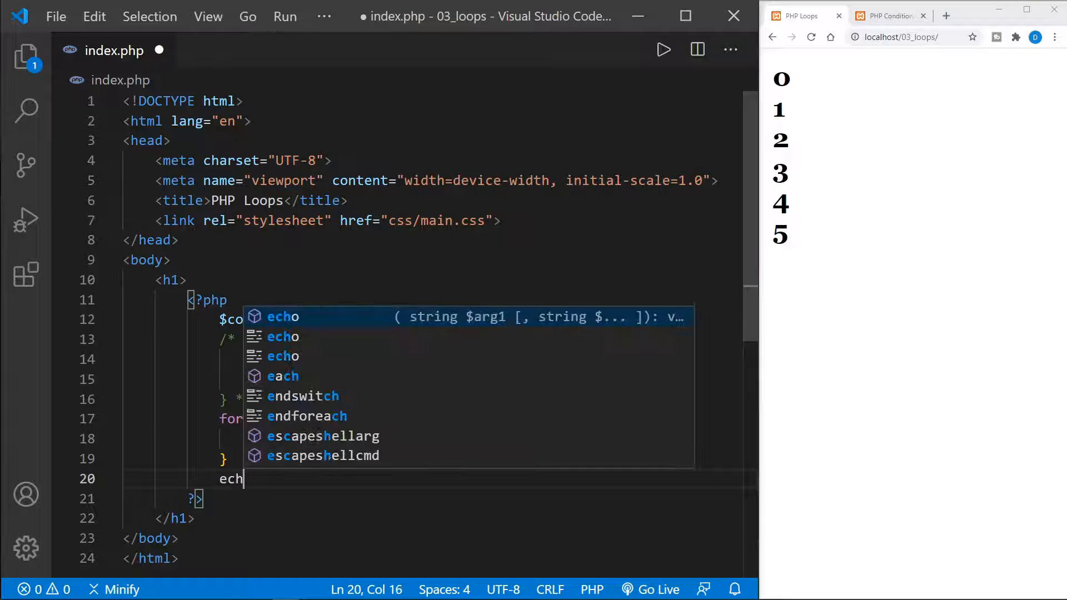
{"action": "type", "text": "o $message;"}
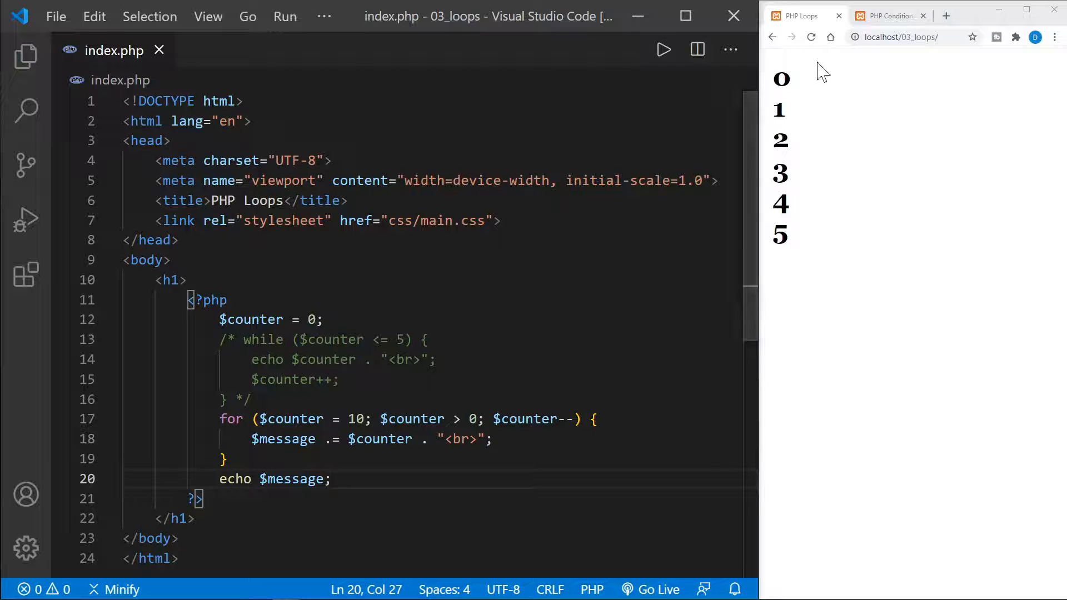
- Reload the page, then change line 18 to $message = $message . $counter . "<br>"; and save
{"action": "left_click", "coordinate": [810, 37]}
{"action": "type", "text": " $"}
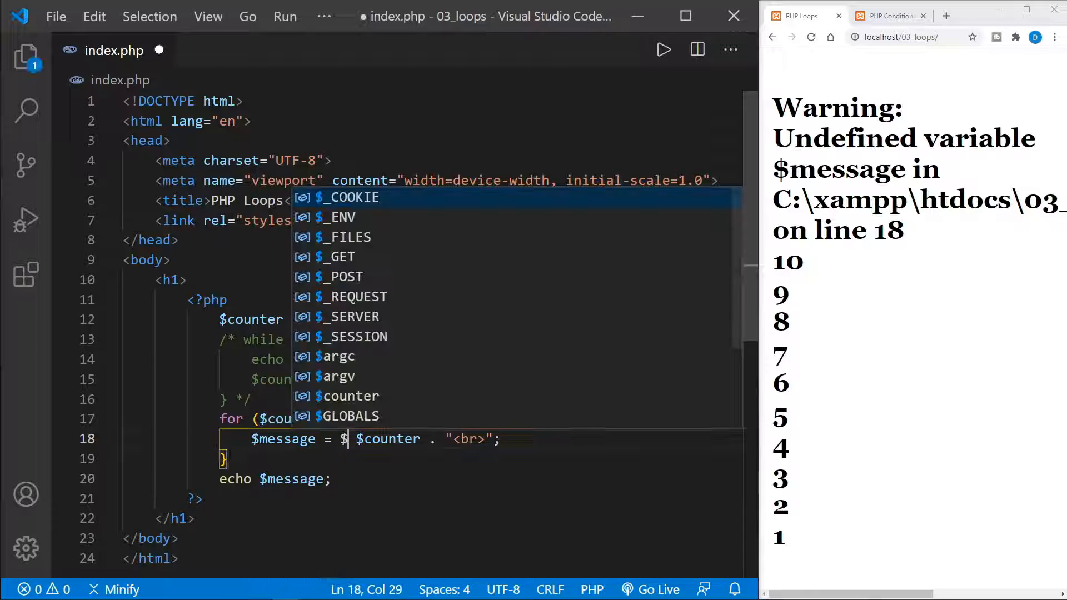
{"action": "type", "text": "me"}
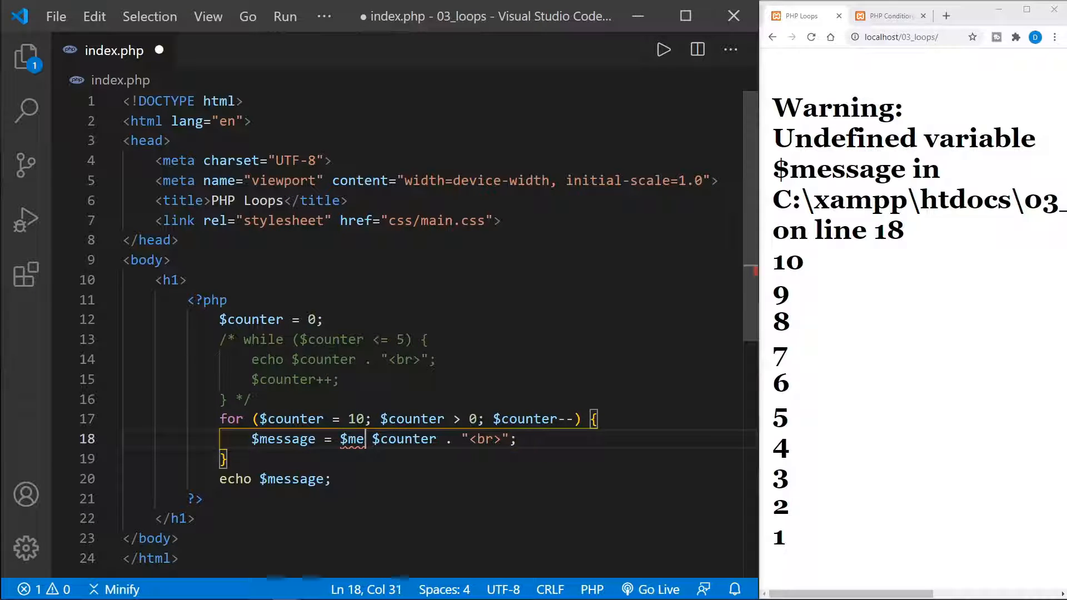
{"action": "type", "text": "ssage ."}
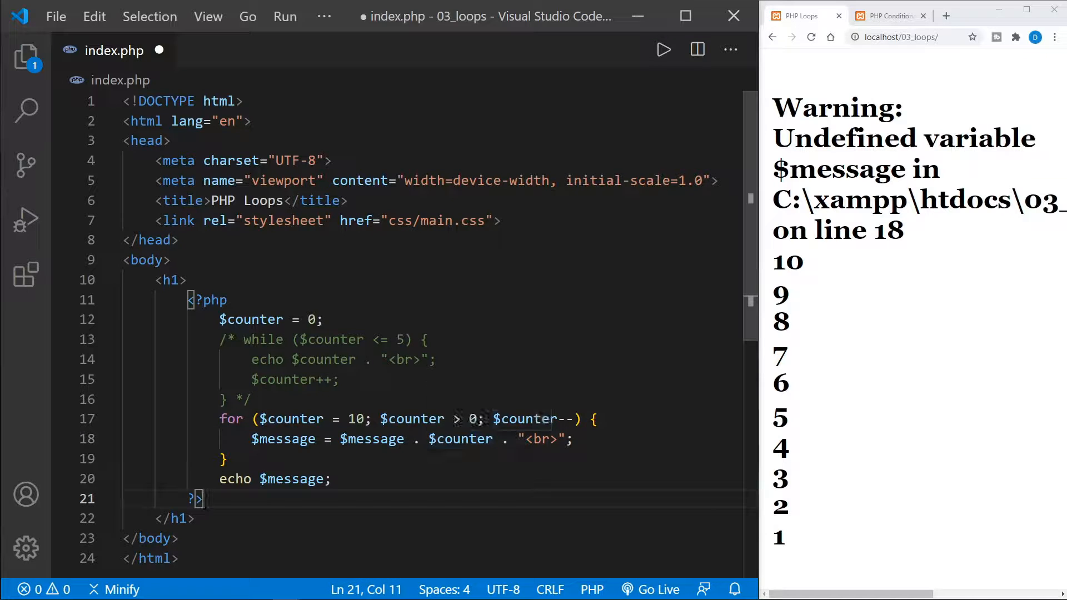
{"action": "key", "text": "ctrl+s"}
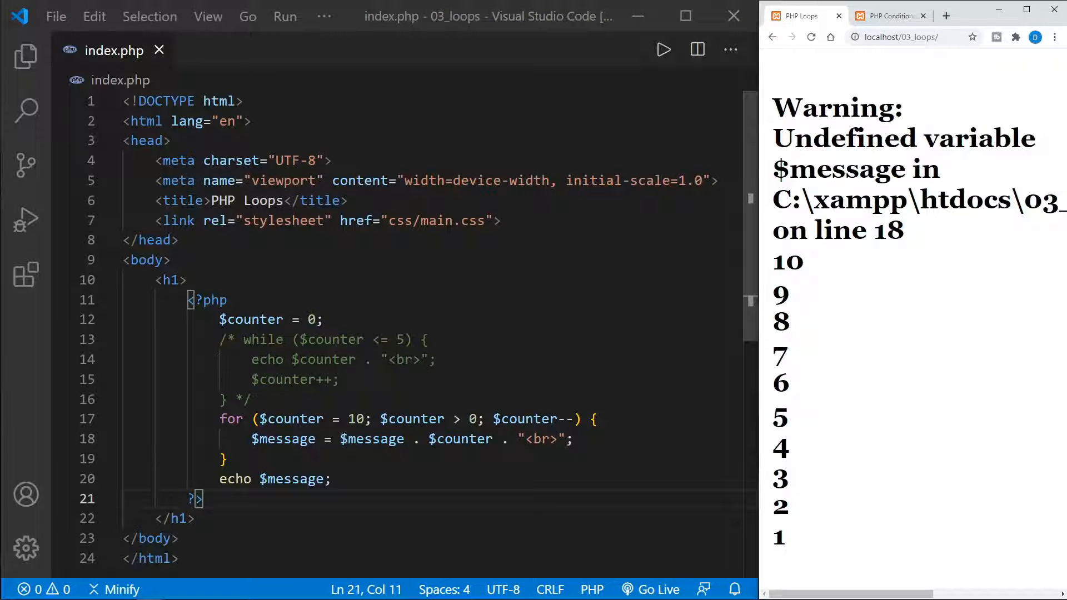
- Add $message = null; after $counter, append with .=, save, and reload to list 10–1 without the warning
{"action": "left_click", "coordinate": [326, 319]}
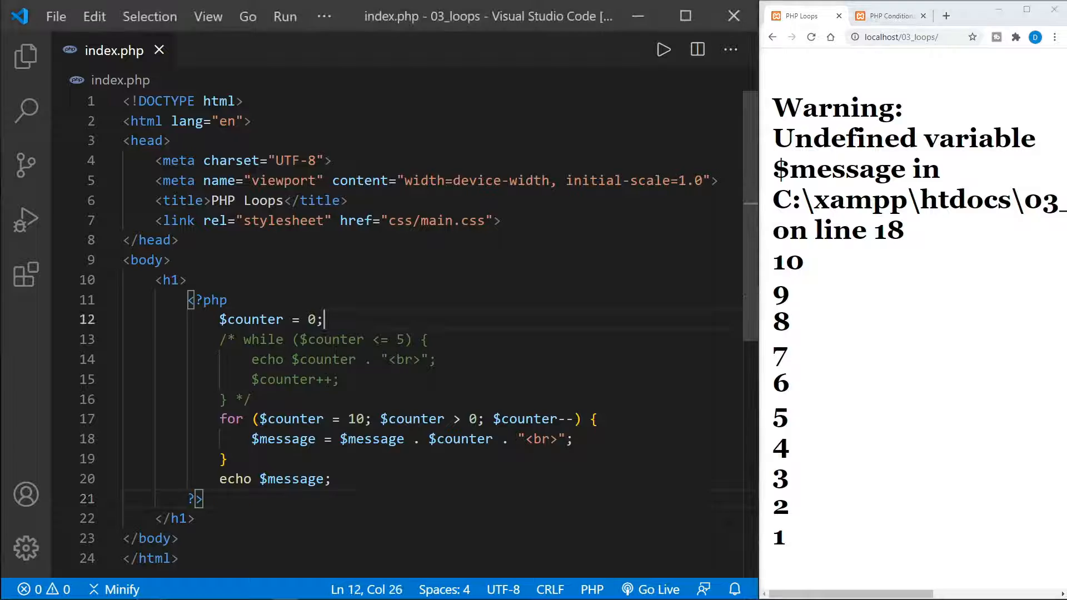
{"action": "type", "text": "$m"}
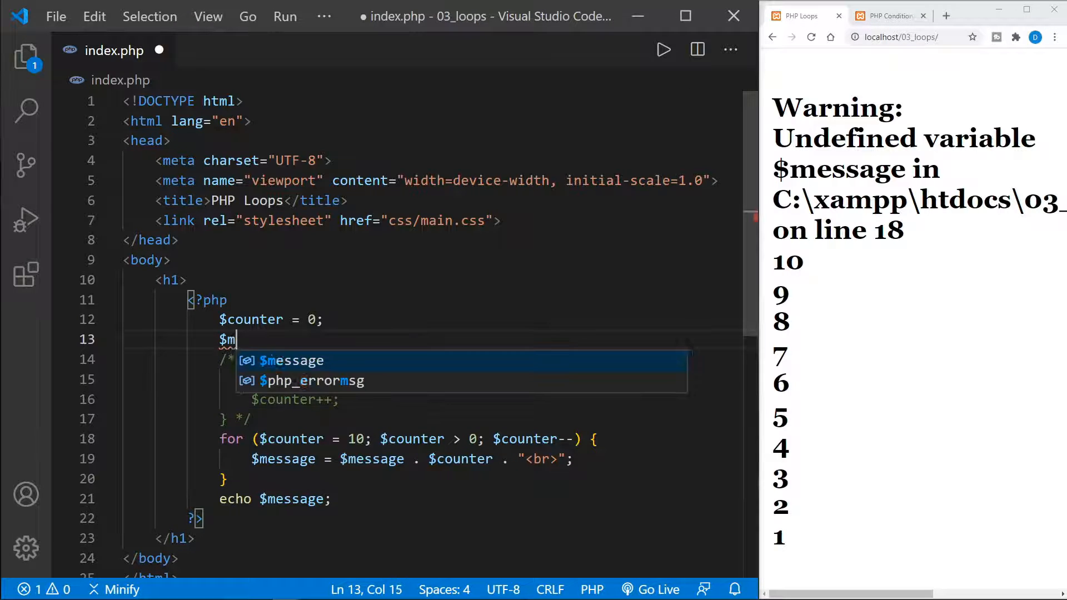
{"action": "type", "text": "essage"}
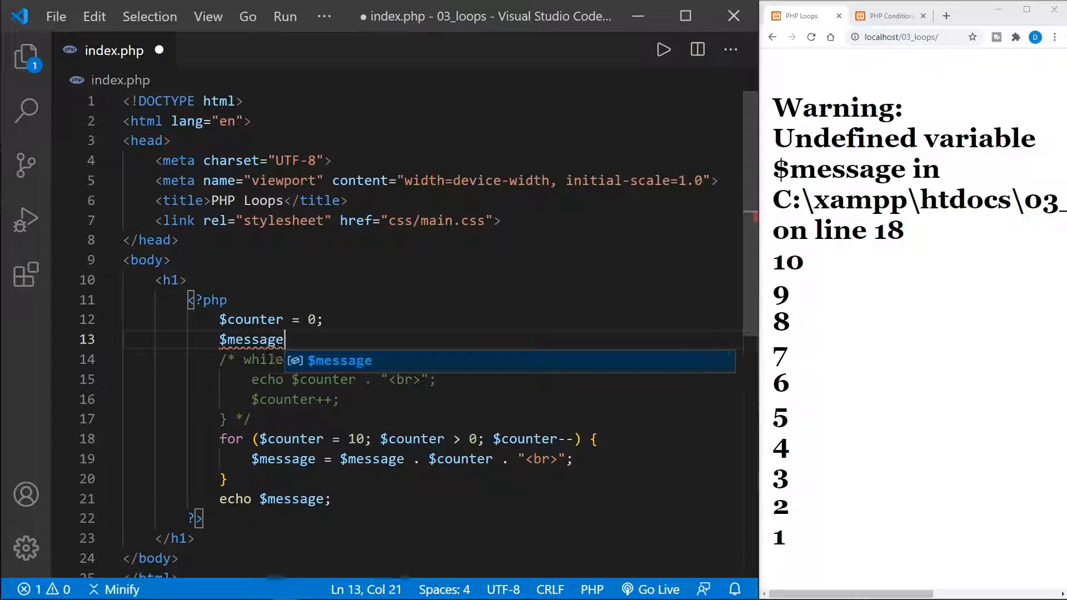
{"action": "type", "text": "= null;"}
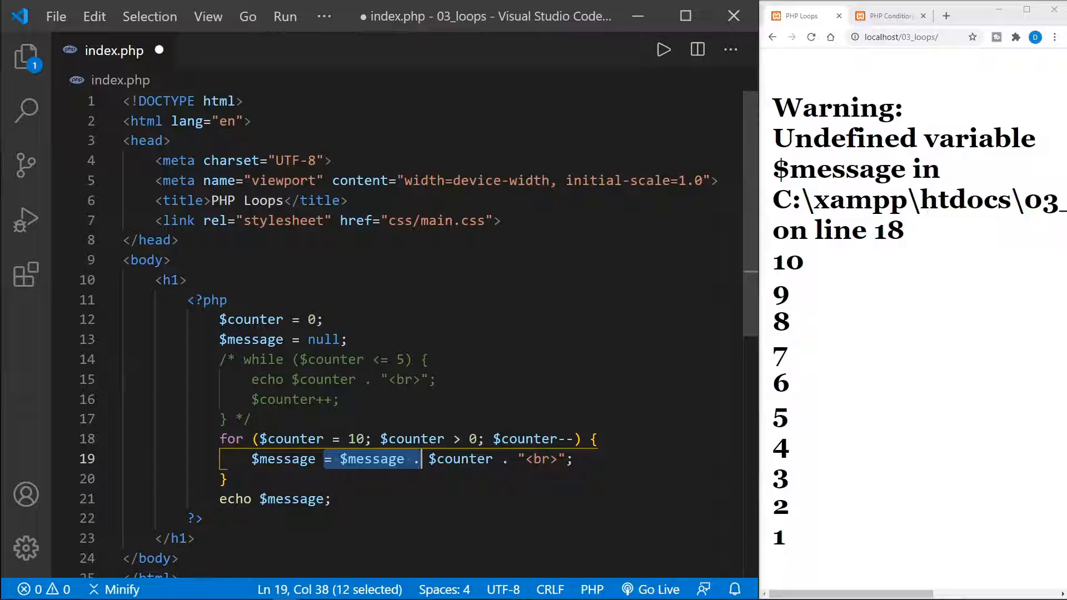
{"action": "type", "text": ".="}
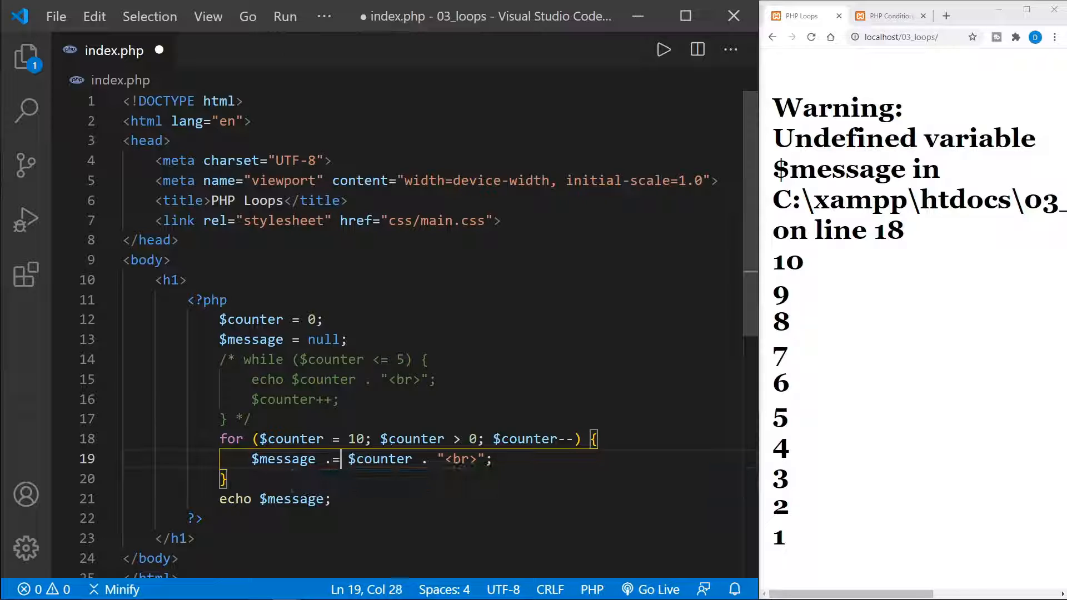
{"action": "key", "text": "ctrl+s"}
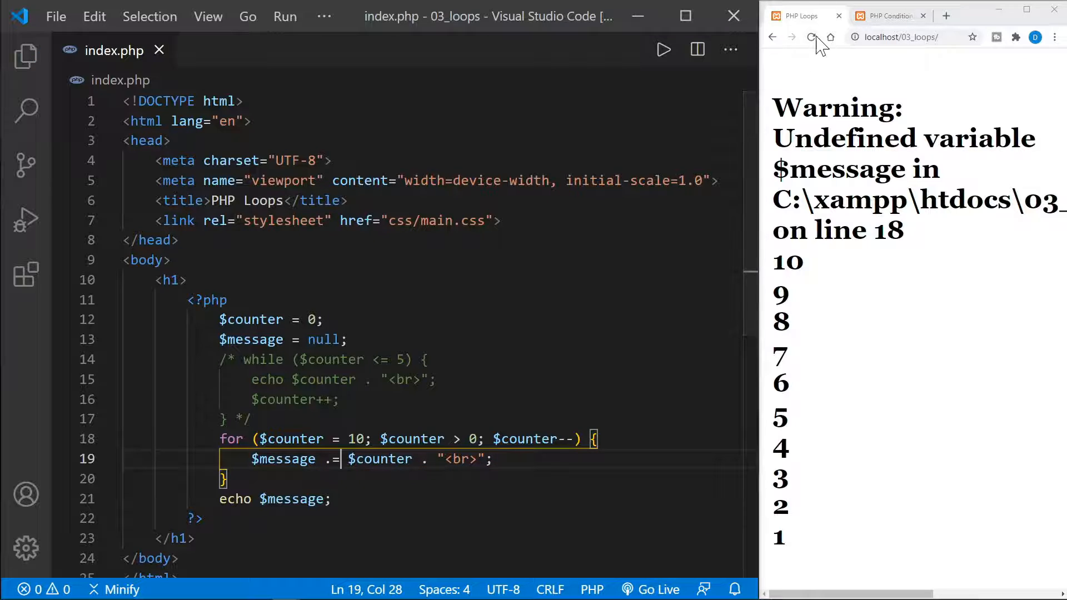
{"action": "left_click", "coordinate": [810, 36]}
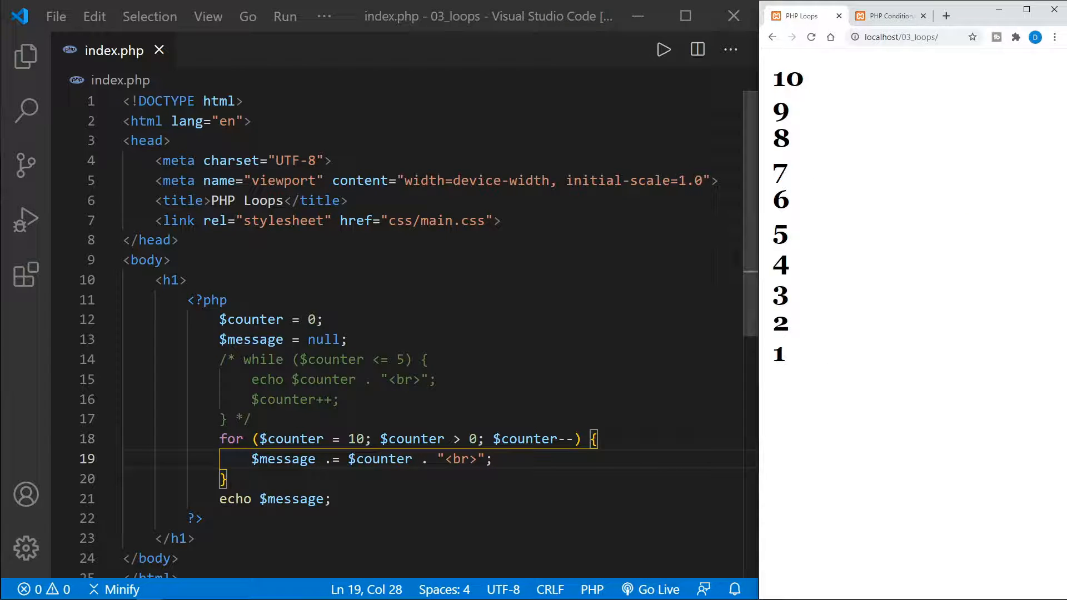
- Change the for header to ($counter = 1; $counter <= 10; $counter++) and reload to list 1–10
{"action": "double_click", "coordinate": [354, 438]}
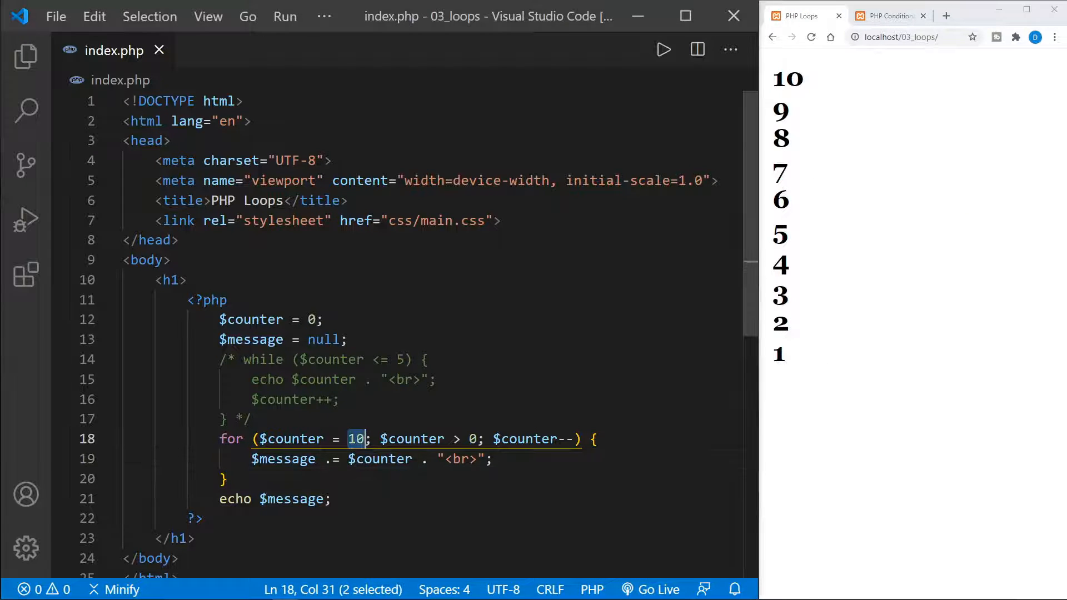
{"action": "type", "text": "0"}
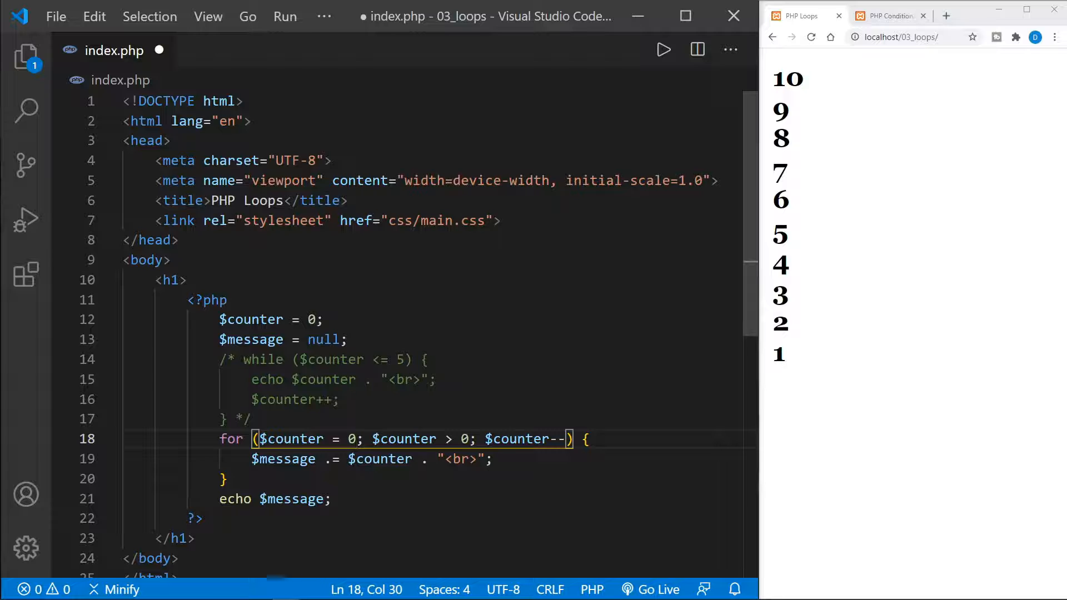
{"action": "type", "text": "1"}
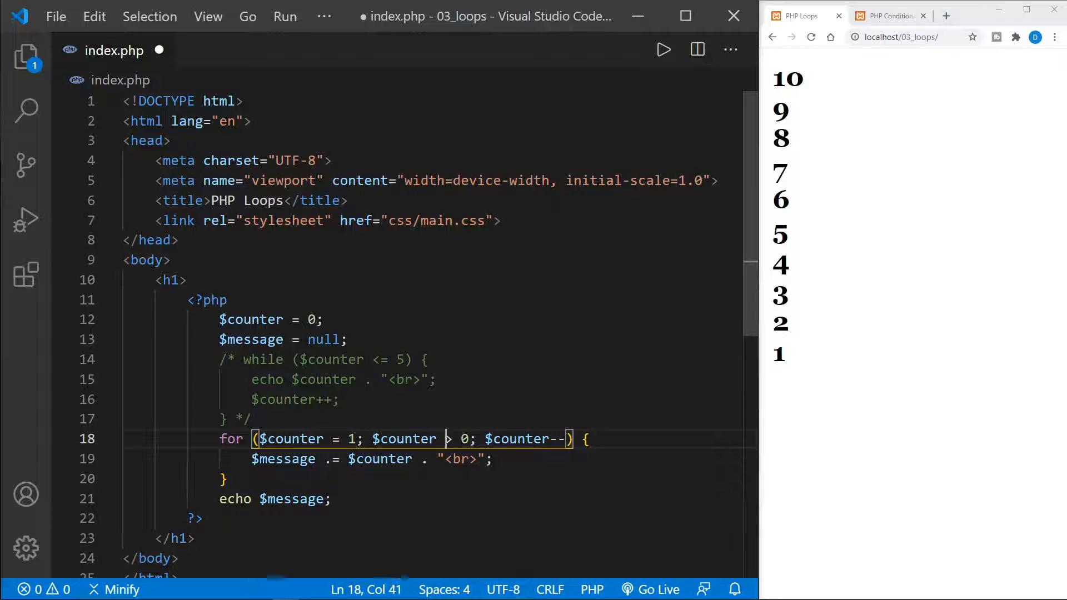
{"action": "type", "text": "<"}
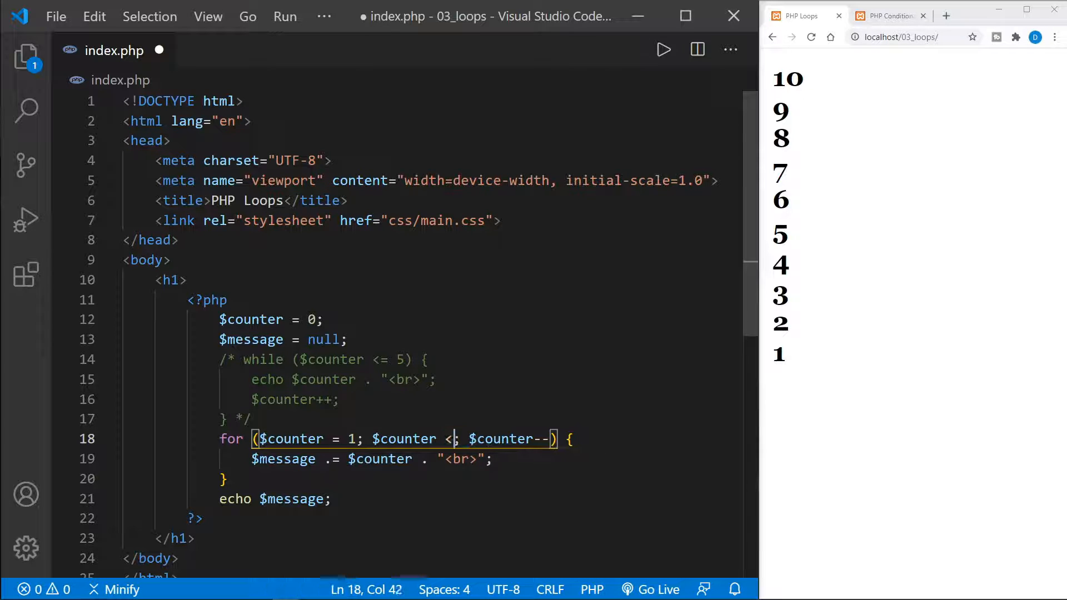
{"action": "type", "text": "= 1"}
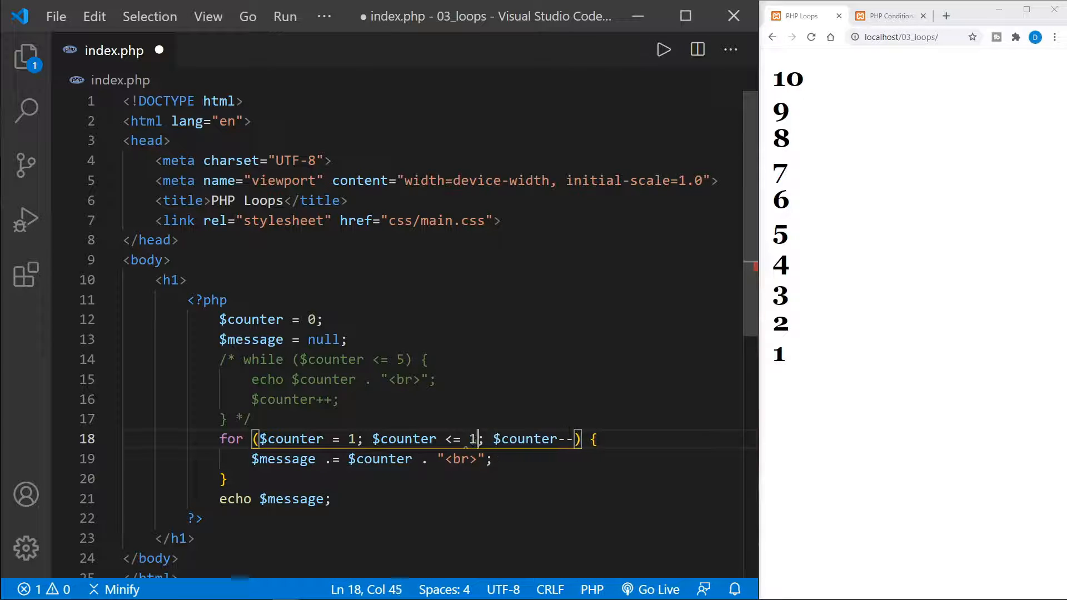
{"action": "type", "text": "0"}
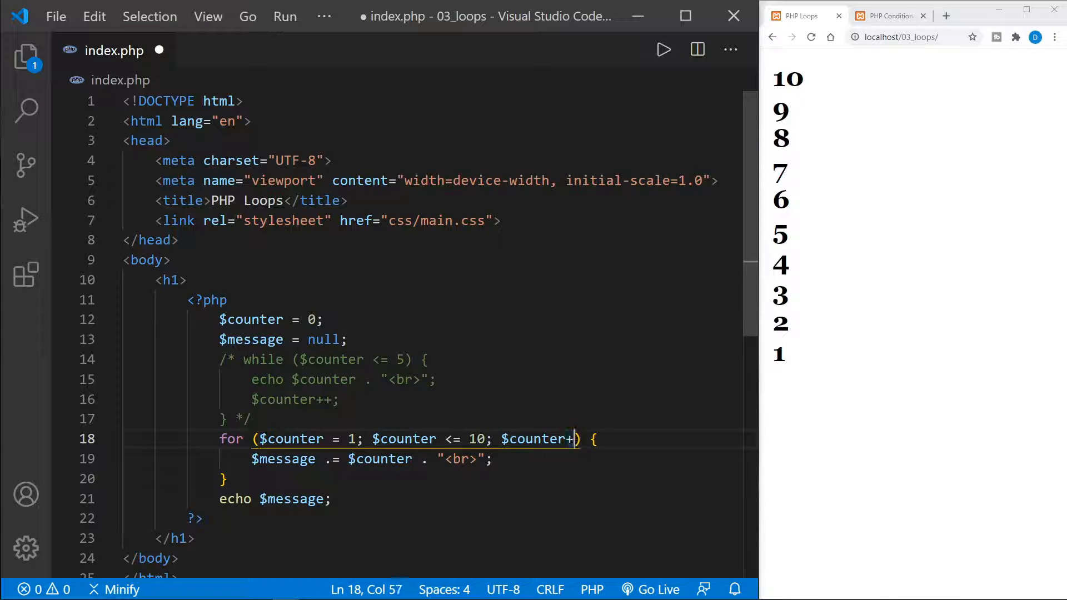
{"action": "type", "text": "+"}
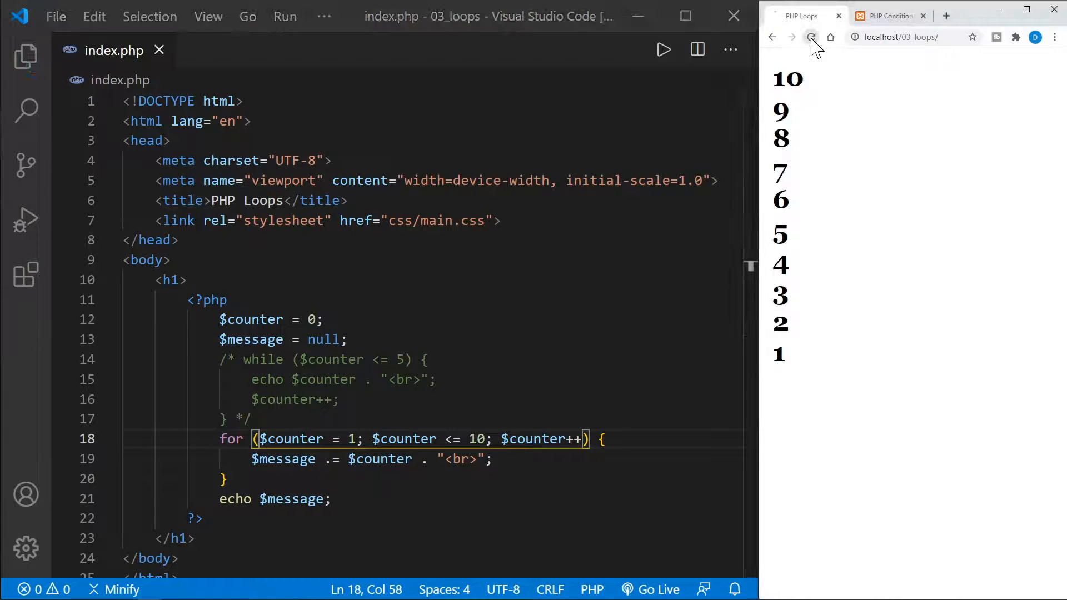
{"action": "left_click", "coordinate": [810, 36]}
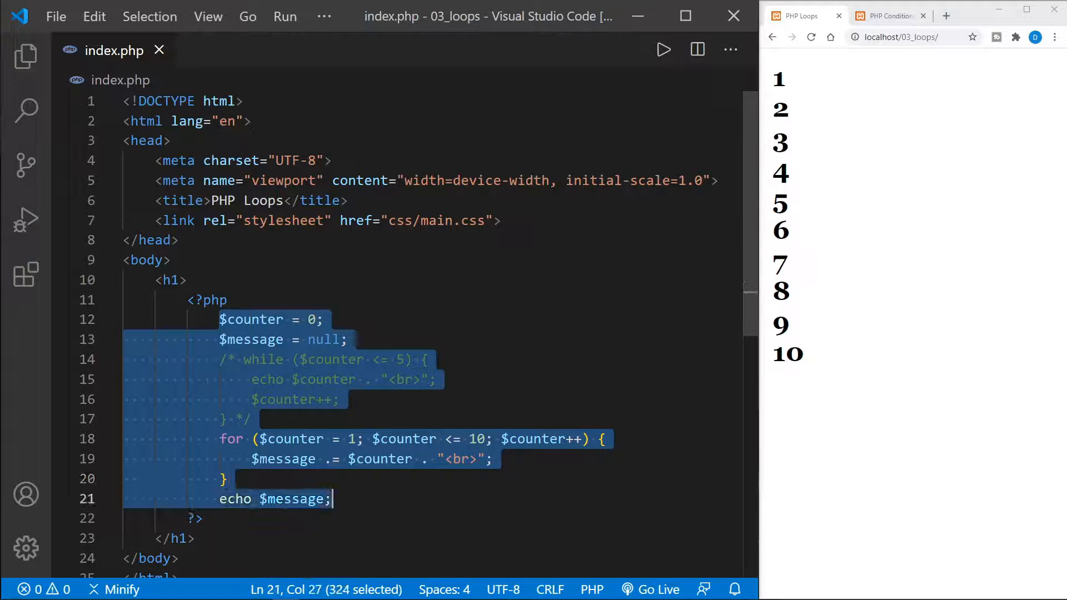
- Replace the loop code with $arr = array("Robert","Jimmy","JPJ","Bonham"); and a new line below
{"action": "key", "text": "Delete"}
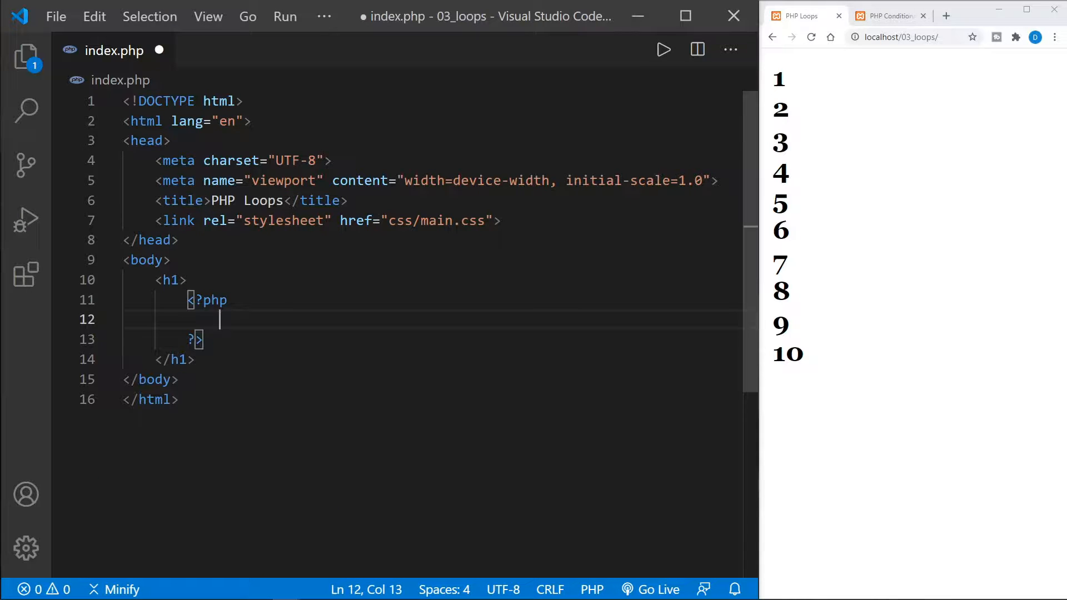
{"action": "type", "text": "$arr"}
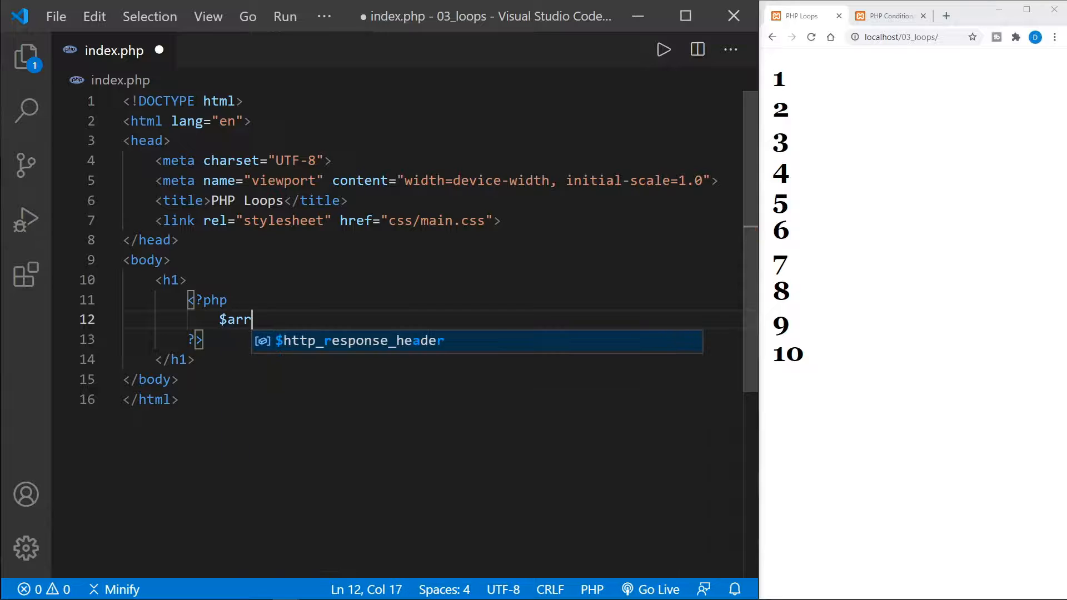
{"action": "type", "text": "= array("}
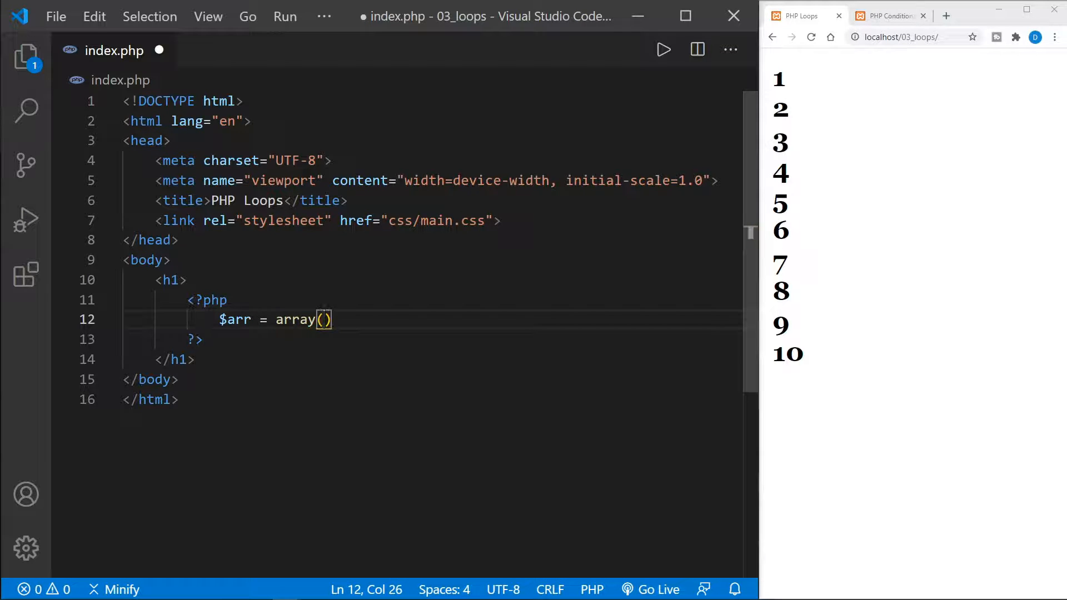
{"action": "type", "text": "\"\""}
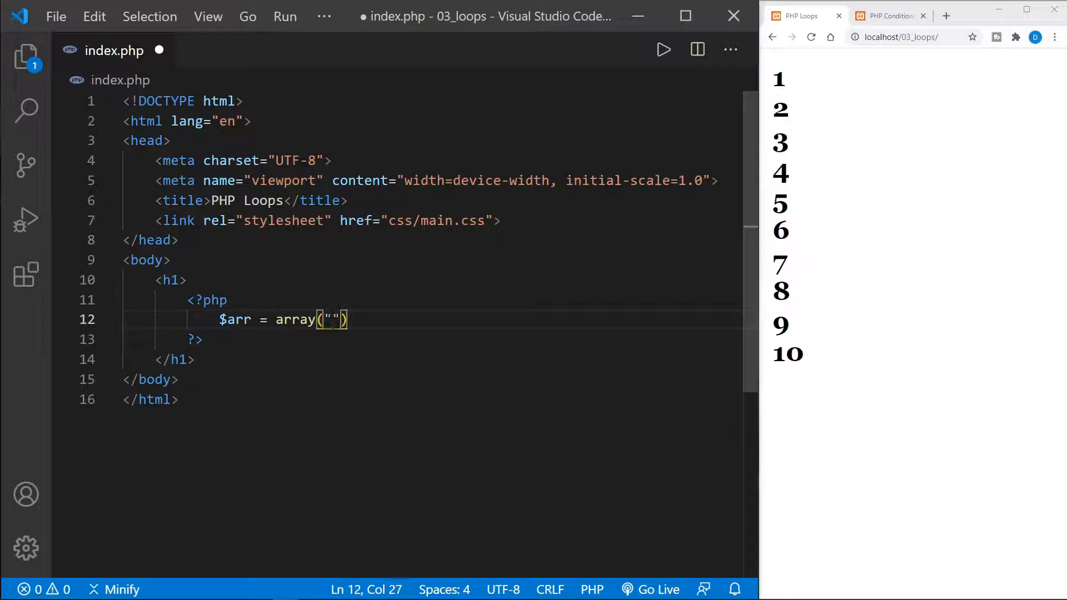
{"action": "type", "text": "Robert"}
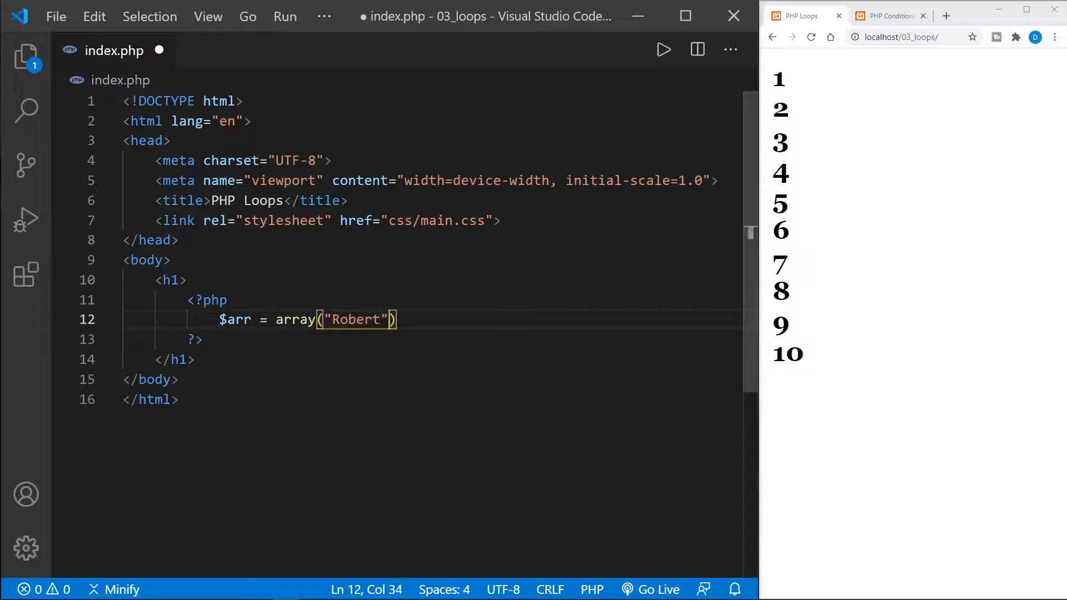
{"action": "type", "text": ",\"Jimm"}
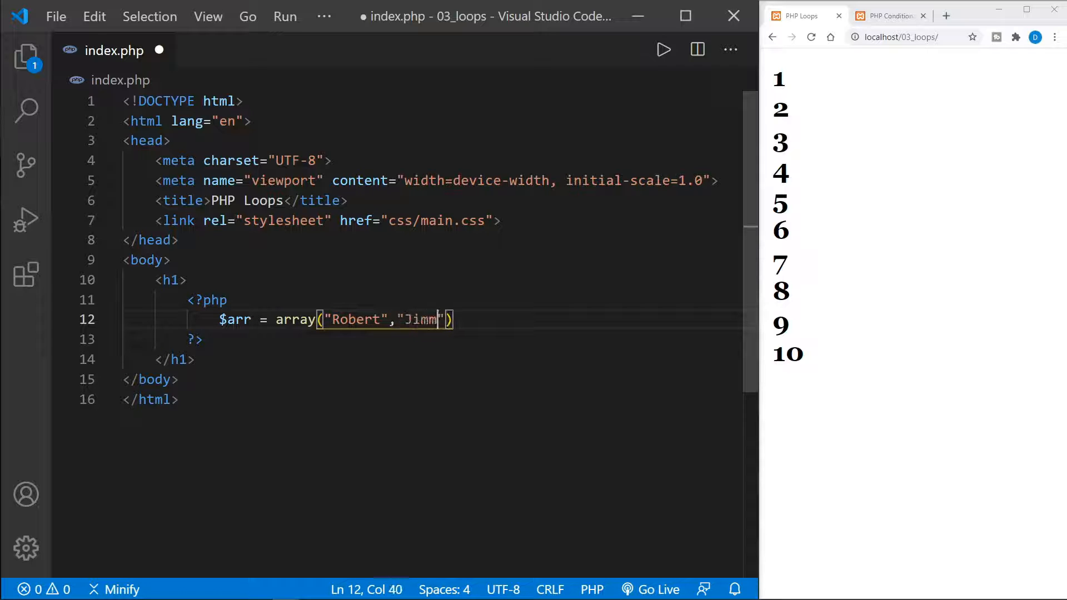
{"action": "type", "text": "y\",\"J"}
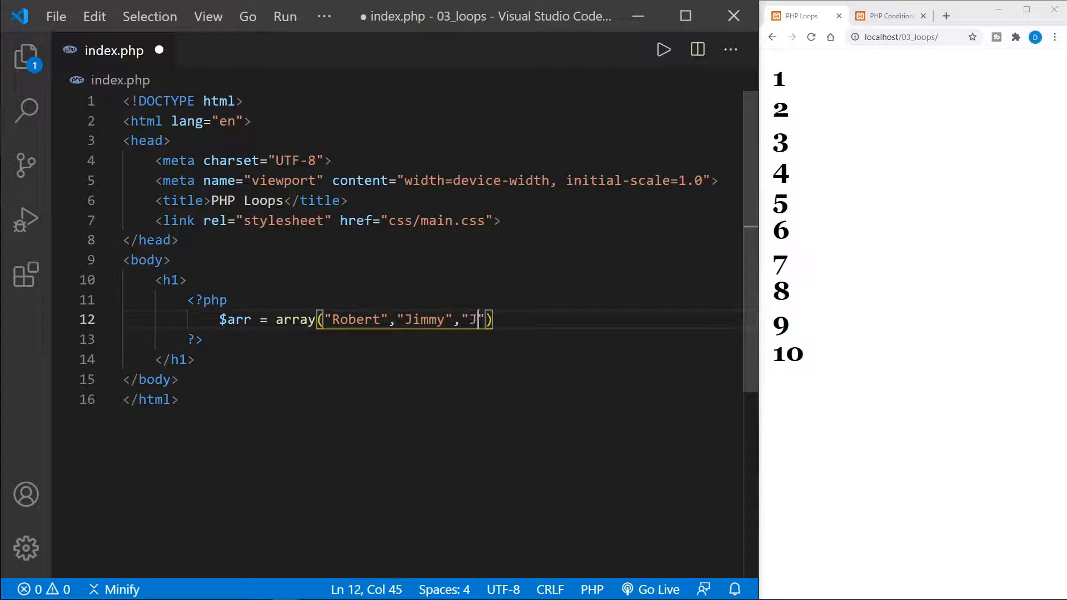
{"action": "type", "text": "PJ"}
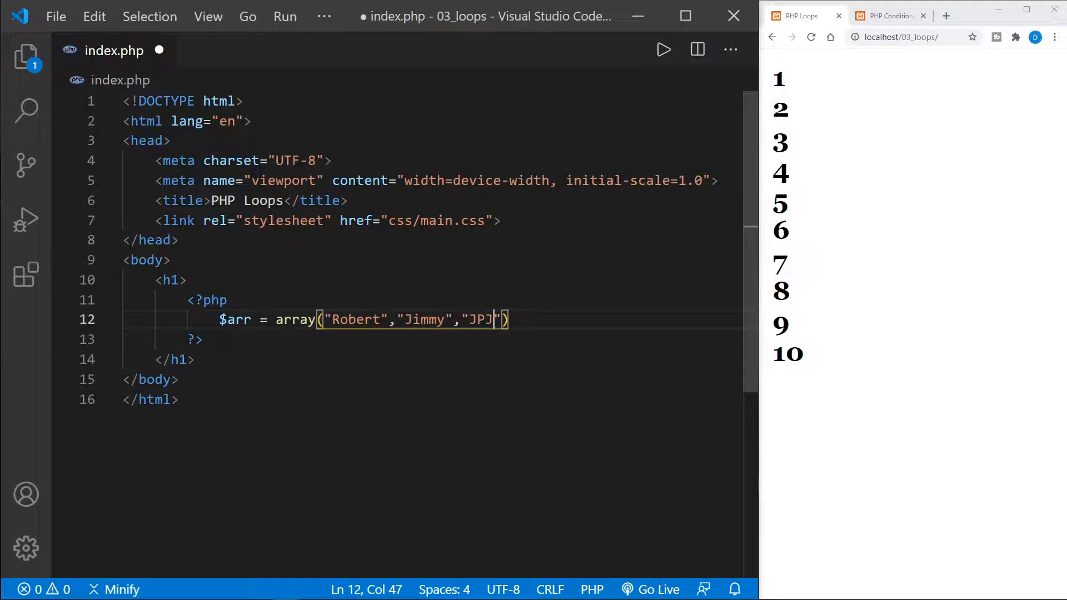
{"action": "type", "text": ",\"B\""}
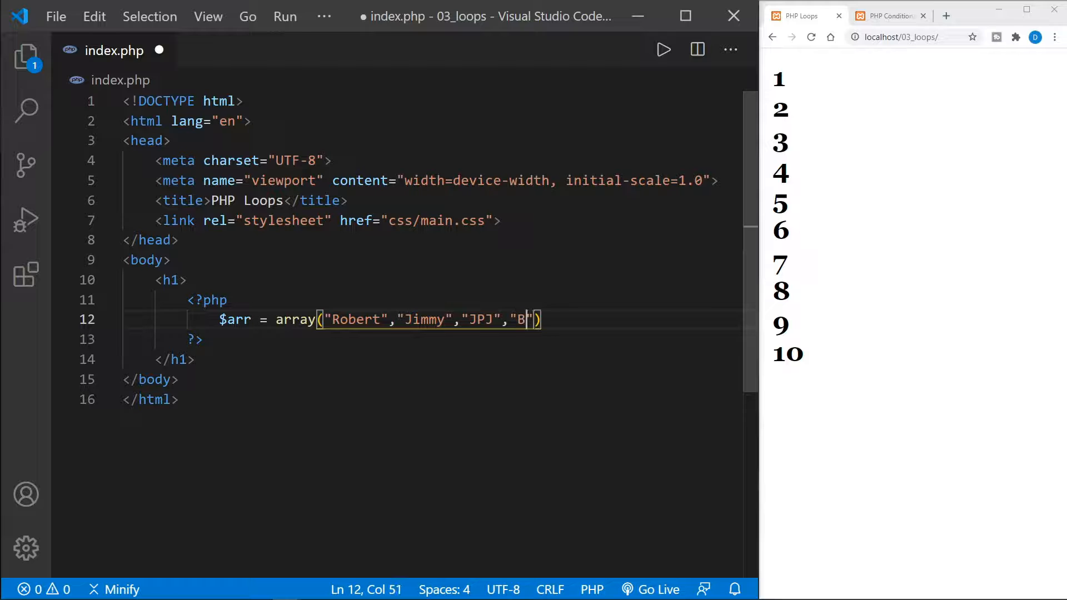
{"action": "type", "text": "onham"}
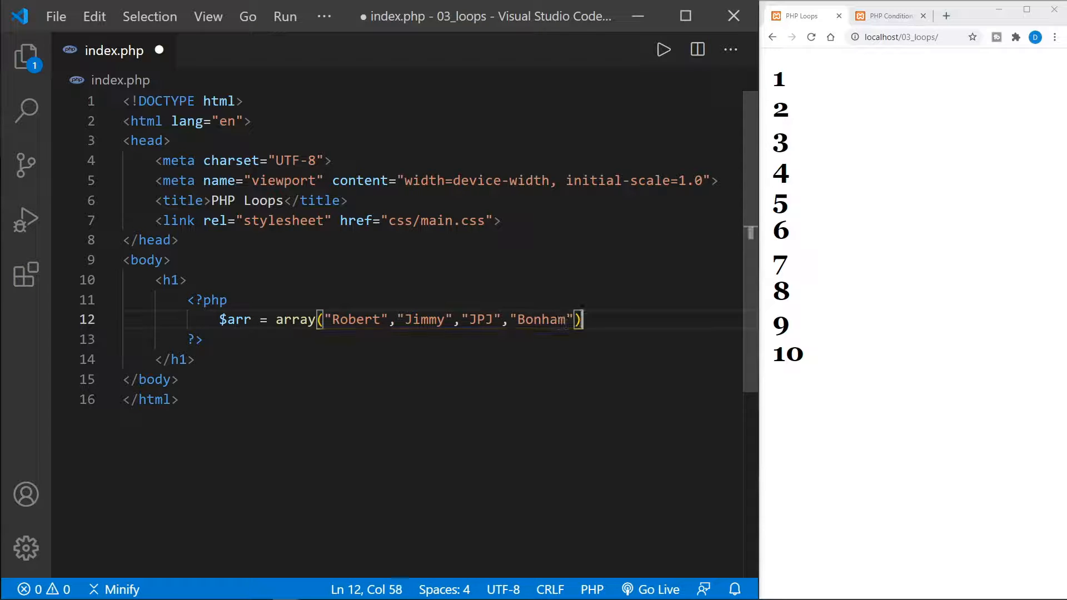
{"action": "type", "text": ";"}
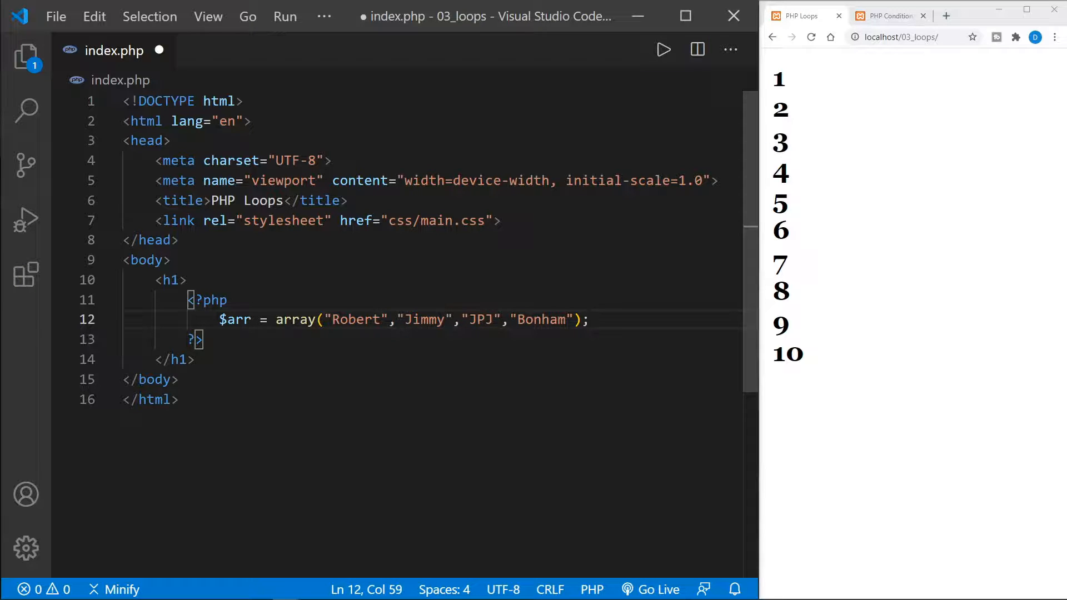
{"action": "key", "text": "Enter"}
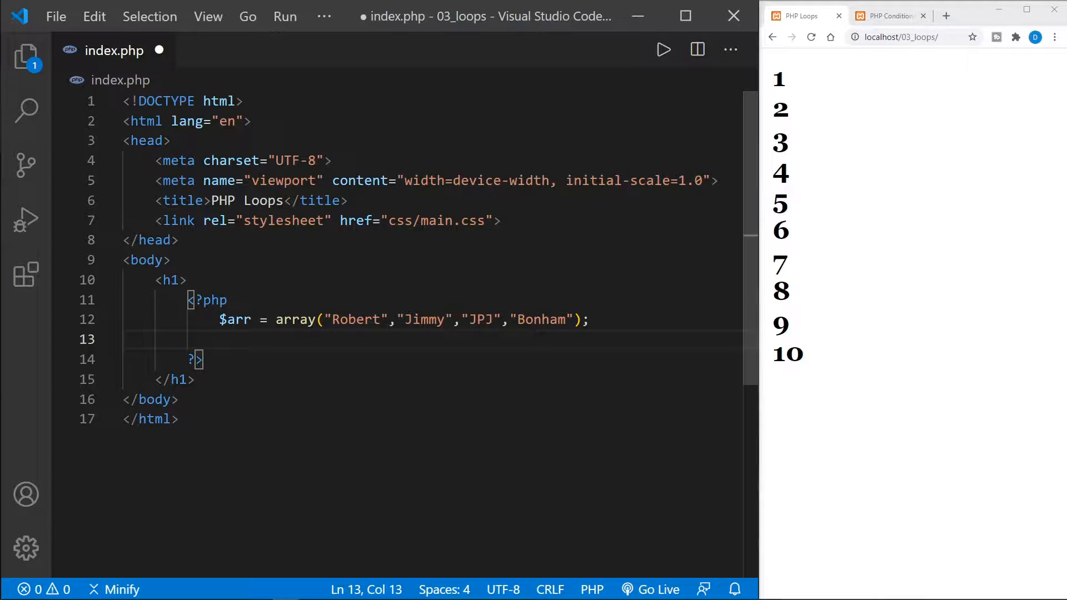
- Write an empty while loop with condition $counter < count($arr)
{"action": "type", "text": "while ("}
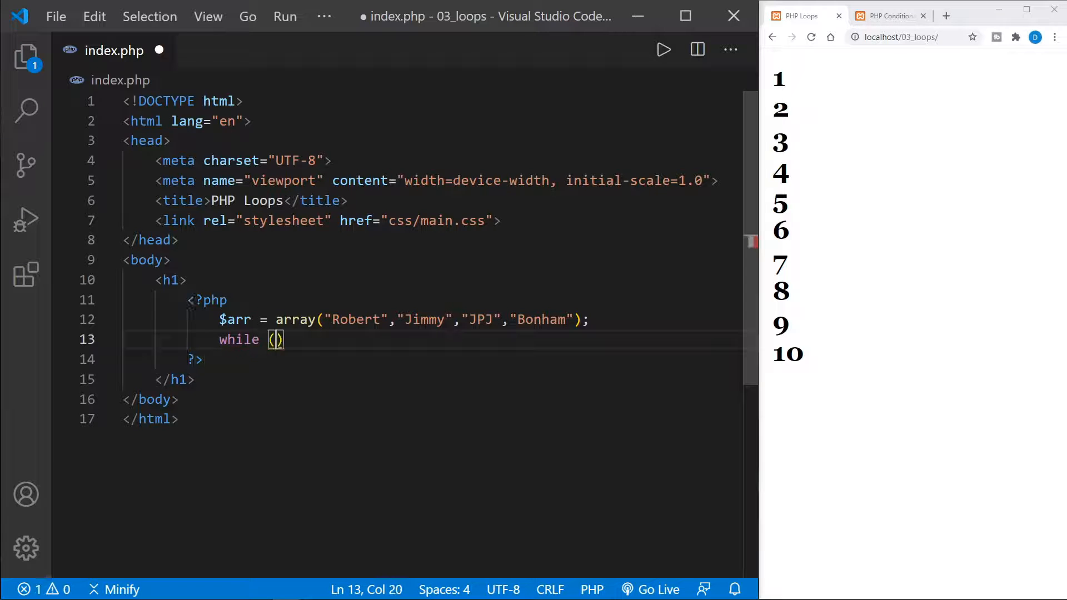
{"action": "key", "text": "Backspace"}
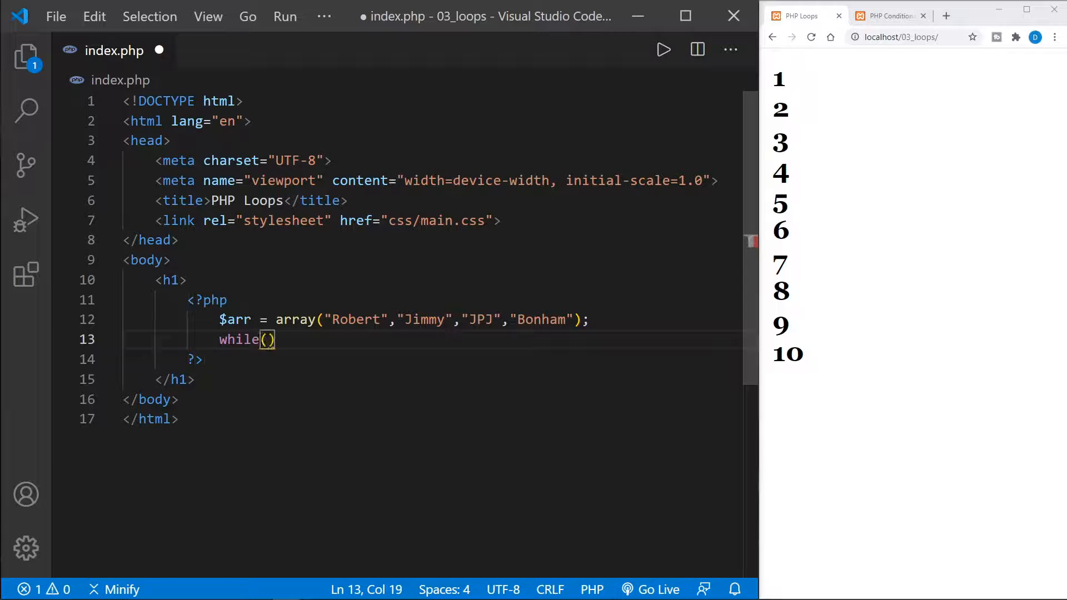
{"action": "type", "text": "$"}
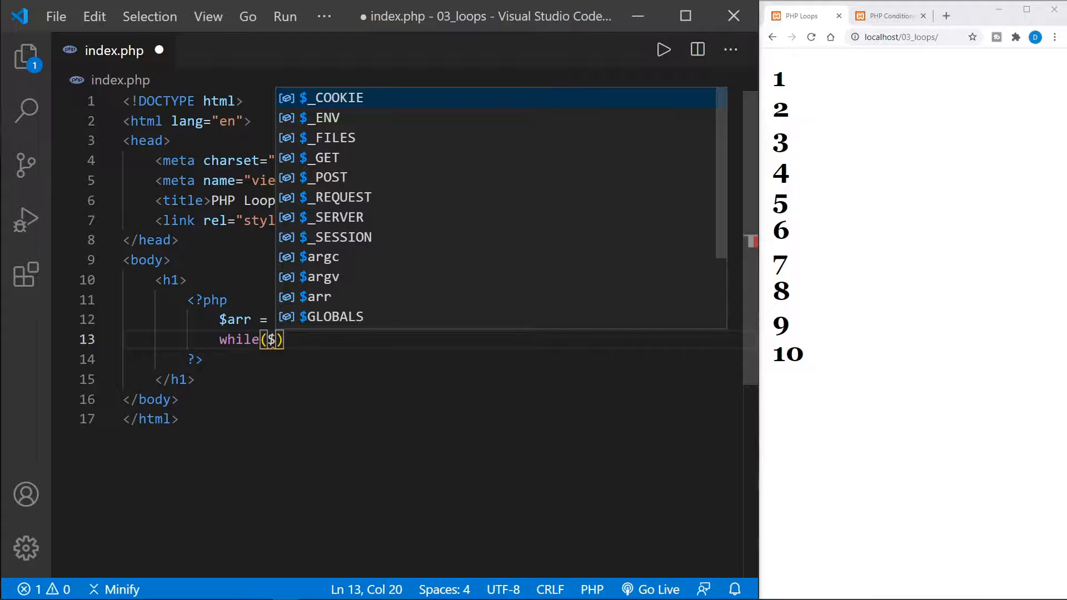
{"action": "type", "text": "counter"}
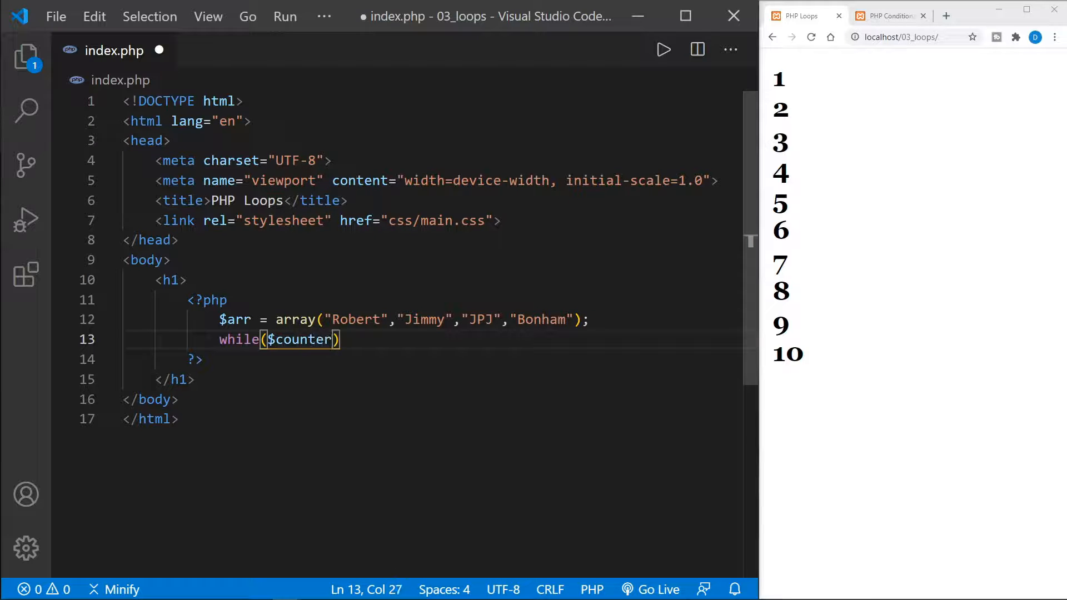
{"action": "type", "text": "<"}
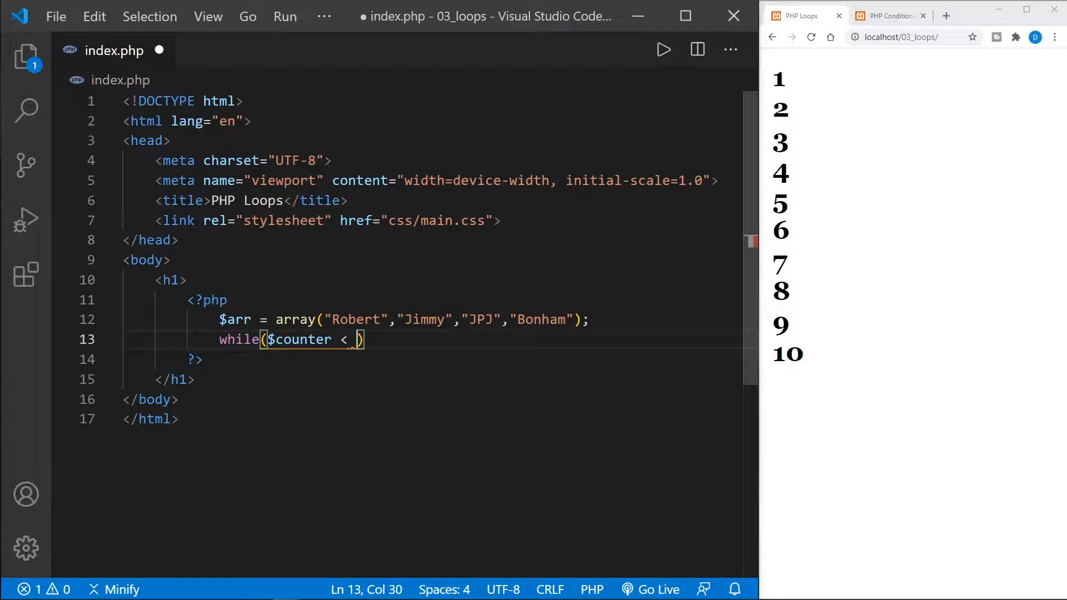
{"action": "type", "text": "count($arr"}
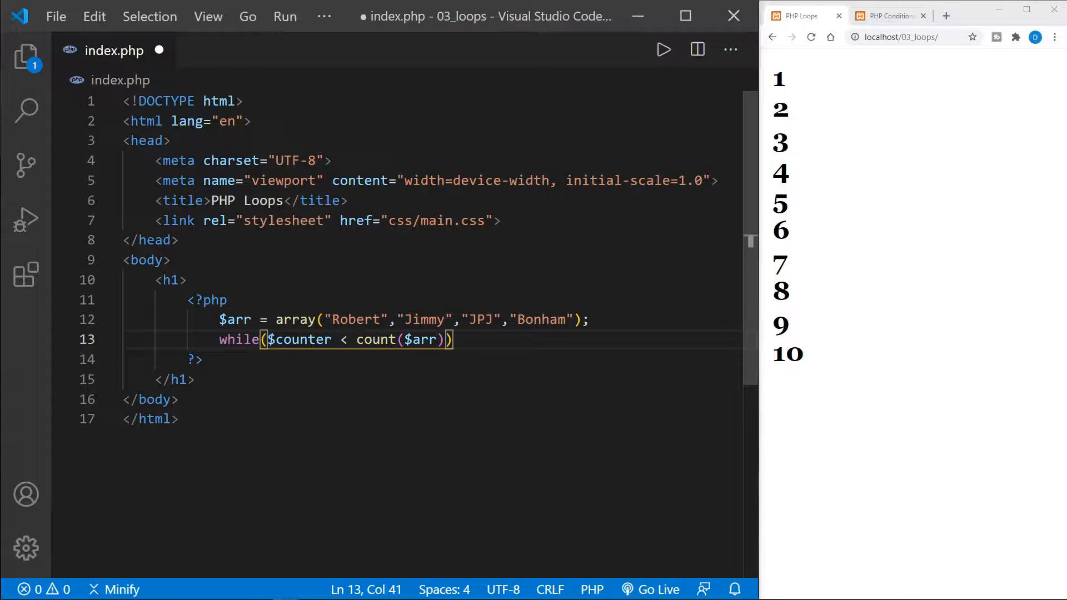
{"action": "type", "text": "{}"}
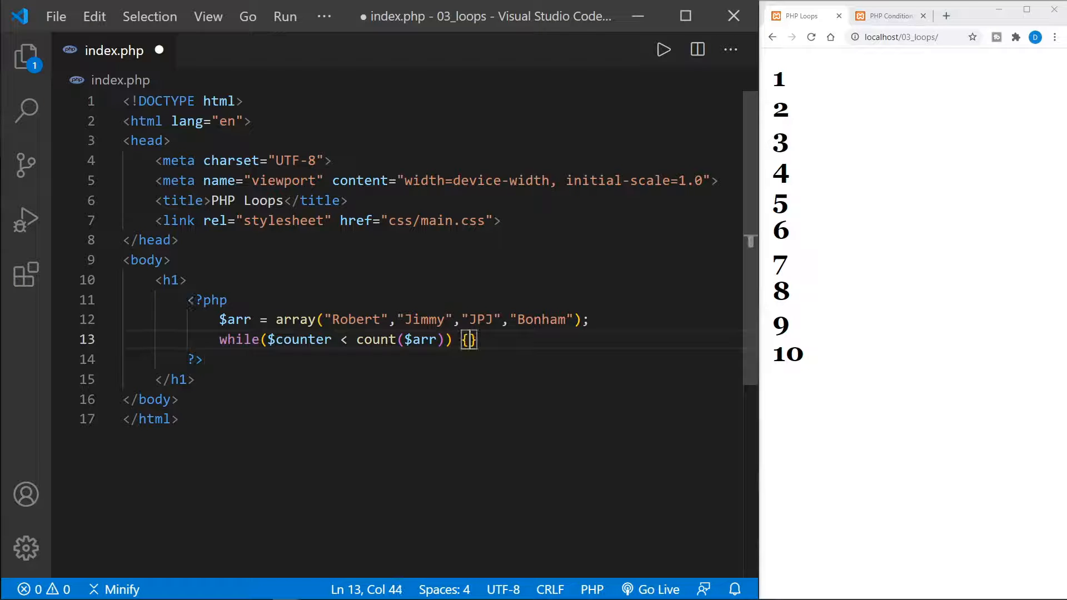
{"action": "key", "text": "Enter"}
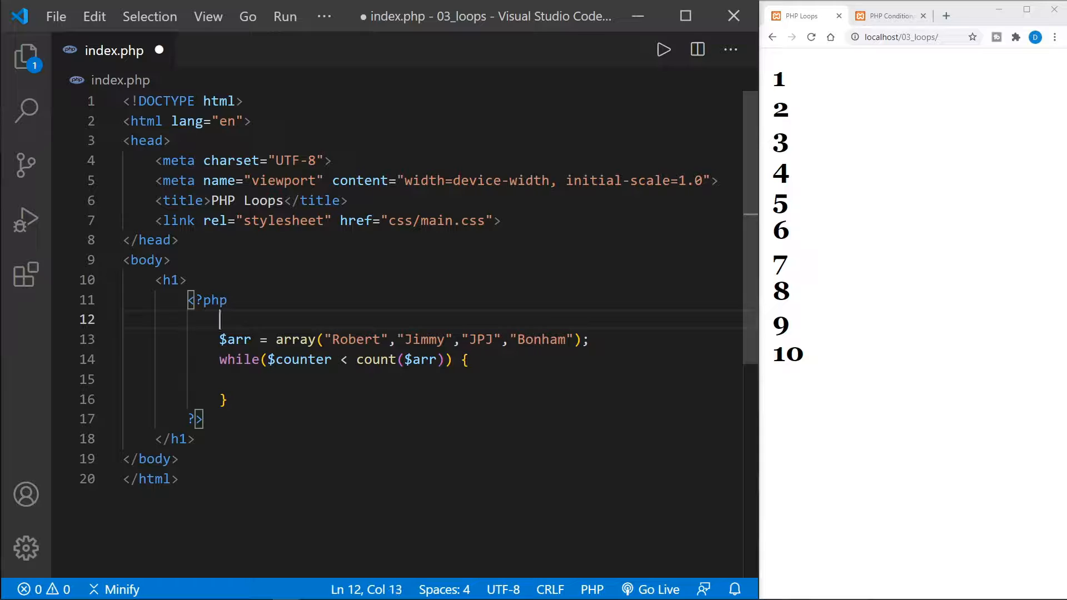
- Initialise $counter = 0; above the array and return to the loop body
{"action": "type", "text": "$counter"}
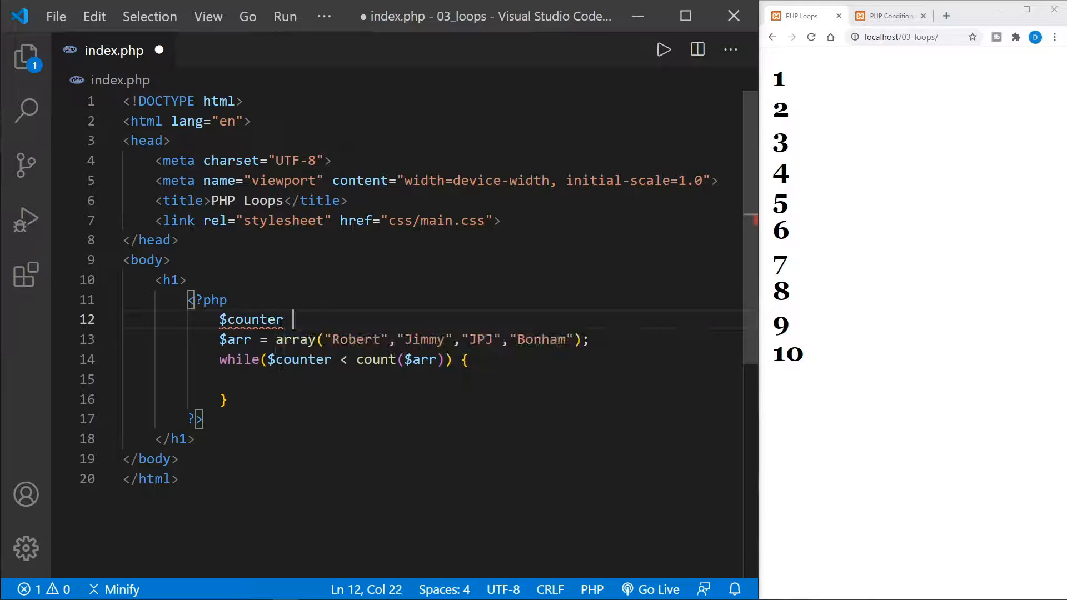
{"action": "type", "text": "= 0;"}
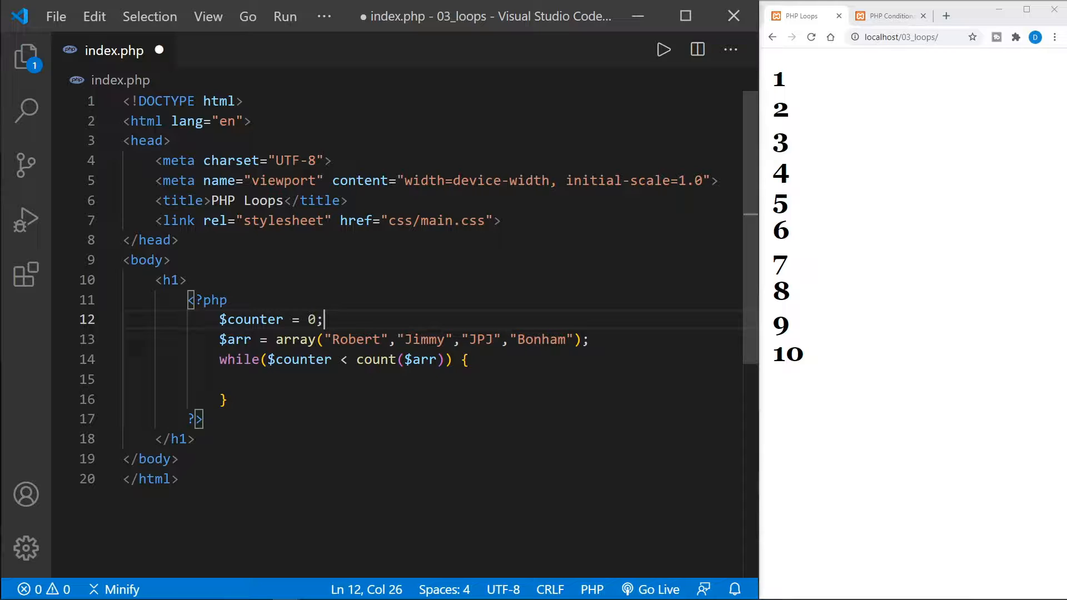
{"action": "left_click", "coordinate": [224, 399]}
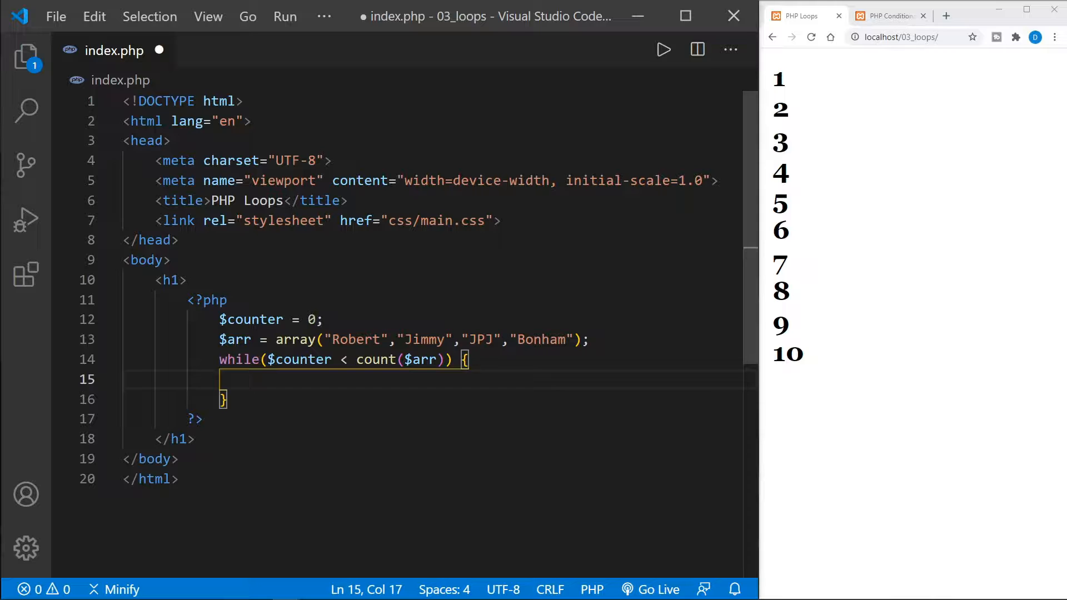
- Echo $arr[$counter] followed by a "<br>" line break inside the while body
{"action": "type", "text": "echo $"}
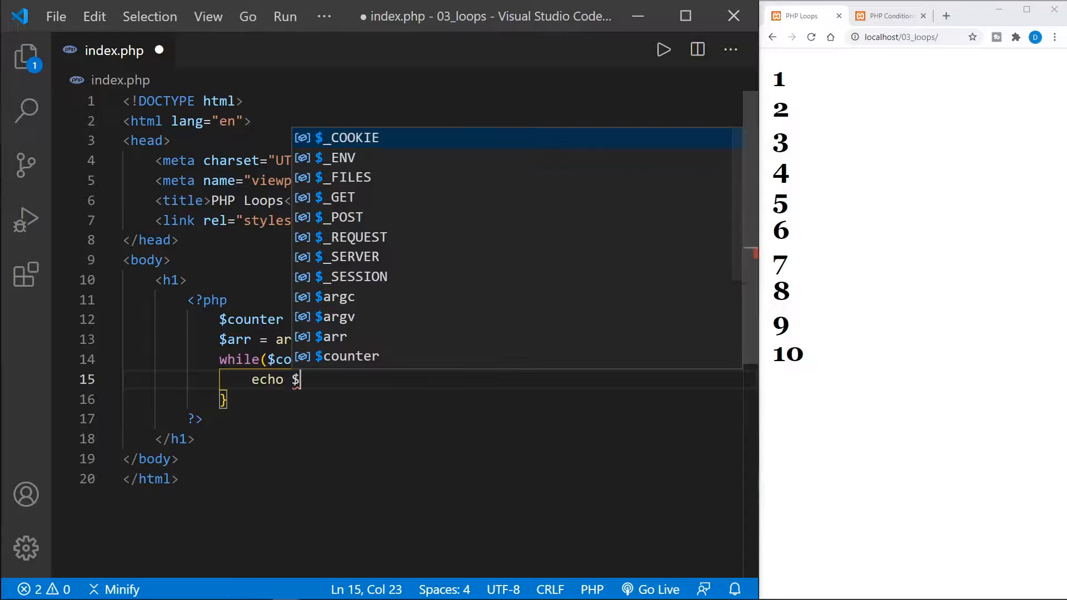
{"action": "type", "text": "arr["}
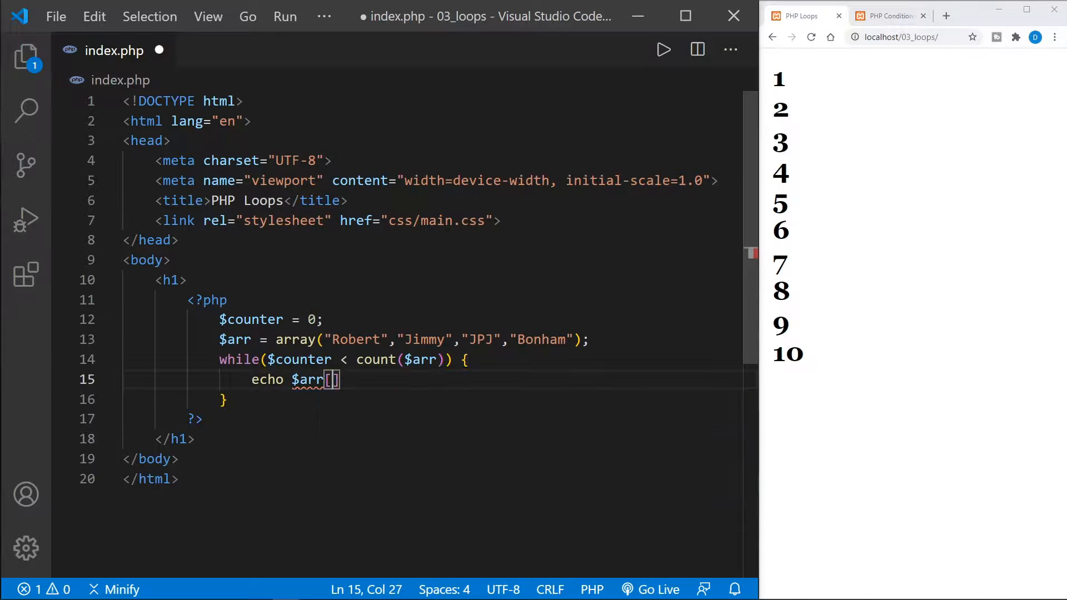
{"action": "type", "text": "$counter"}
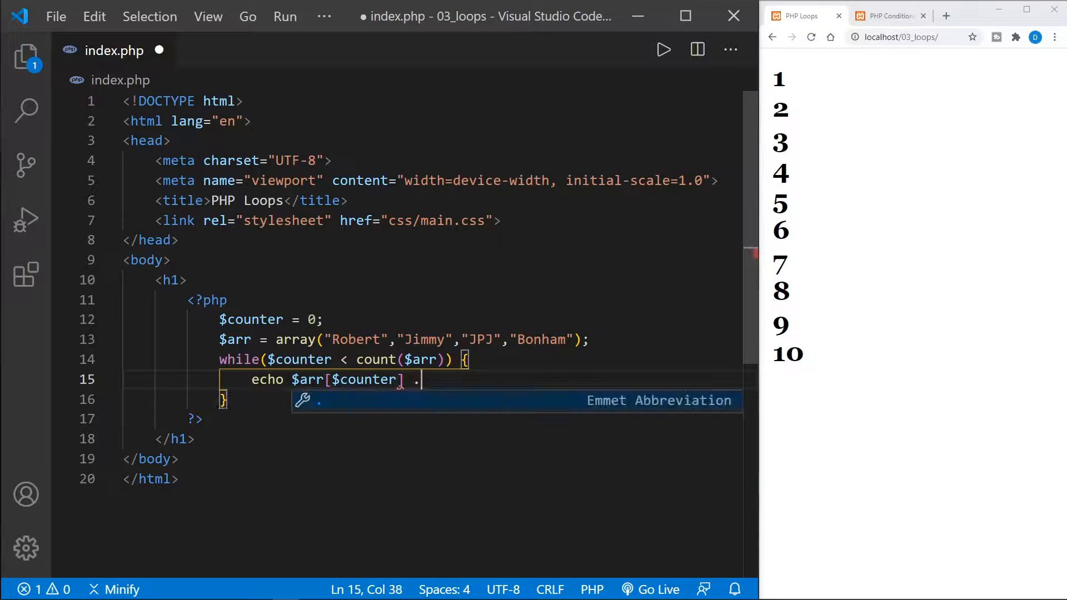
{"action": "type", "text": "\"<br"}
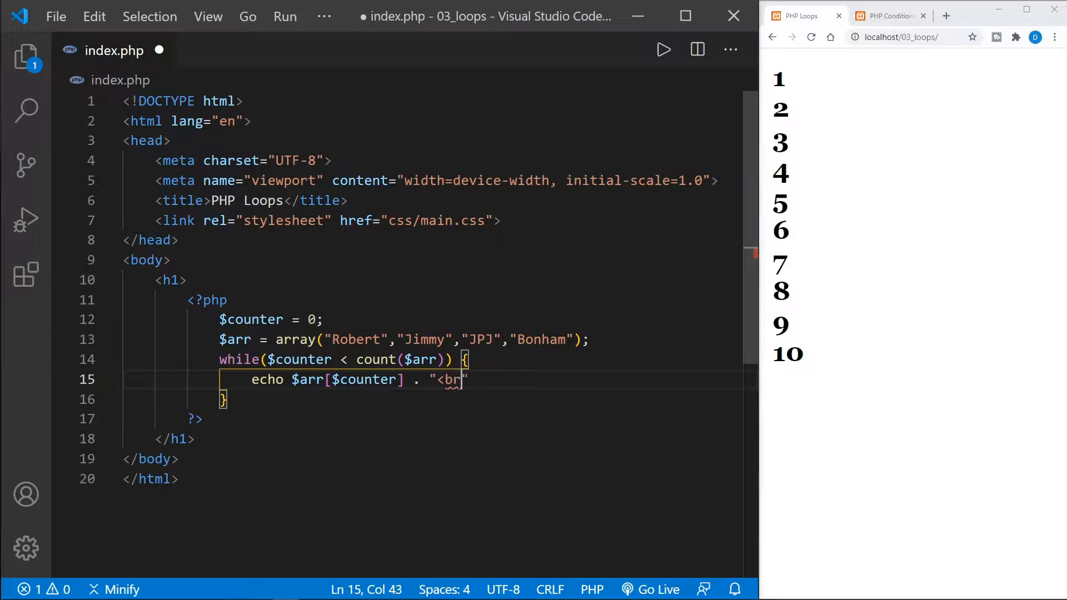
{"action": "type", "text": ">\";"}
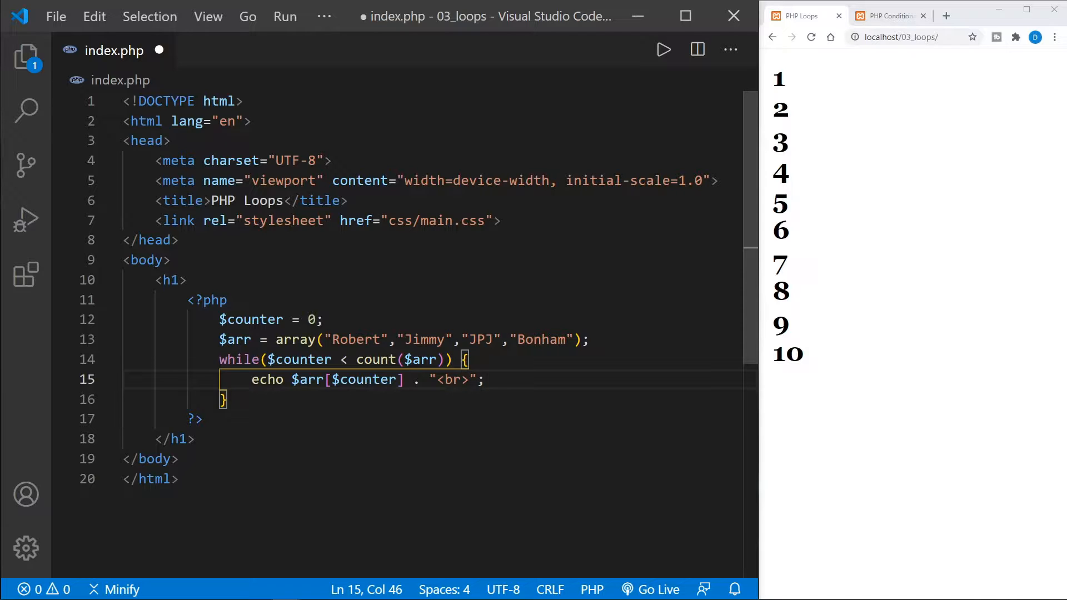
- Increment the counter with $counter++; and save index.php
{"action": "key", "text": "Enter"}
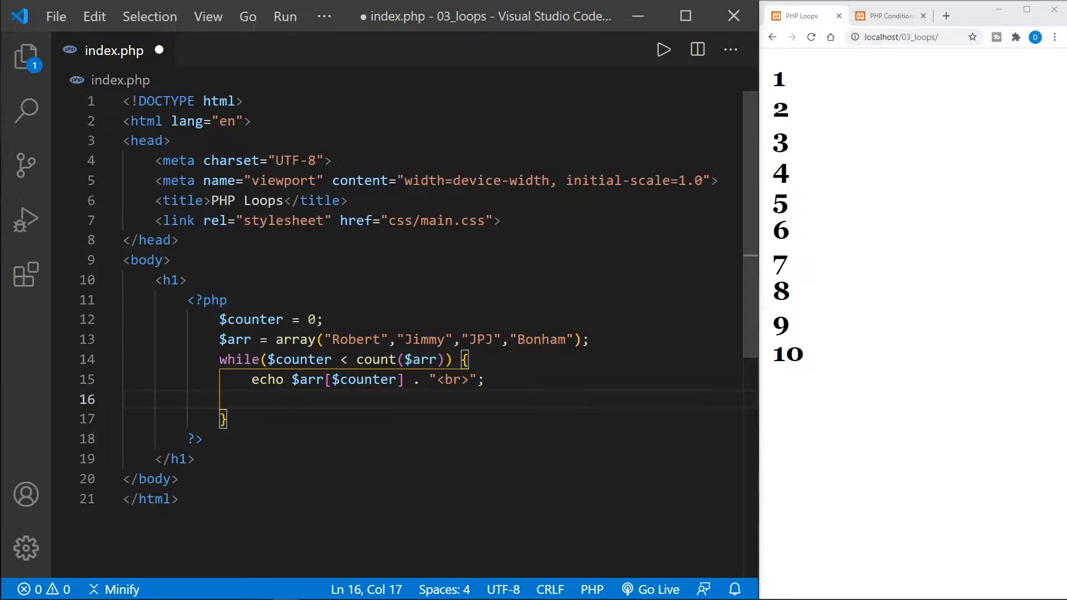
{"action": "type", "text": "$counter"}
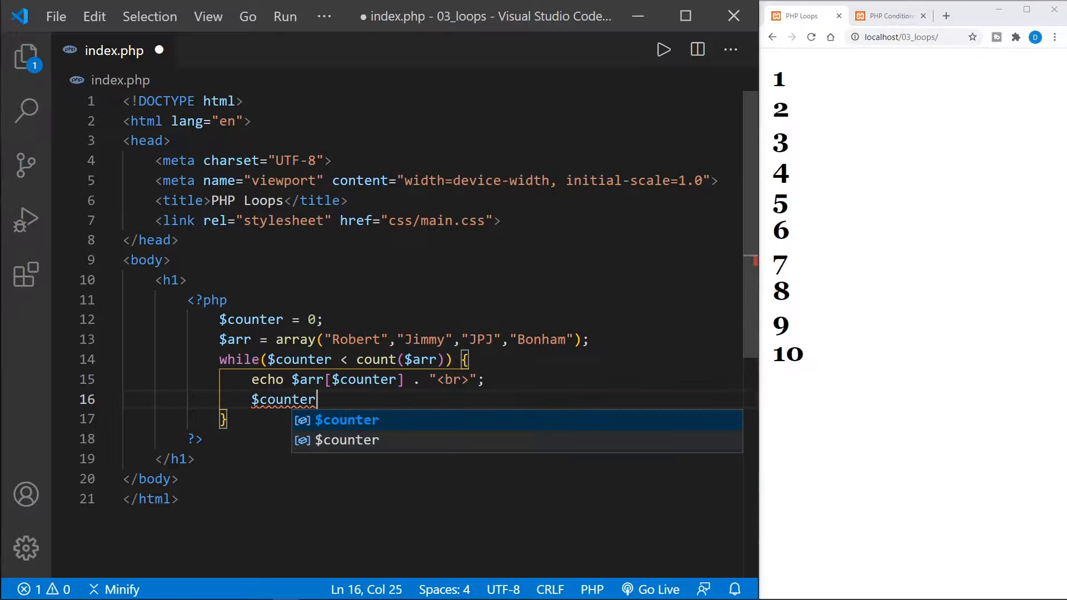
{"action": "type", "text": "++;"}
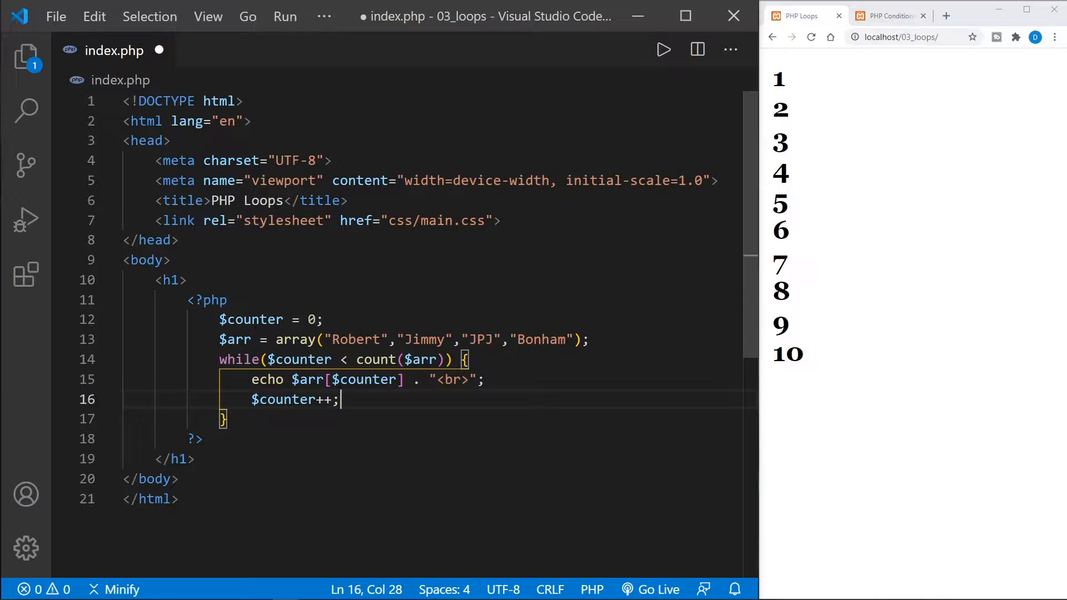
{"action": "key", "text": "ctrl+s"}
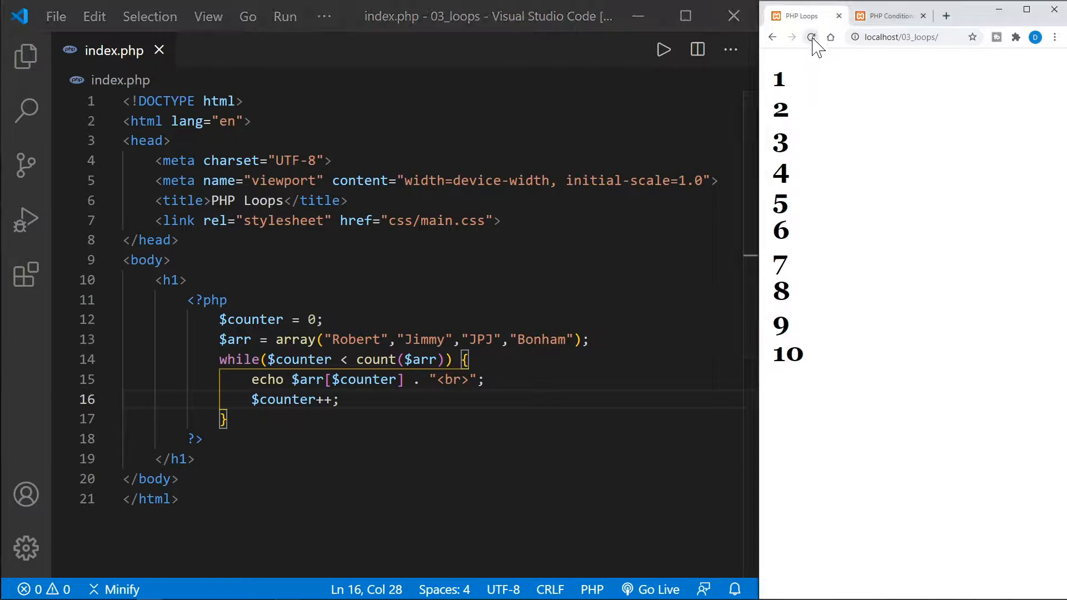
- Reload localhost to list Robert, Jimmy, JPJ, Bonham, then block-comment the while loop
{"action": "left_click", "coordinate": [810, 37]}
{"action": "type", "text": " */"}
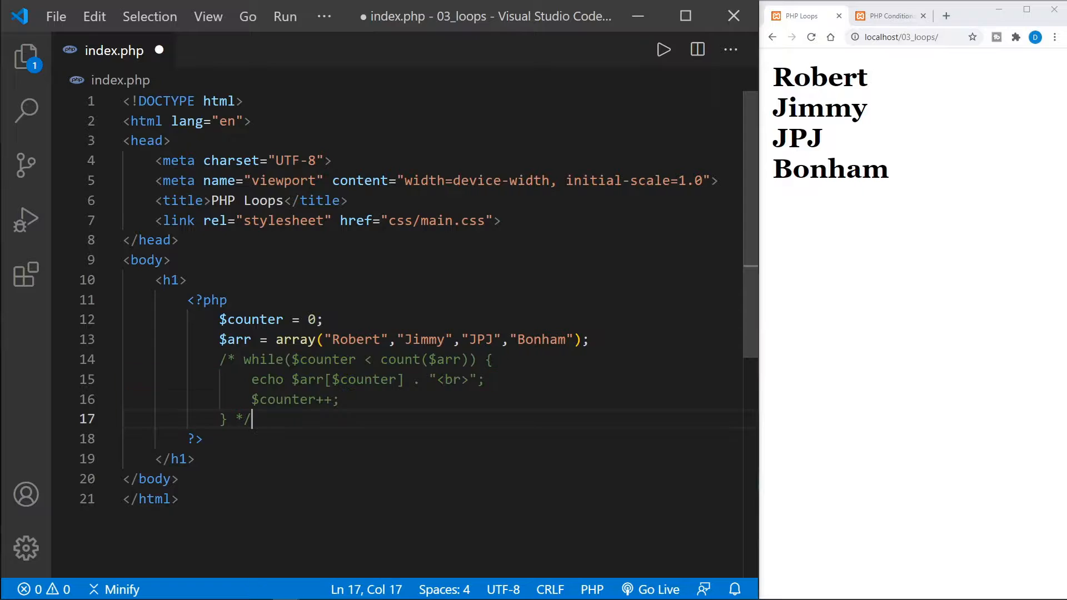
{"action": "key", "text": "enter"}
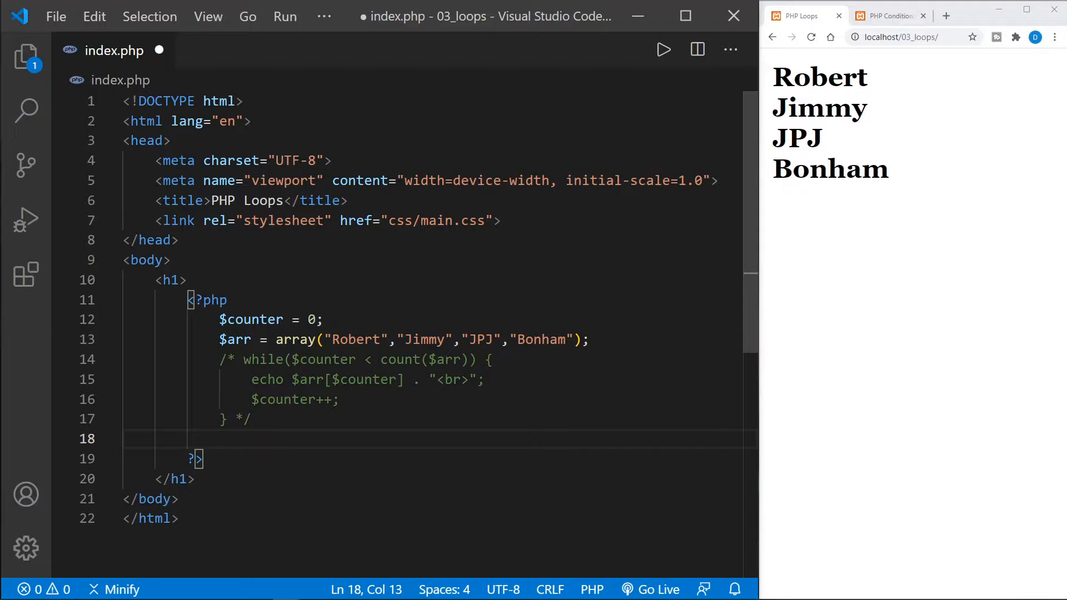
- Write for ($counter = 0; $counter < count($arr); $counter++) {} and begin an echo
{"action": "type", "text": "for ()"}
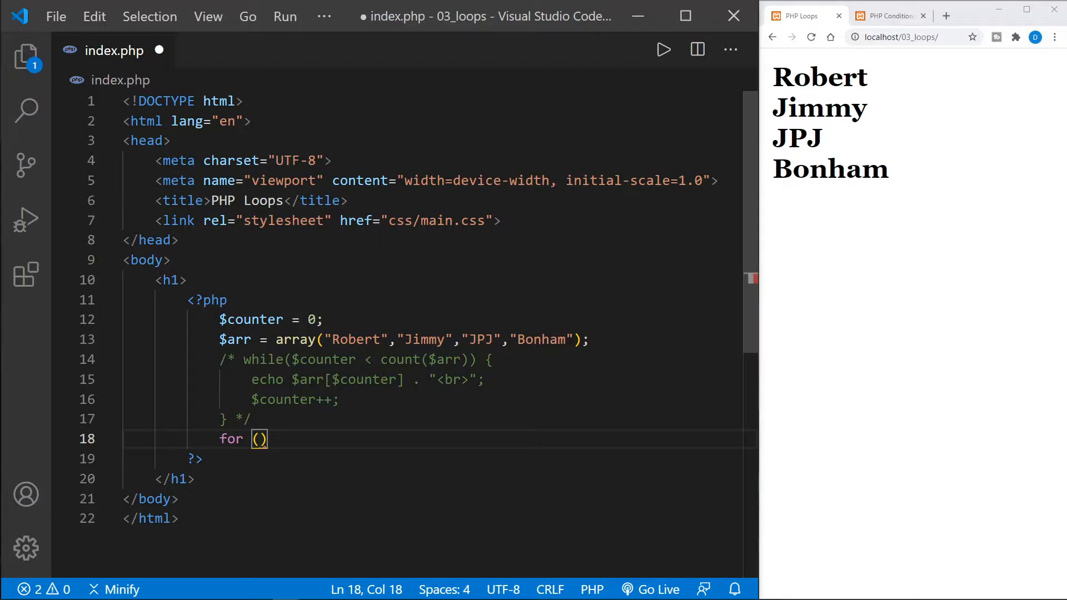
{"action": "type", "text": "$counter = 0;"}
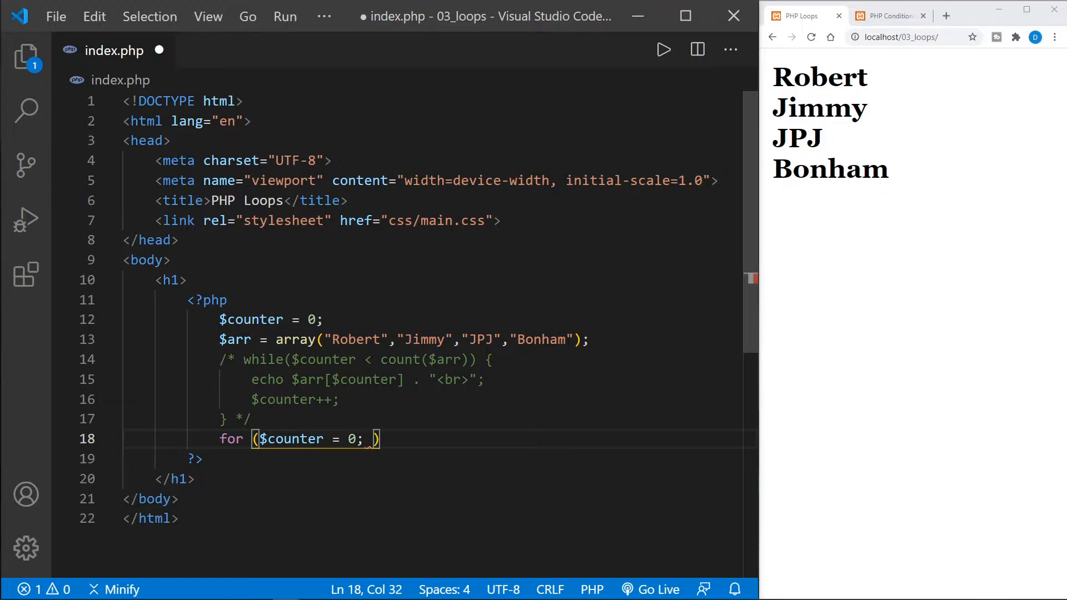
{"action": "type", "text": "$"}
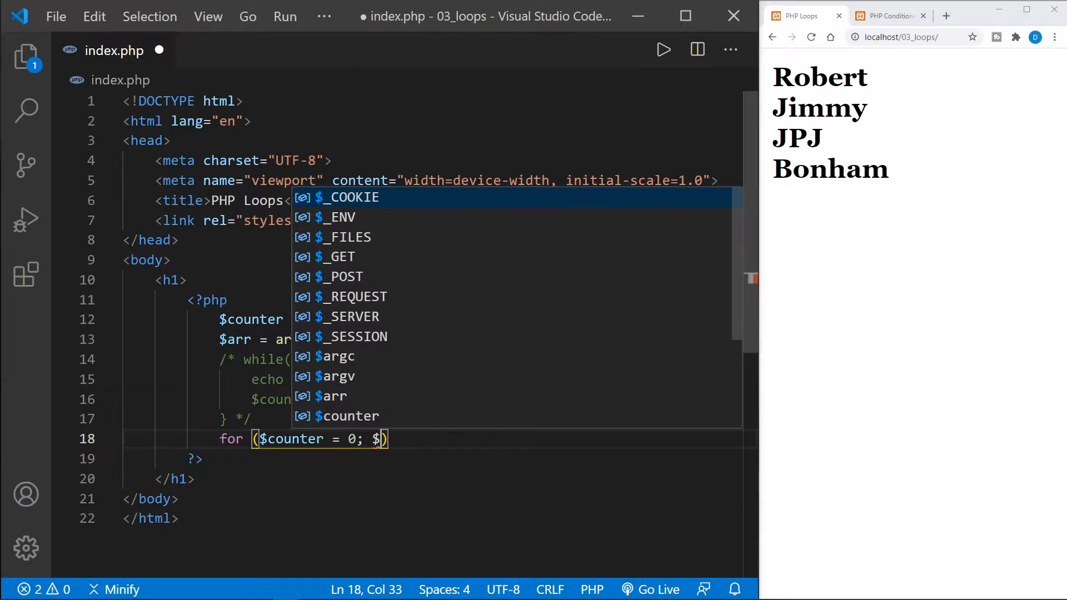
{"action": "type", "text": "counter"}
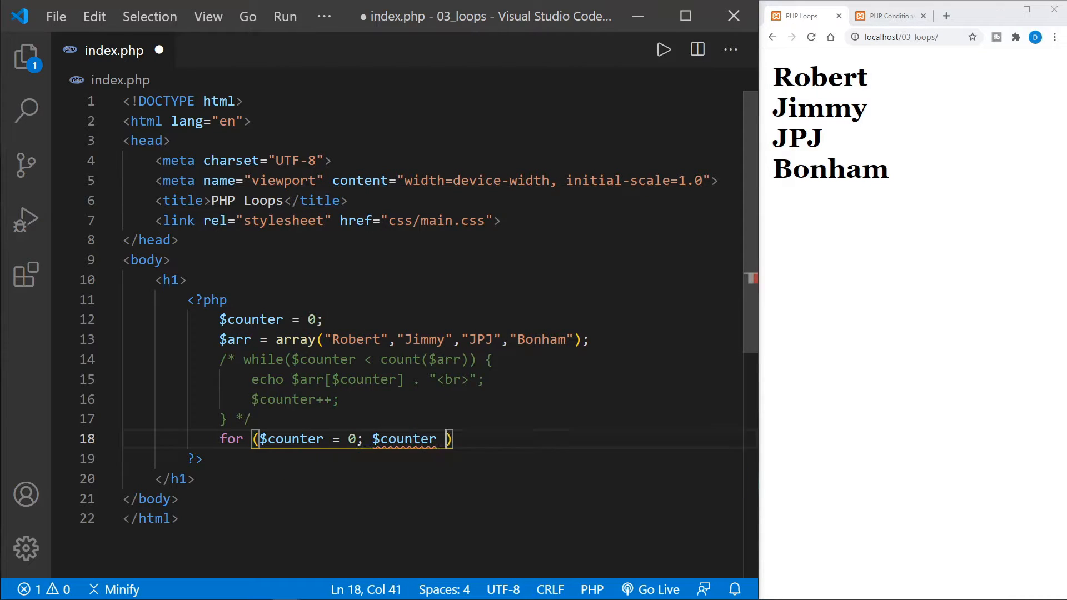
{"action": "type", "text": "< count($arr"}
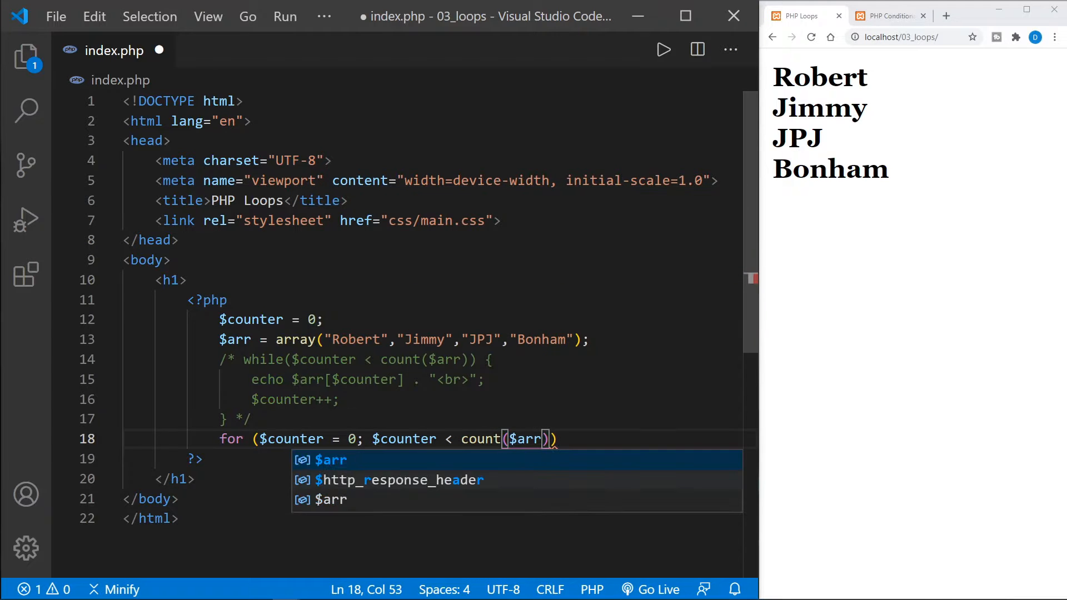
{"action": "type", "text": "; $counter++"}
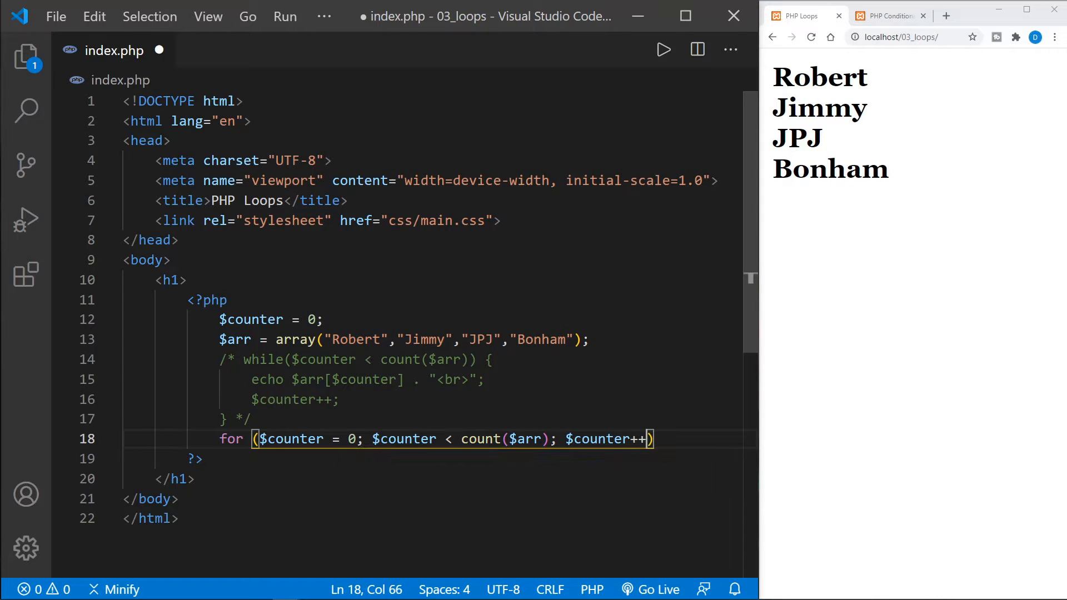
{"action": "type", "text": "{}"}
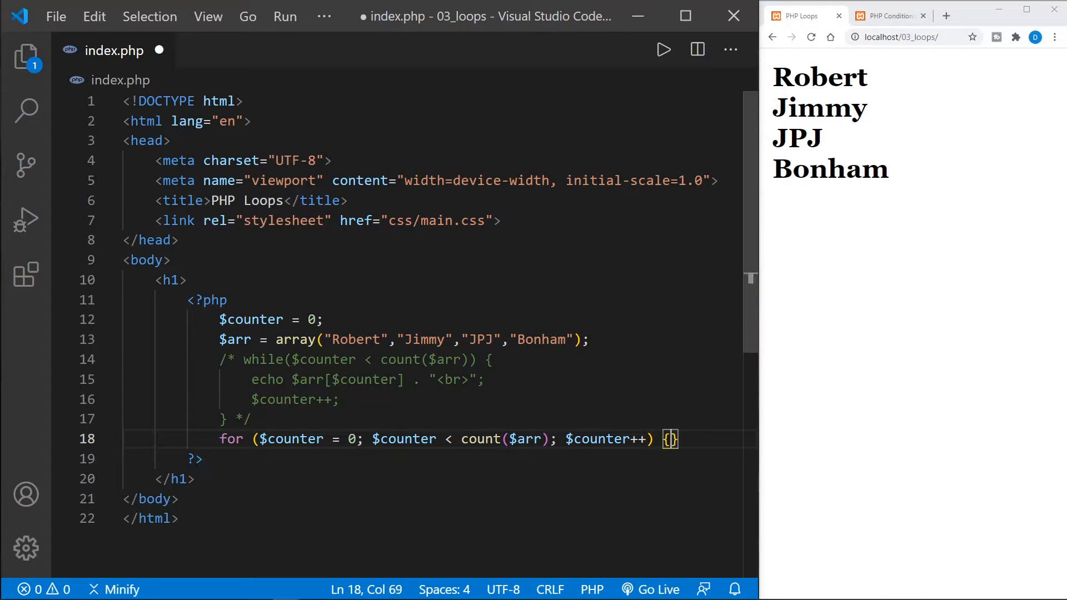
{"action": "type", "text": "echo"}
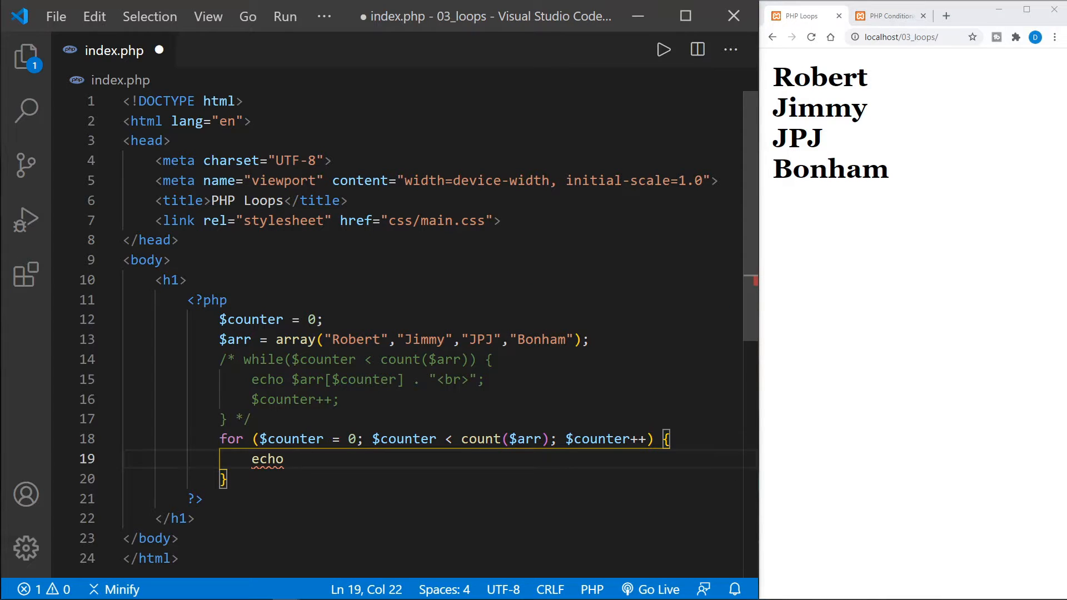
- Echo $arr[$counter] . "<br>"; in the for body and save index.php
{"action": "type", "text": "$arr"}
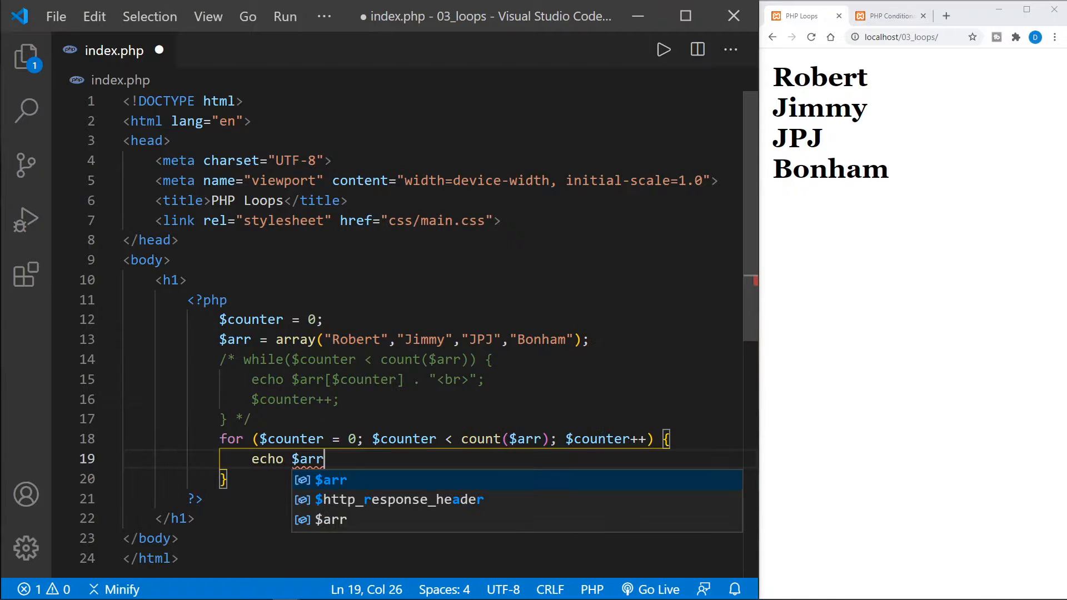
{"action": "type", "text": "[$counter] . \""}
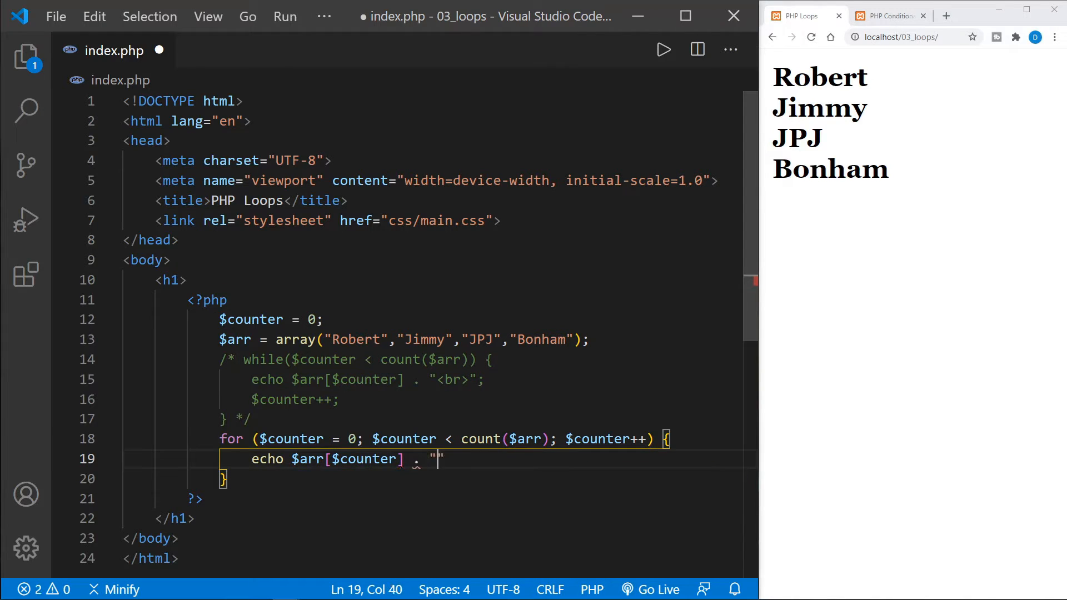
{"action": "type", "text": "<"}
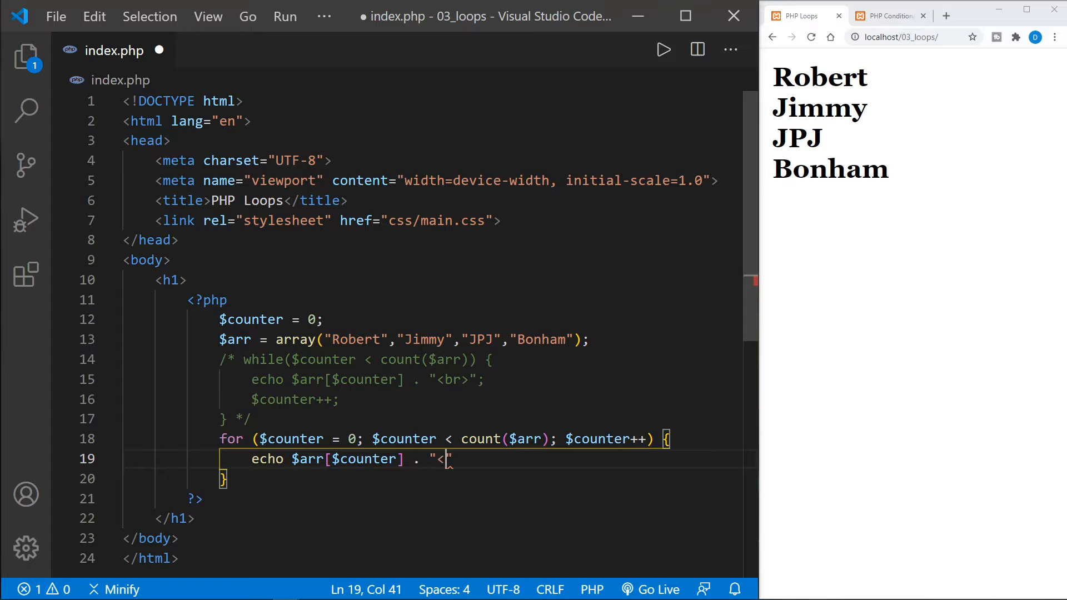
{"action": "type", "text": "br>\";"}
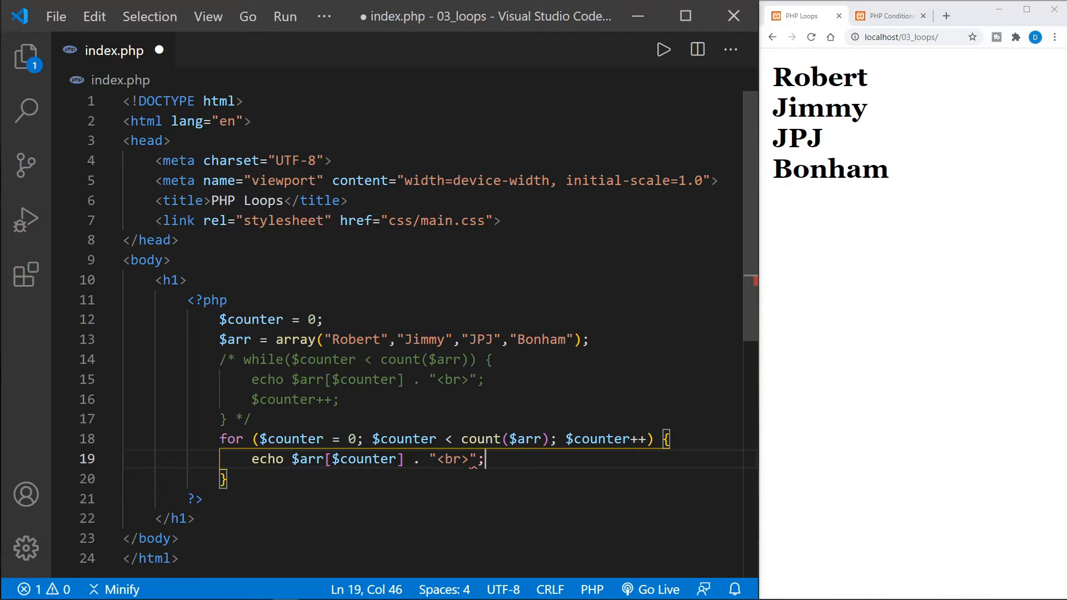
{"action": "key", "text": "ctrl+s"}
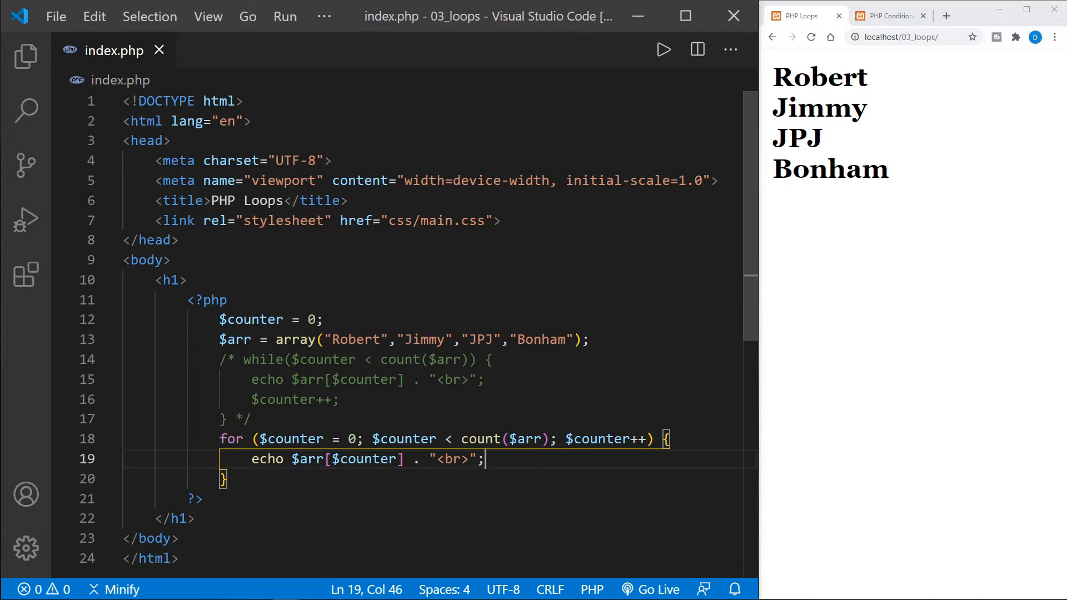